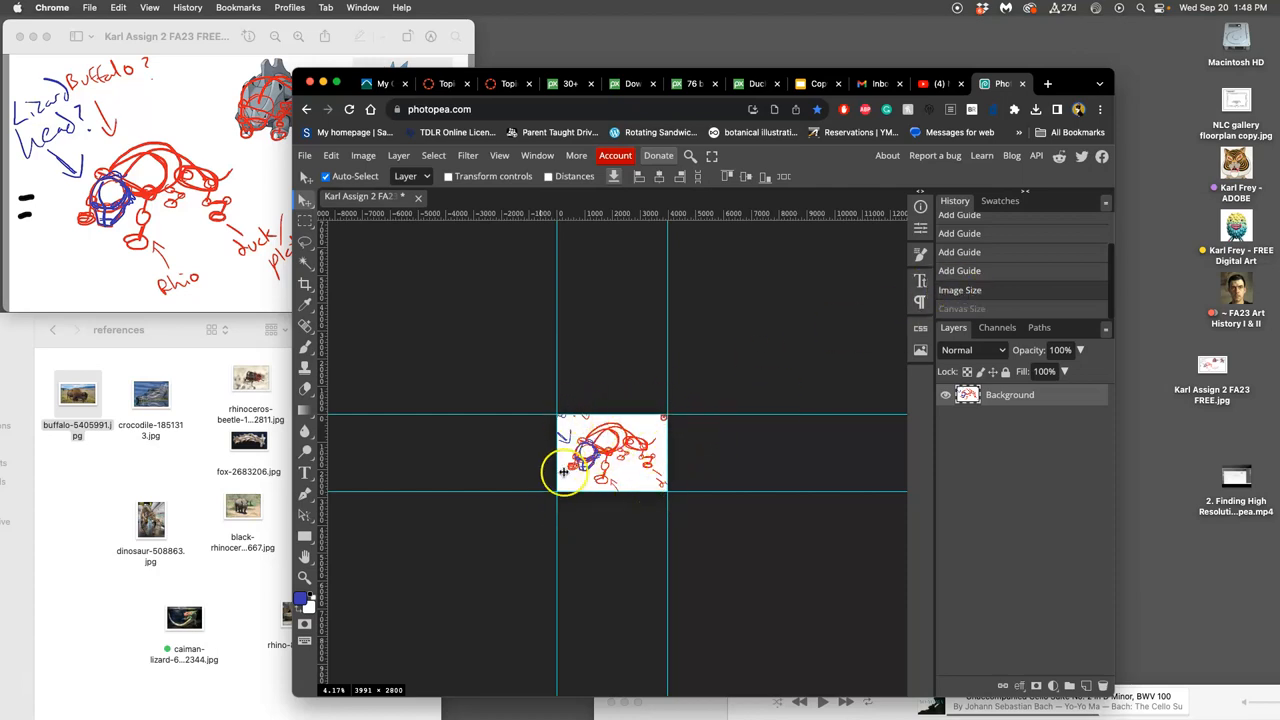
pyautogui.moveTo(645, 458)
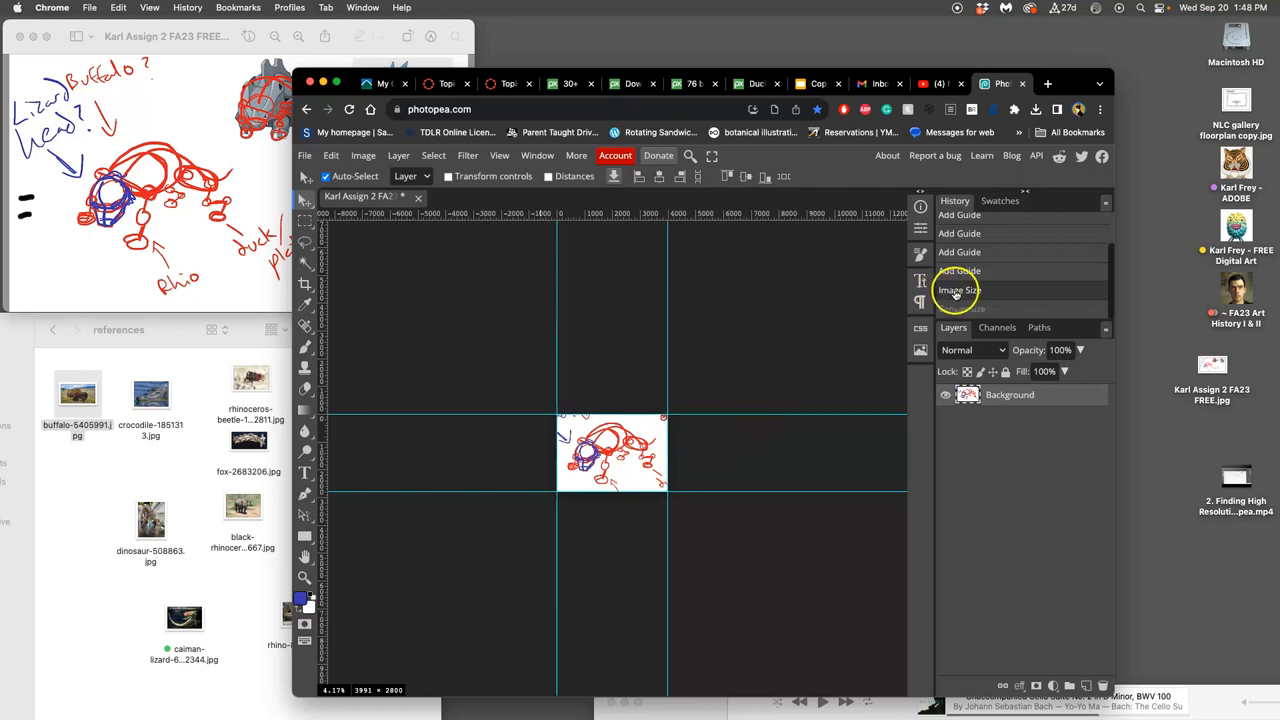
# Step: Set the image height to 9 inches with proportions linked, giving 12.83 × 9 in at 350 DPI
pyautogui.click(363, 155)
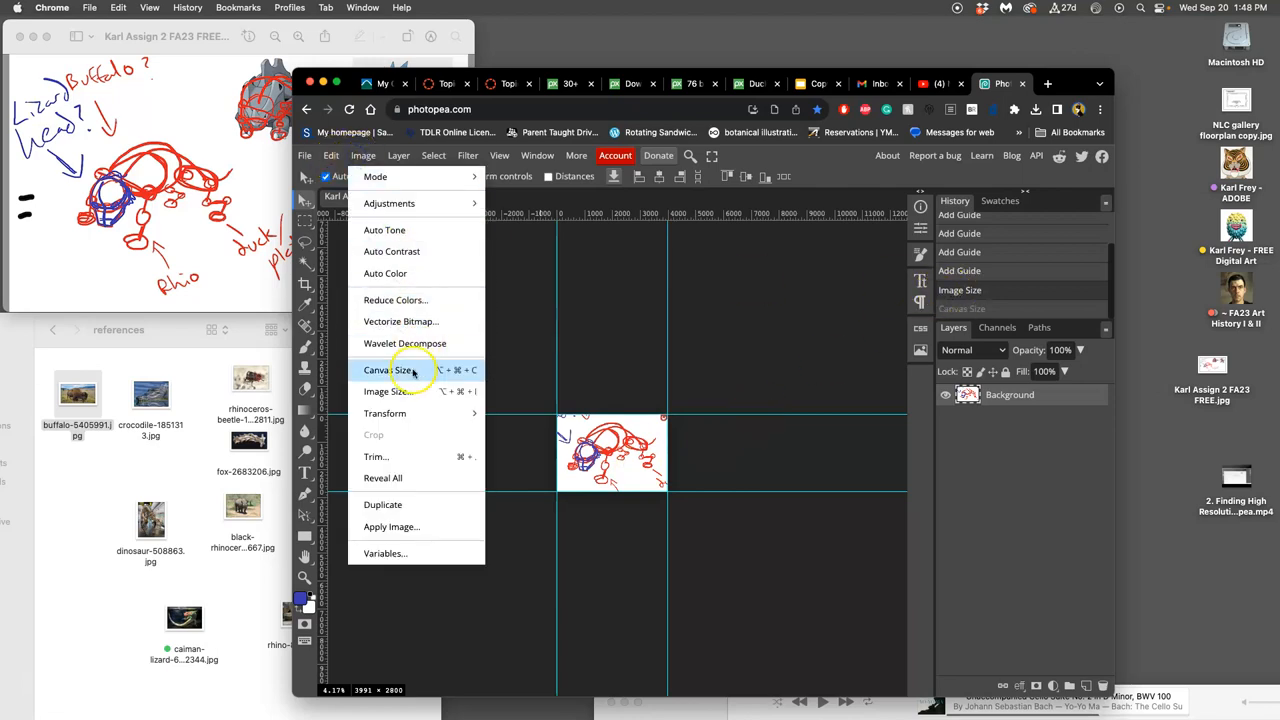
pyautogui.click(390, 391)
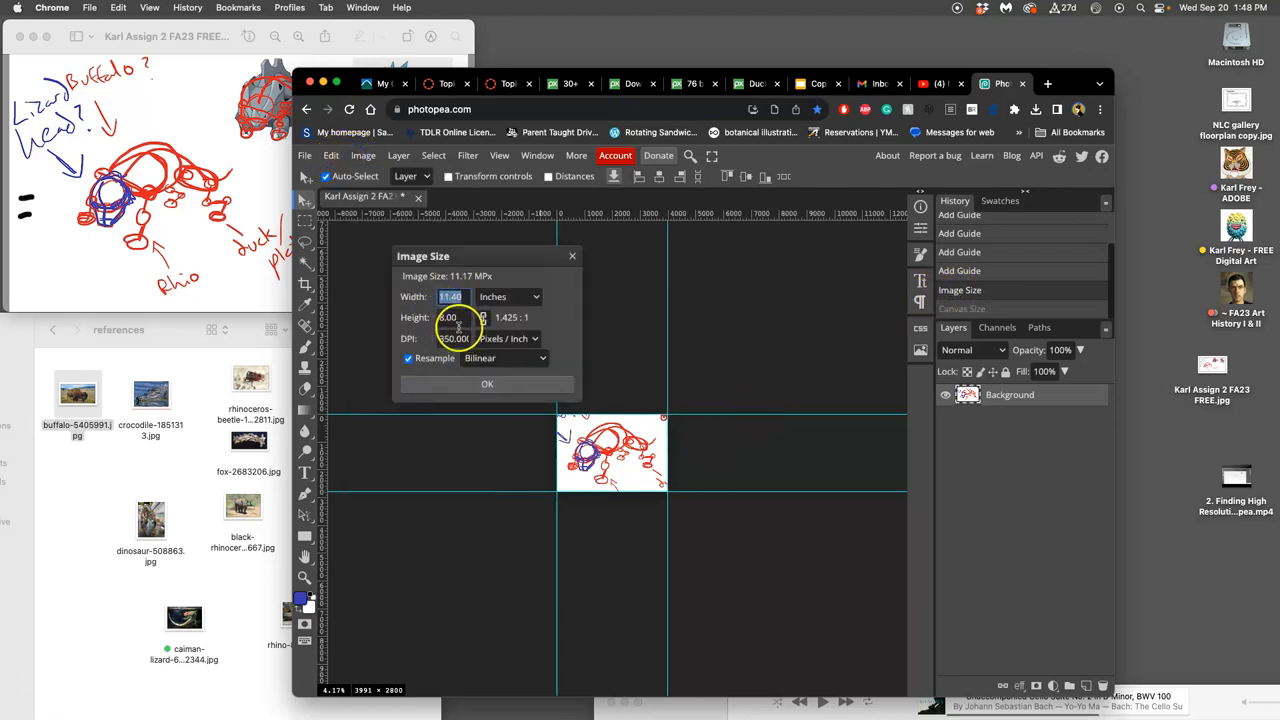
pyautogui.click(450, 317)
pyautogui.write('9')
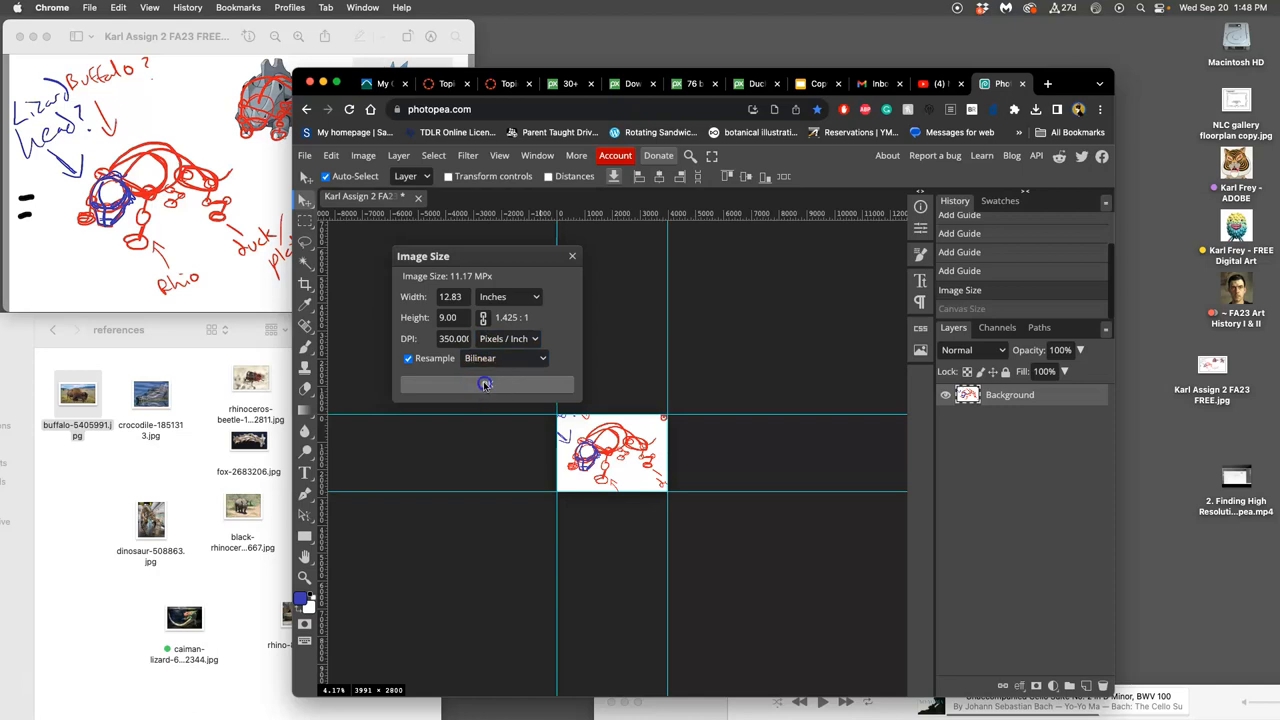
pyautogui.click(487, 384)
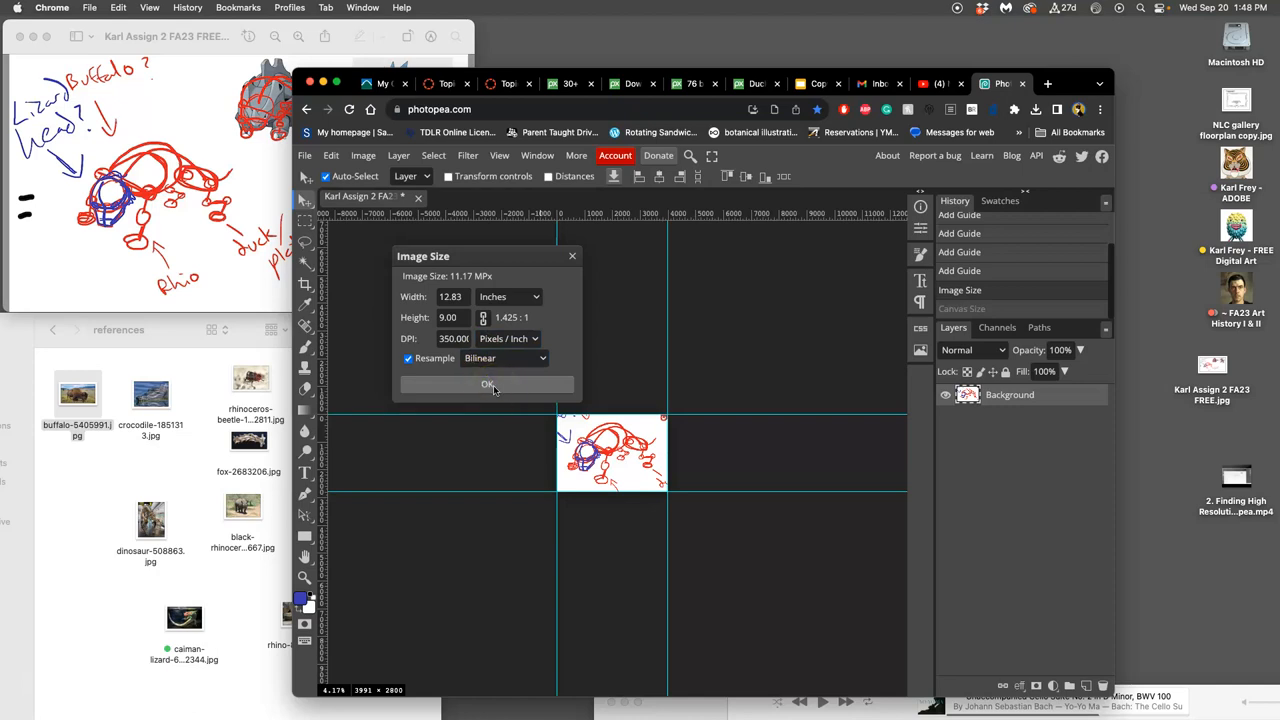
pyautogui.click(487, 384)
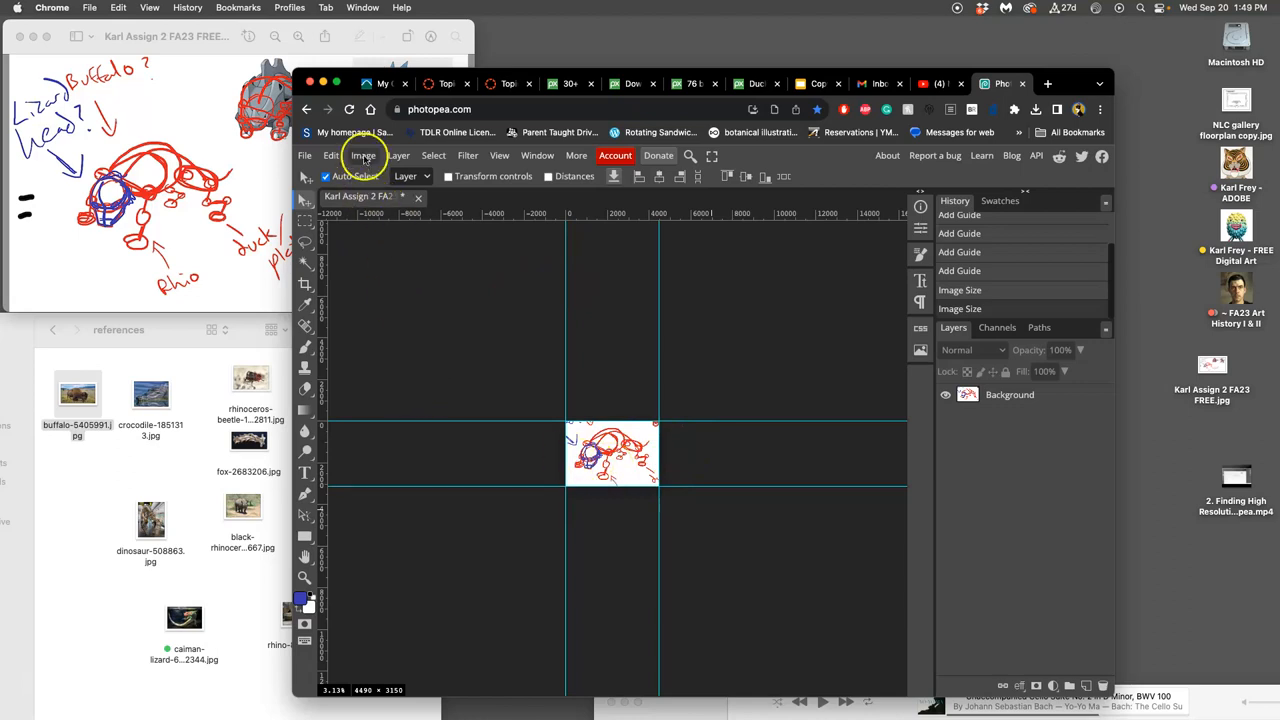
# Step: Set the canvas size to 40 × 30 inches and reopen Image Size to verify the result
pyautogui.click(363, 155)
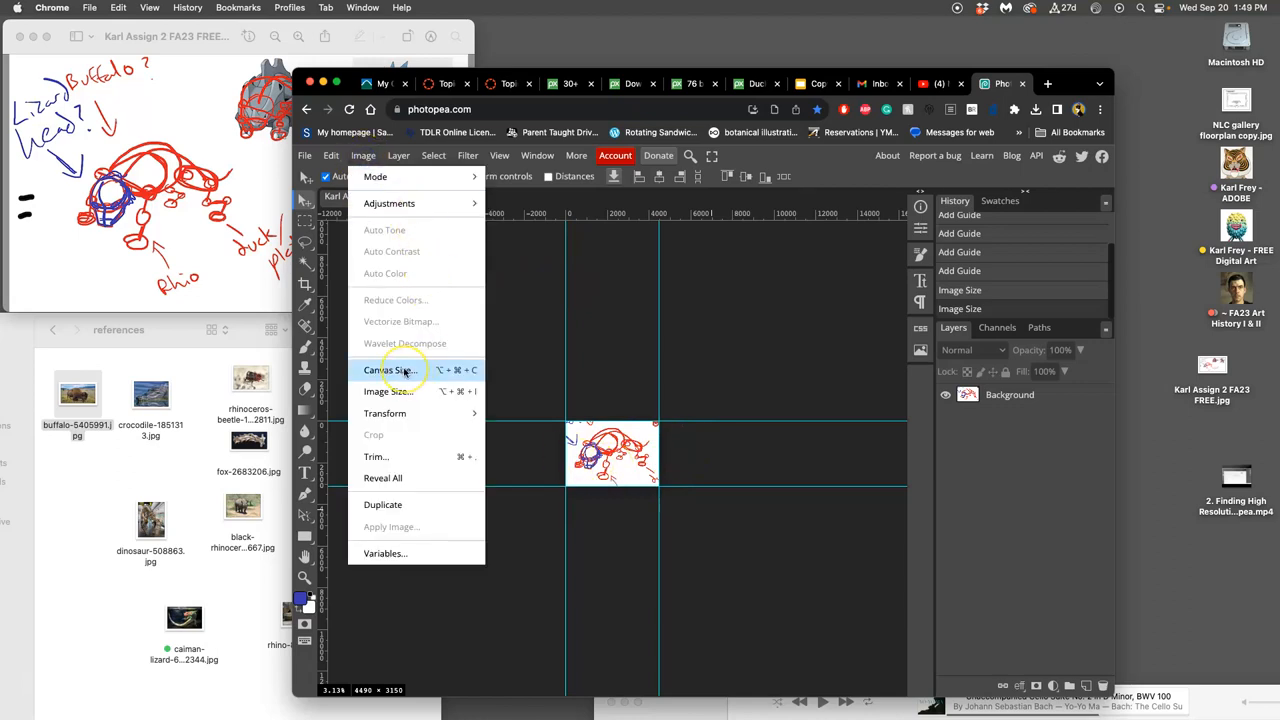
pyautogui.click(390, 370)
pyautogui.write('30')
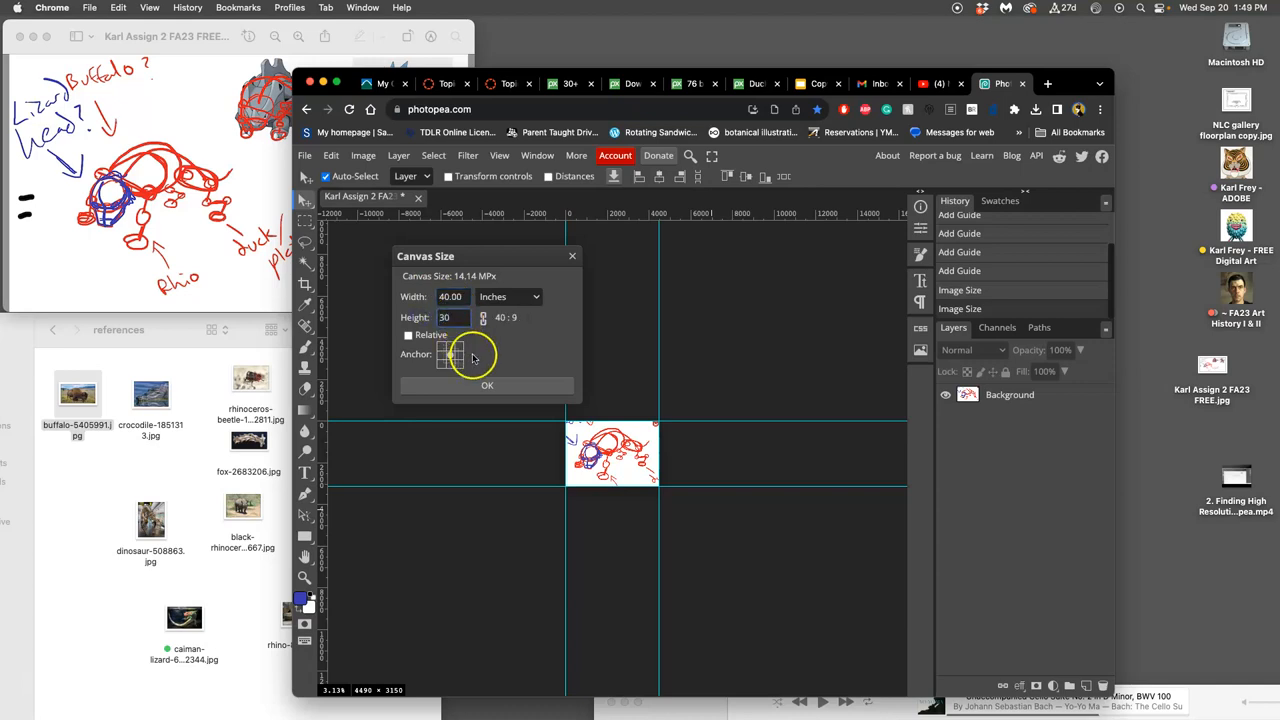
pyautogui.click(487, 385)
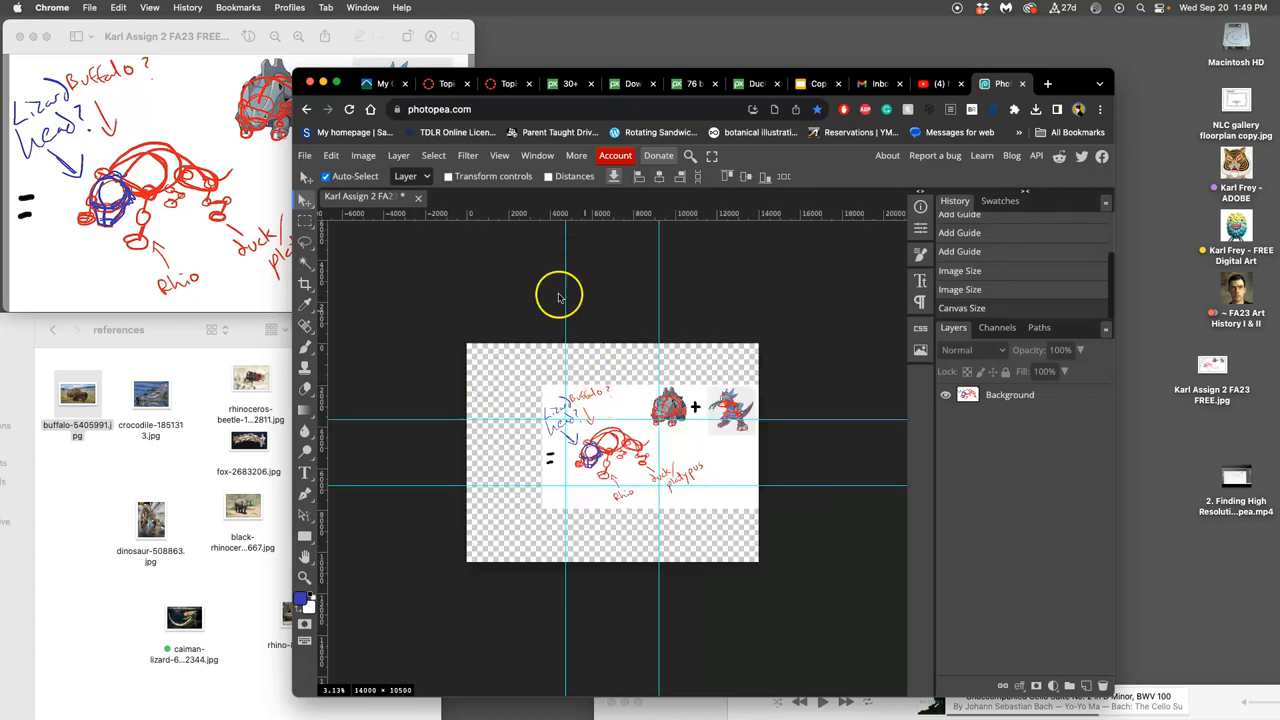
pyautogui.click(363, 155)
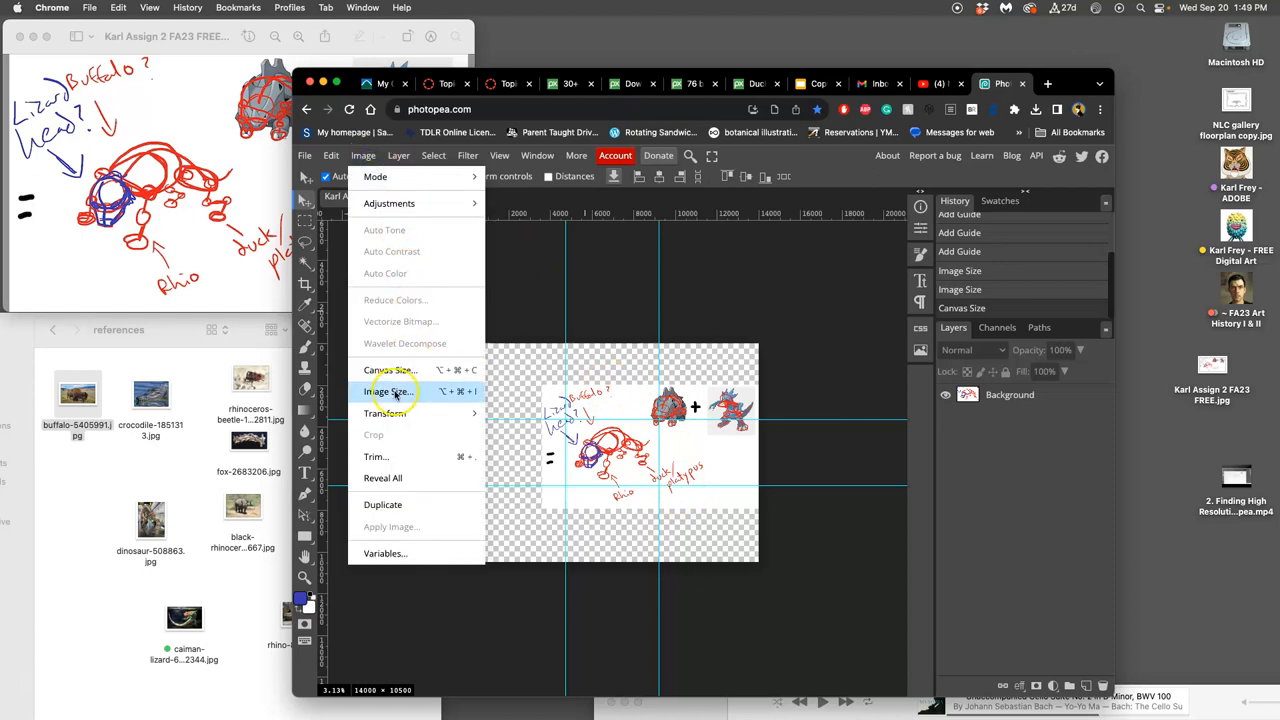
pyautogui.click(388, 391)
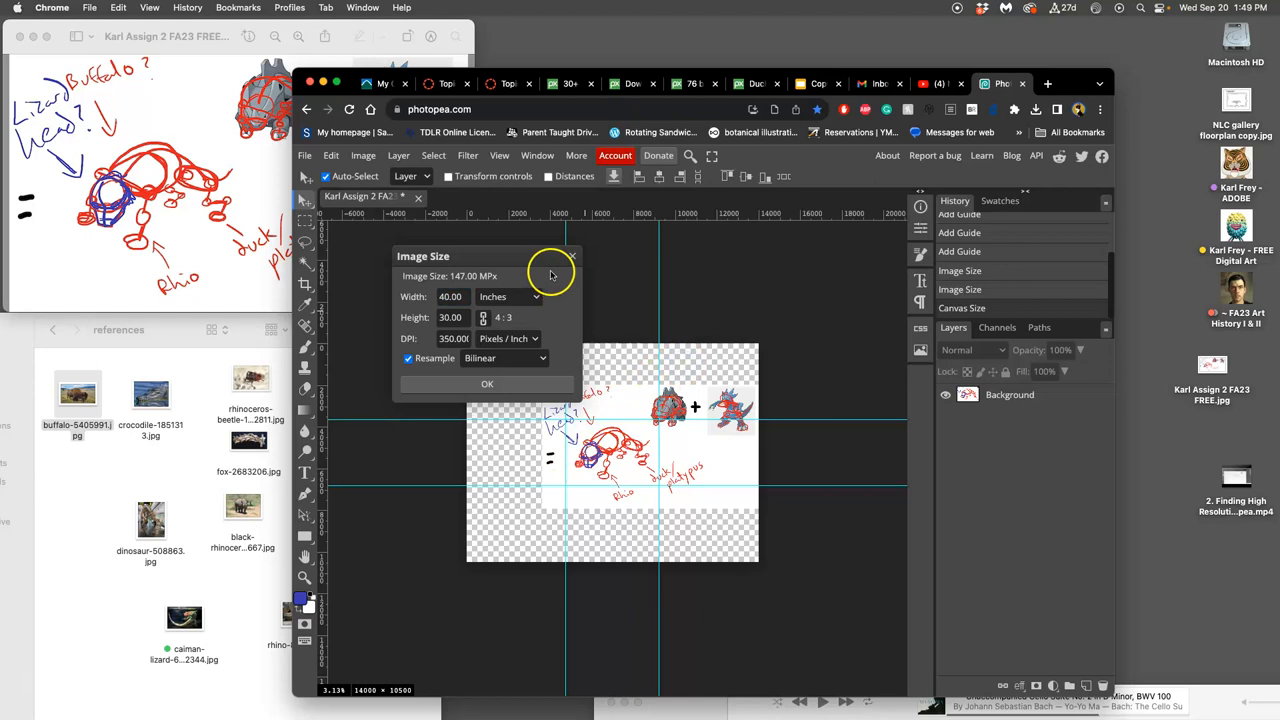
pyautogui.click(487, 383)
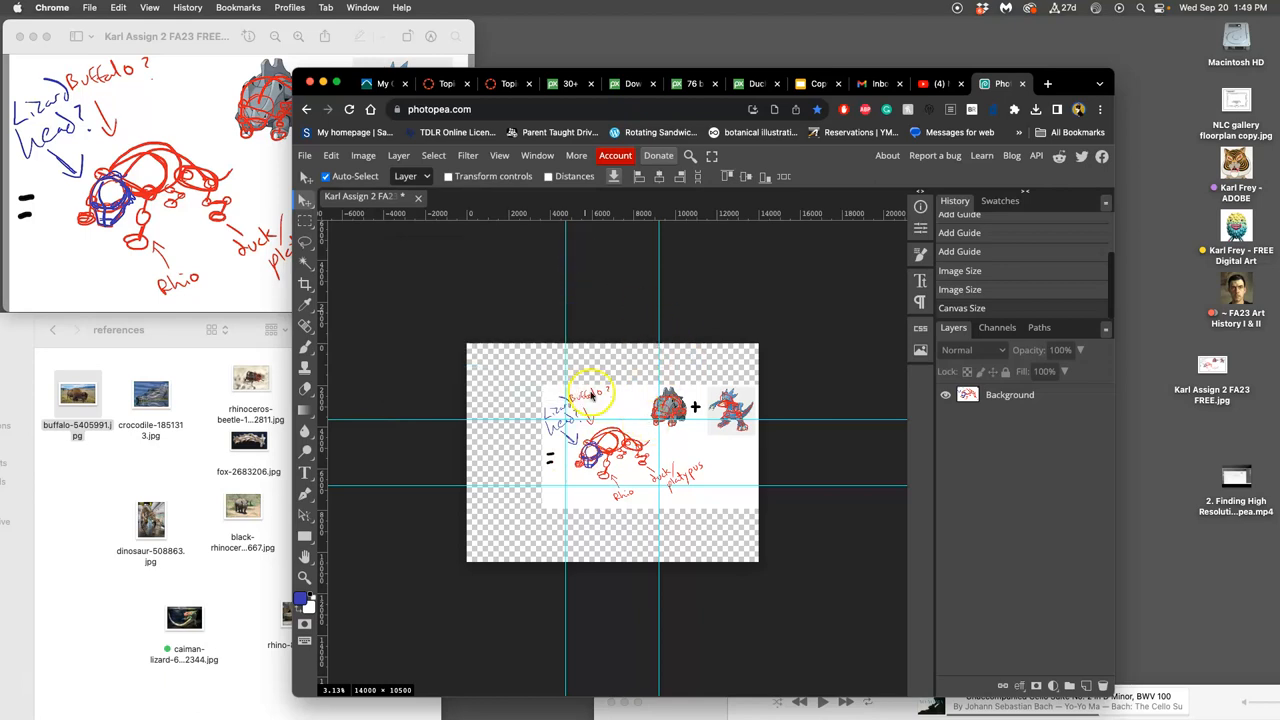
pyautogui.click(305, 222)
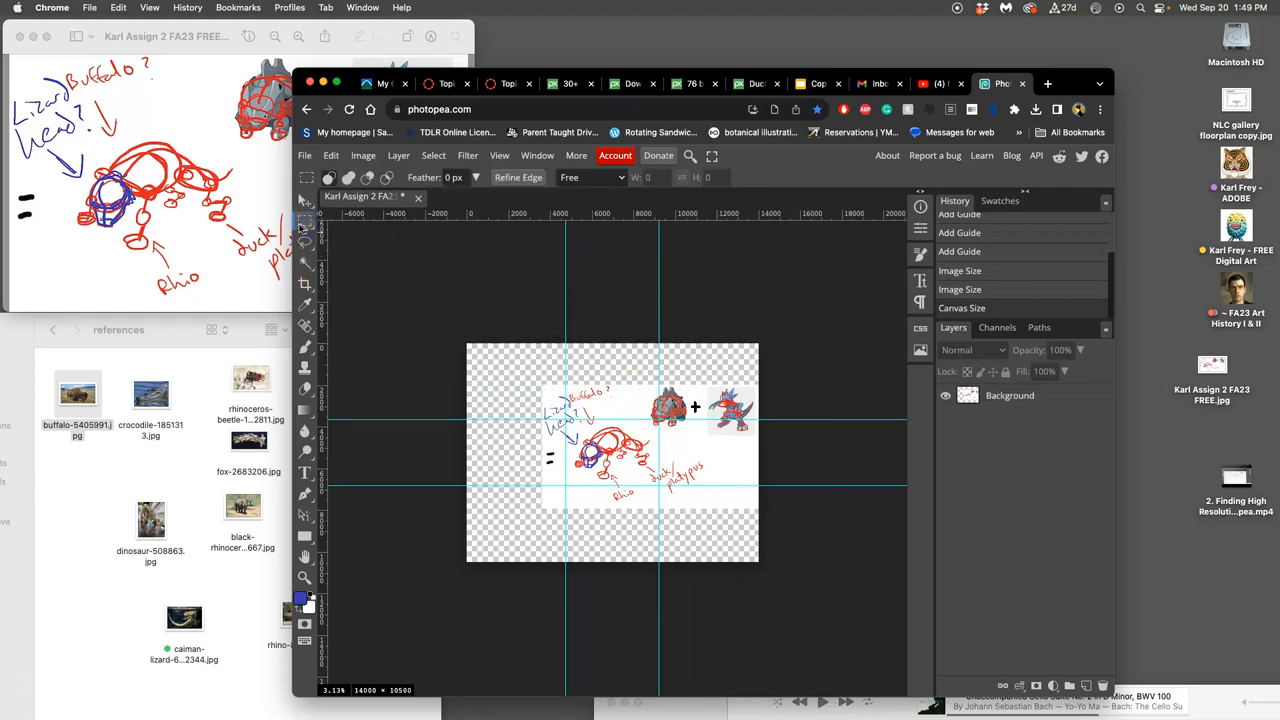
pyautogui.moveTo(305, 228)
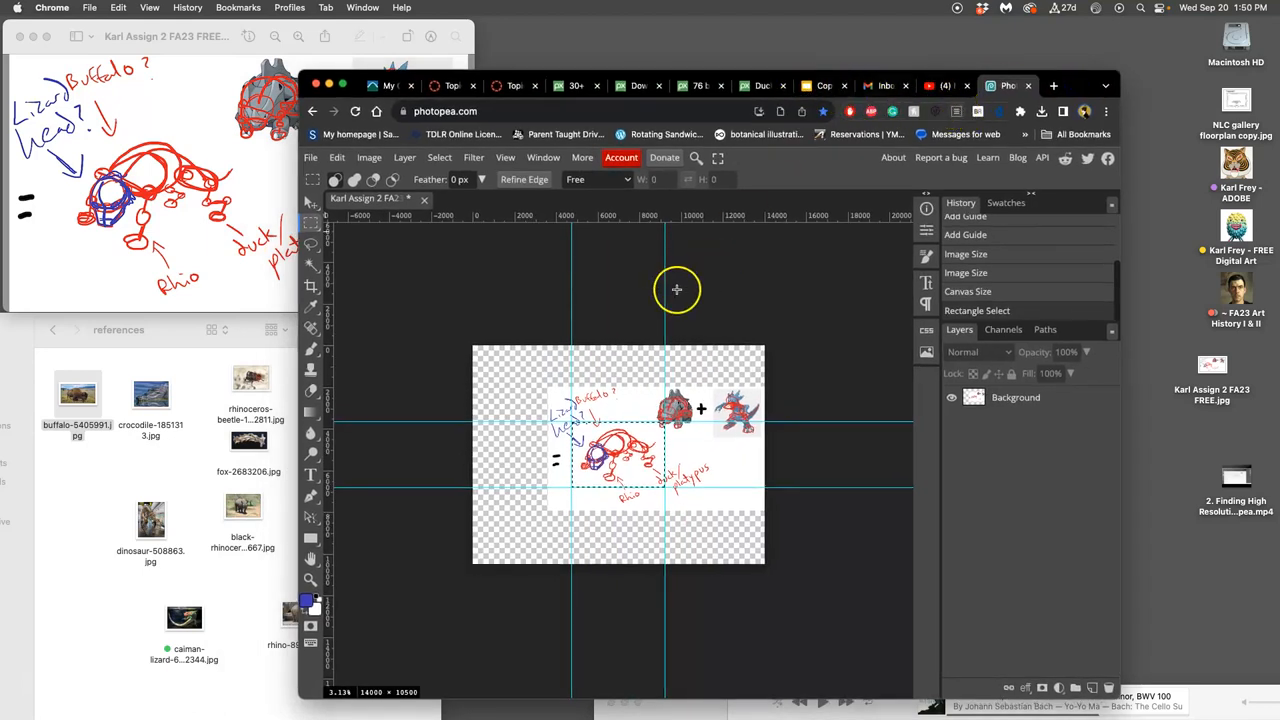
pyautogui.moveTo(750, 242)
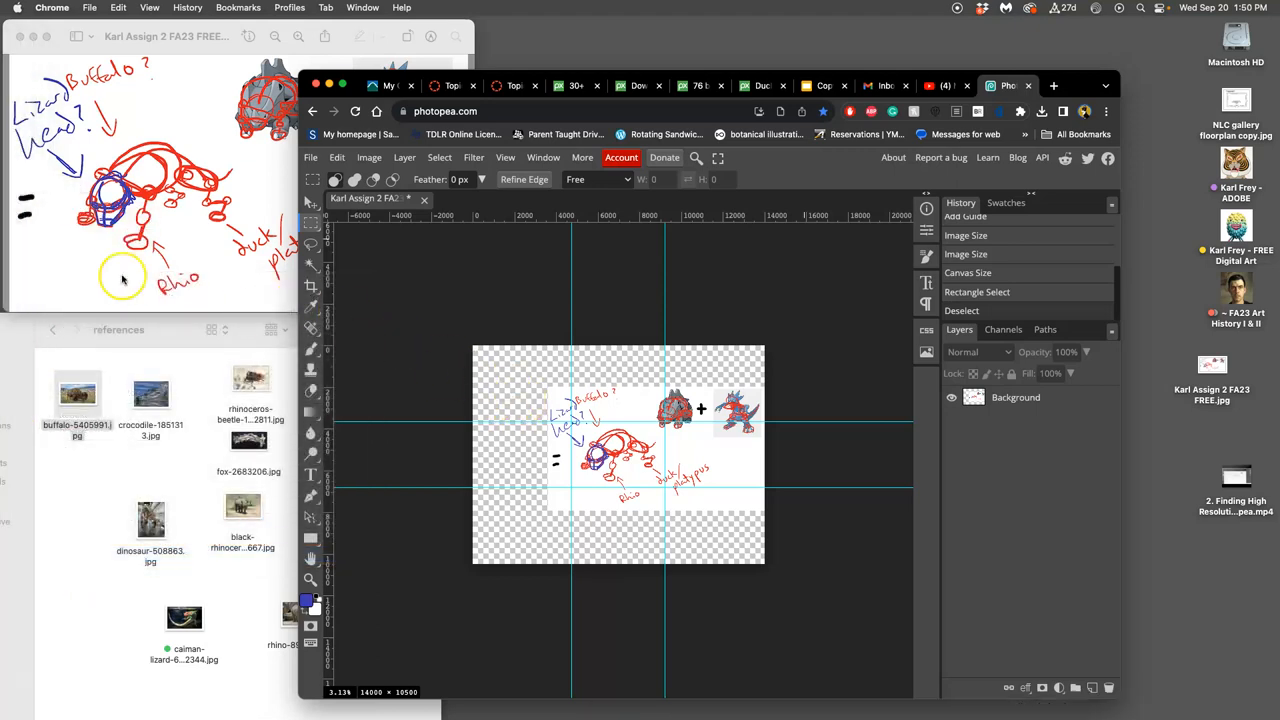
pyautogui.moveTo(20, 184)
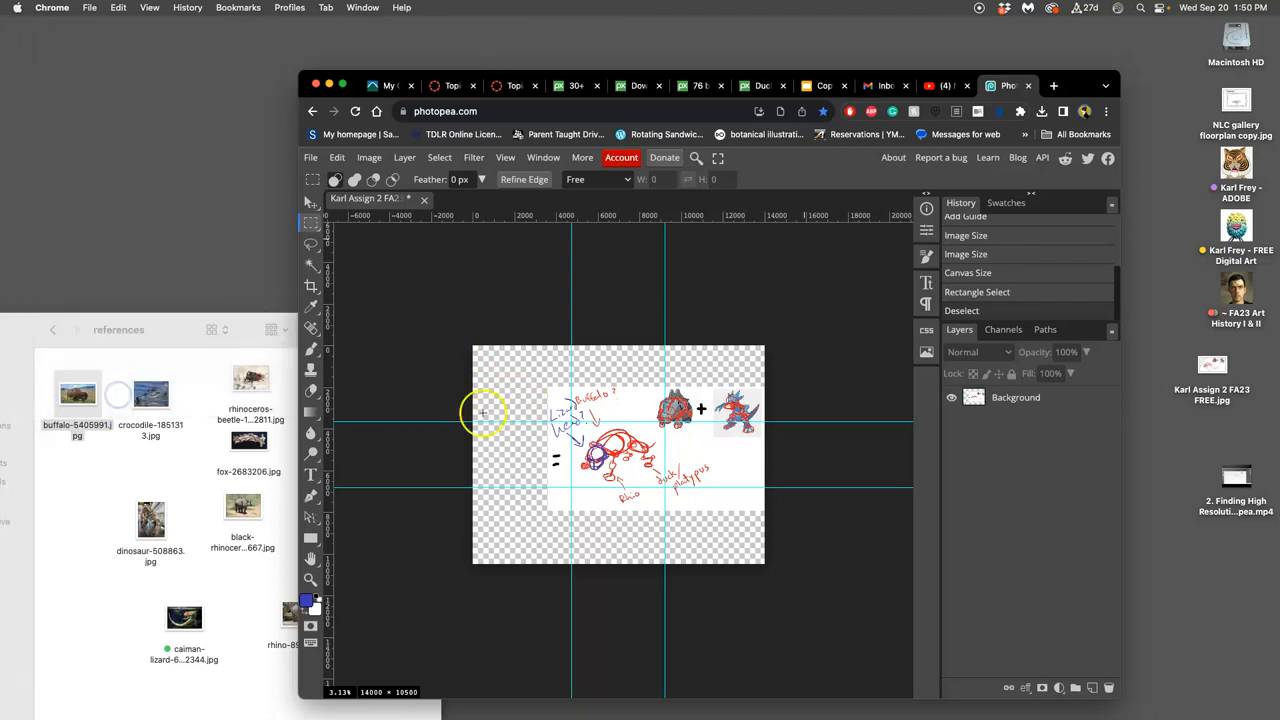
pyautogui.moveTo(483, 413); pyautogui.dragTo(610, 453)
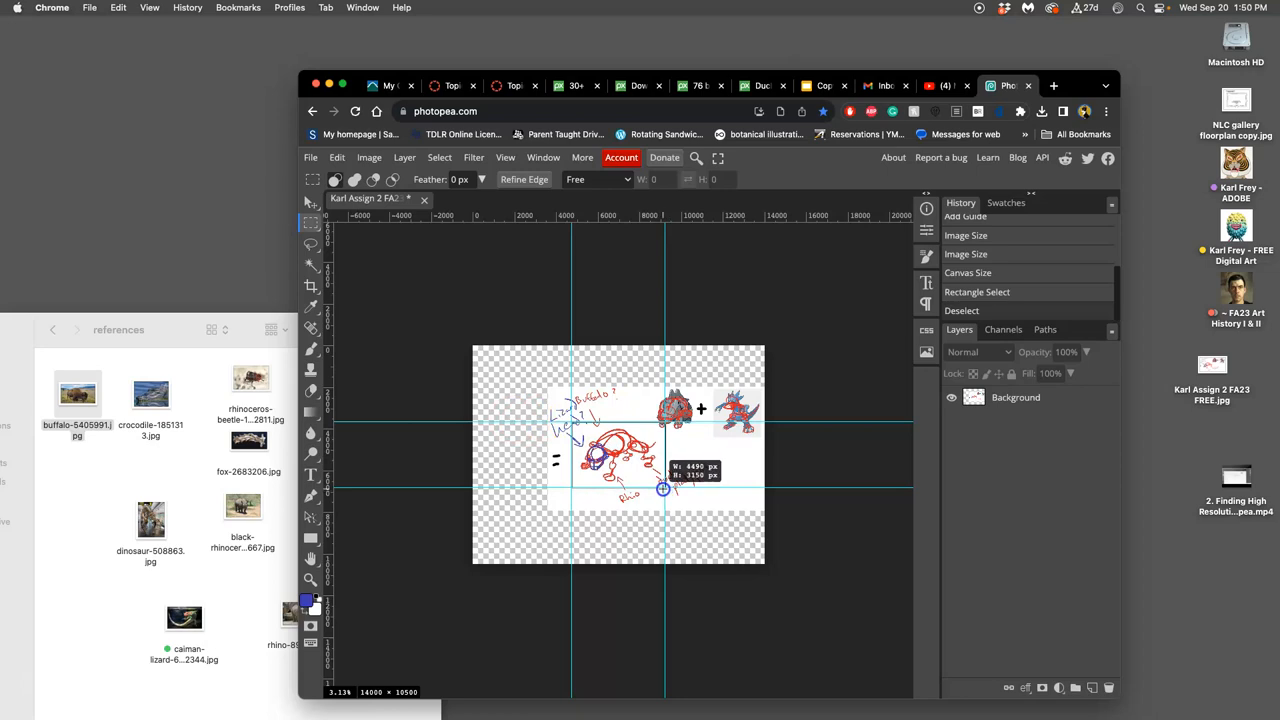
pyautogui.moveTo(570, 430); pyautogui.dragTo(663, 490)
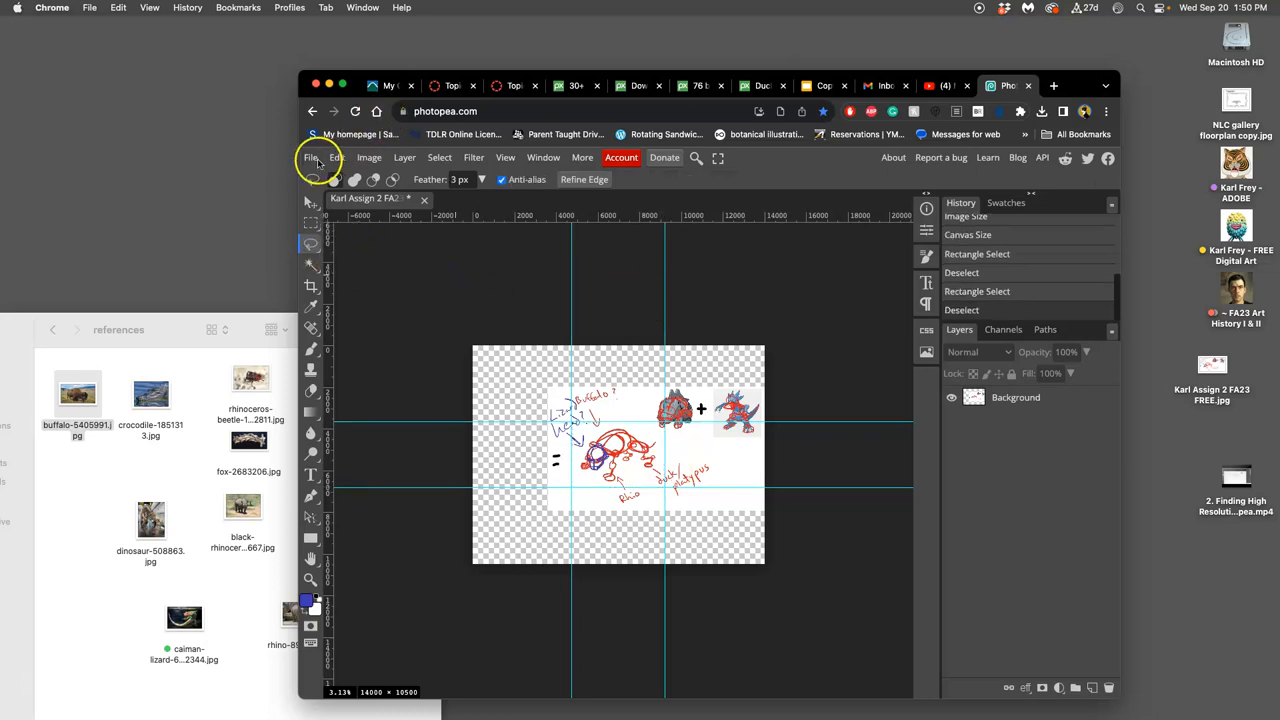
# Step: Save the document as a PSD file in the Desktop location
pyautogui.click(311, 157)
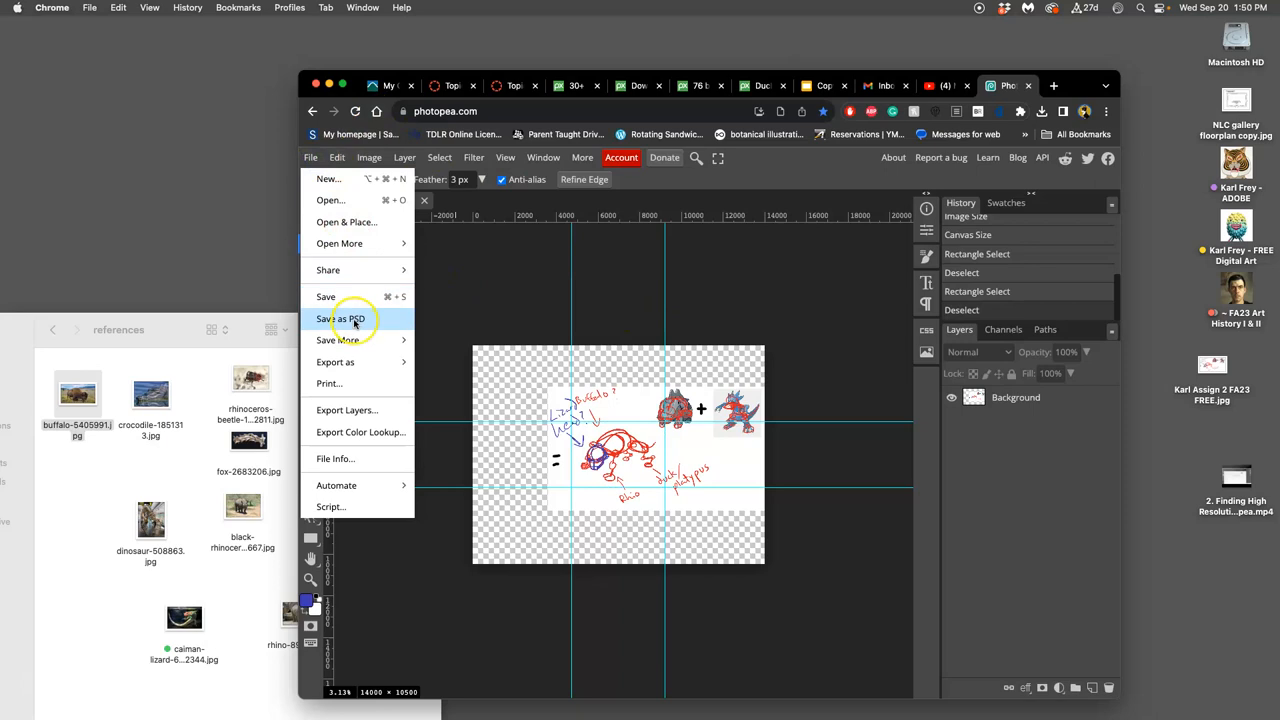
pyautogui.click(341, 318)
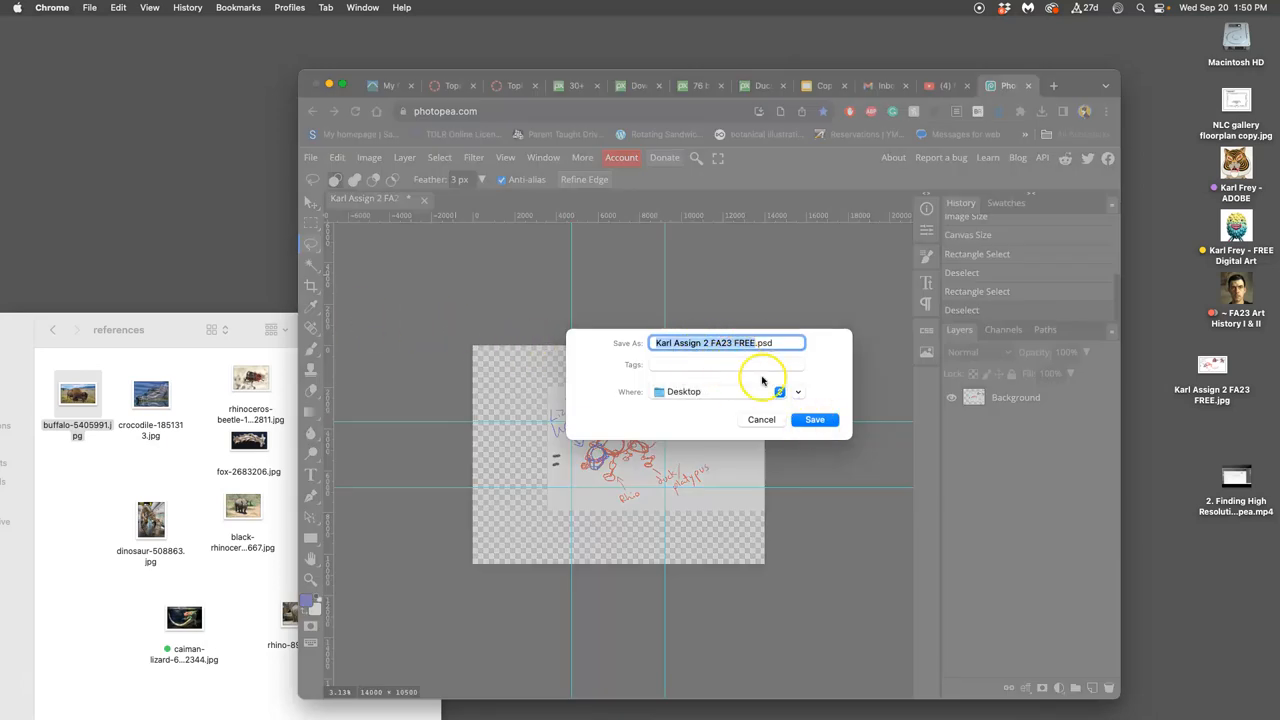
pyautogui.click(814, 419)
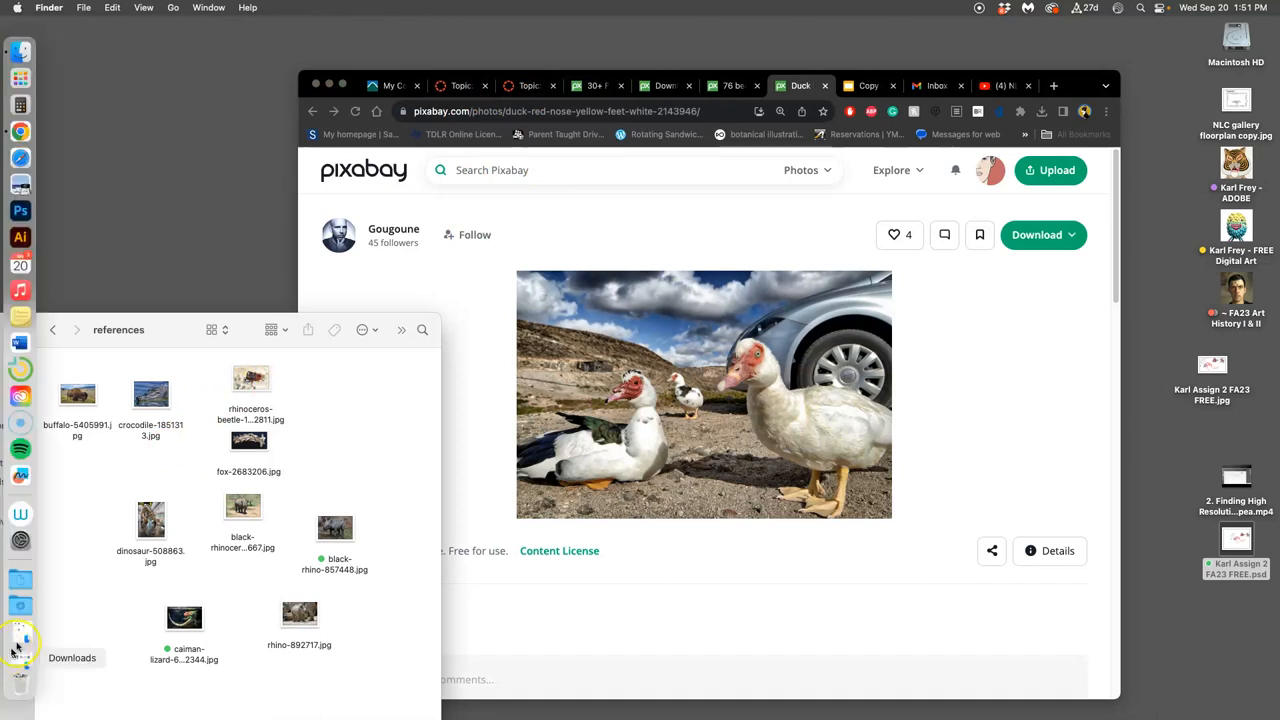
# Step: Close all the Chrome tabs — duck photo, slideshow, inbox, downloads, course pages — quitting the window
pyautogui.click(72, 657)
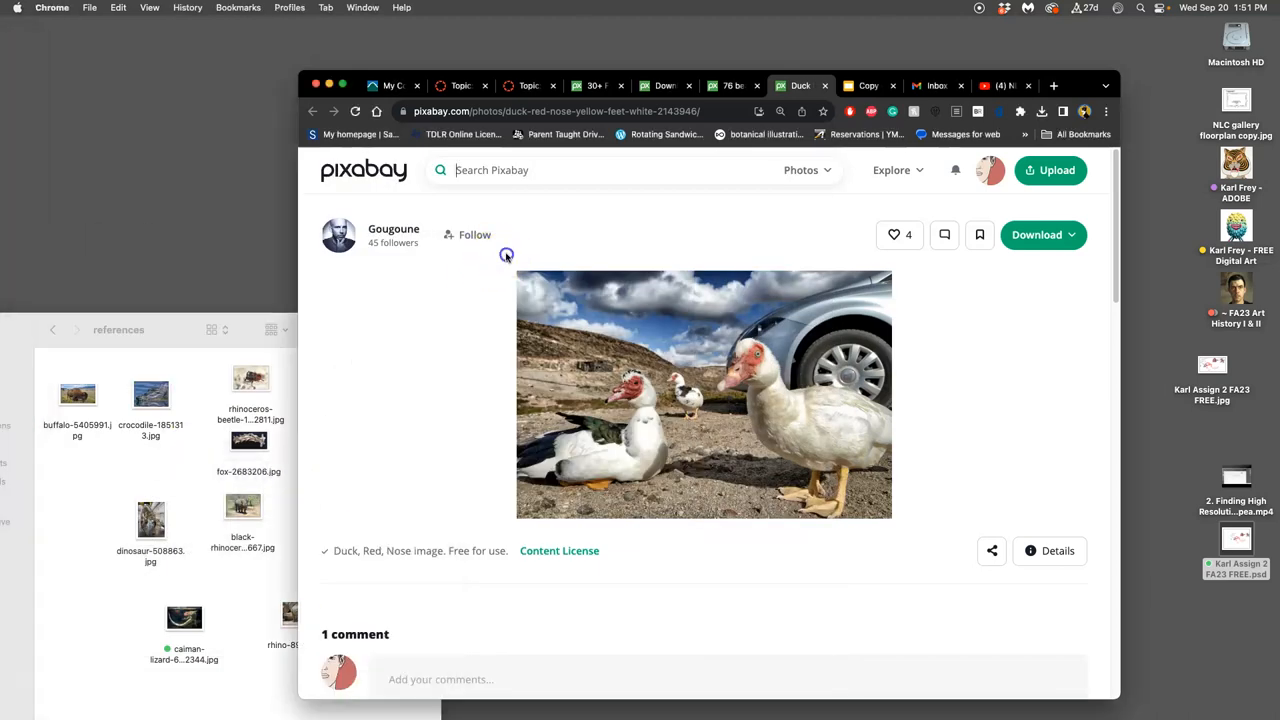
pyautogui.click(729, 85)
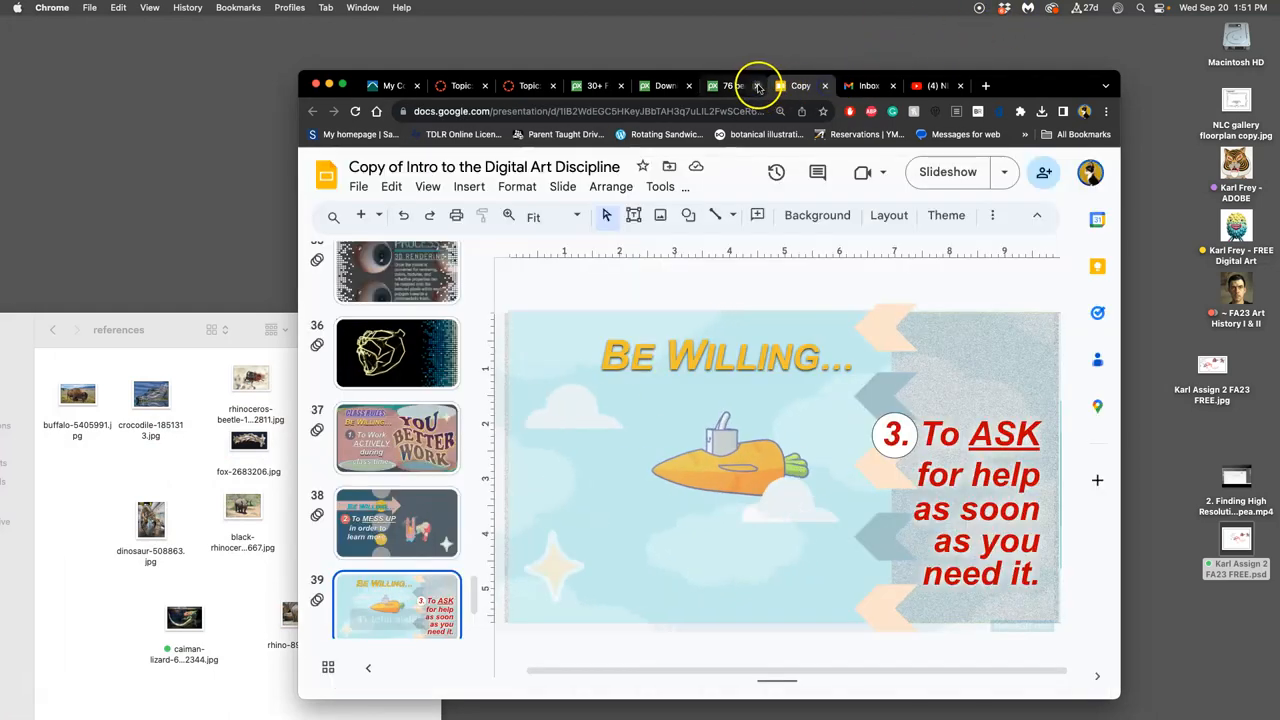
pyautogui.click(730, 85)
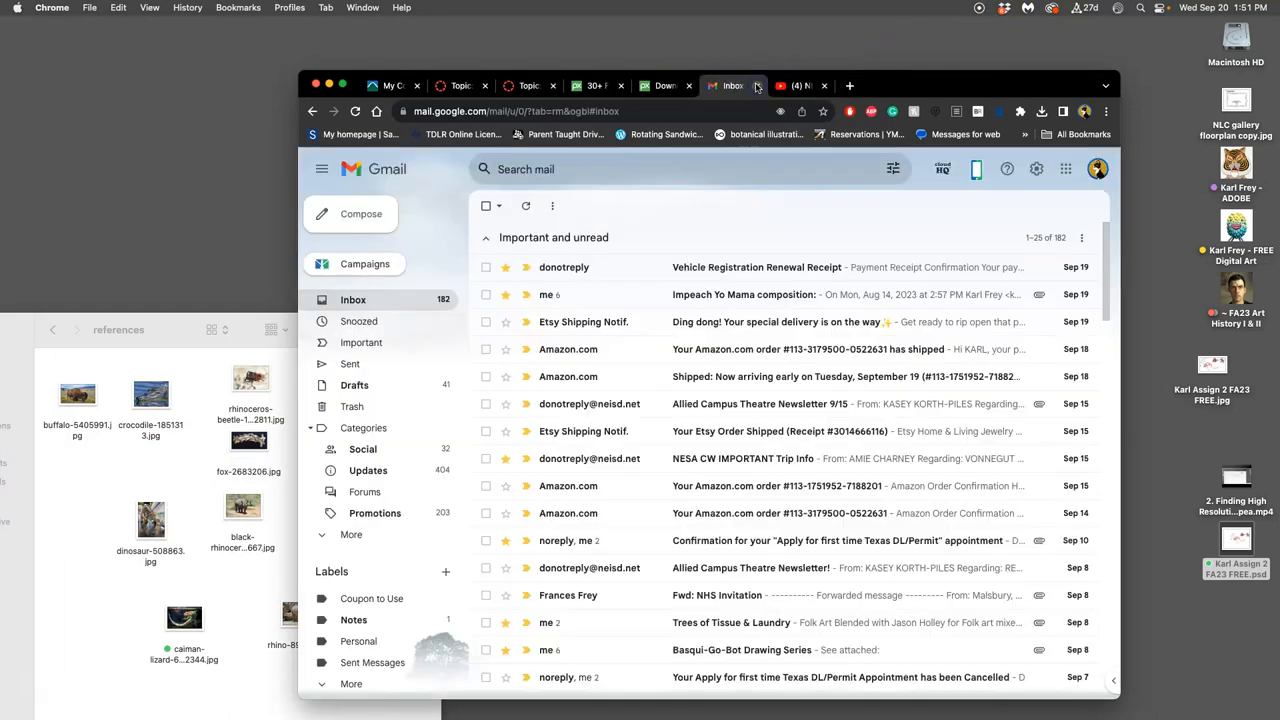
pyautogui.click(660, 85)
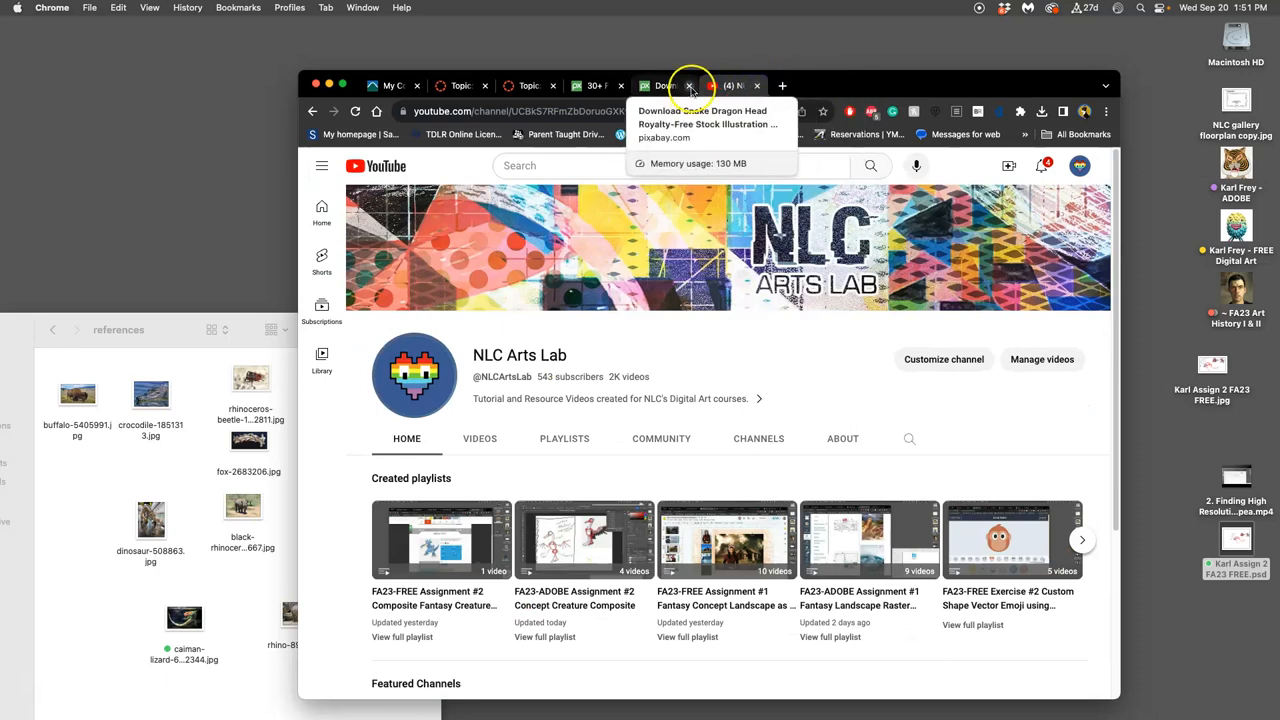
pyautogui.click(690, 85)
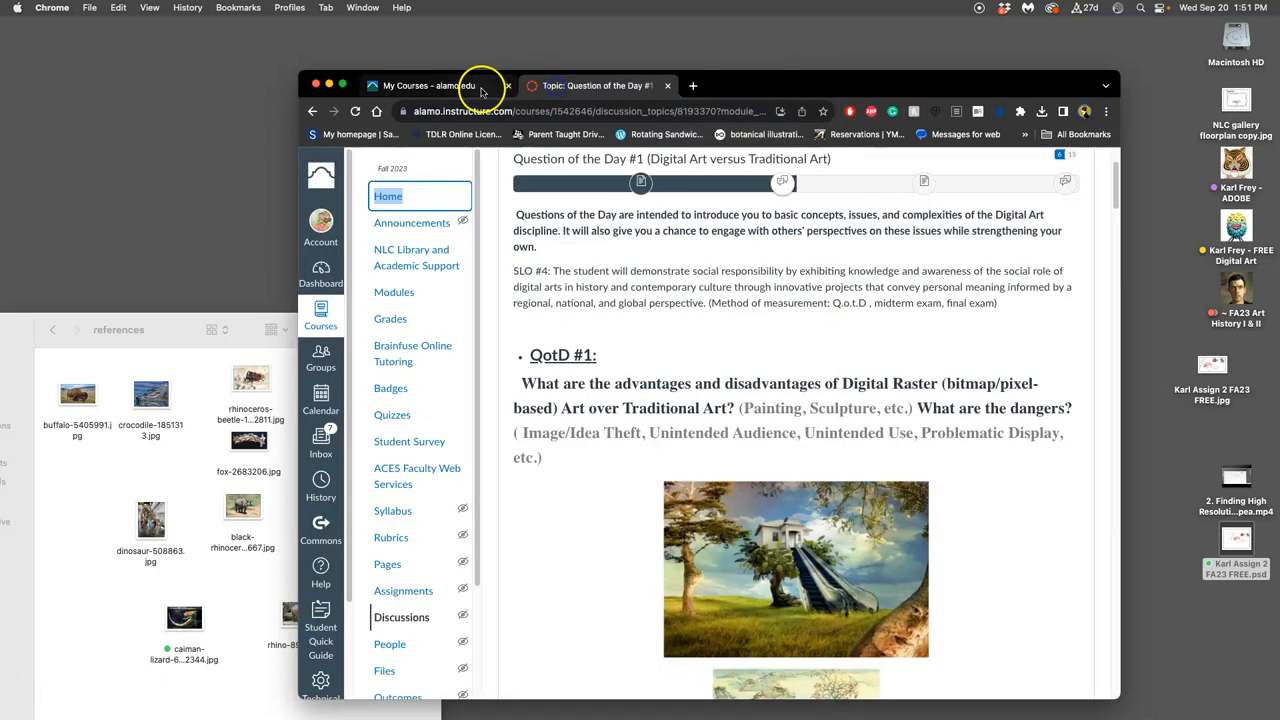
pyautogui.click(508, 85)
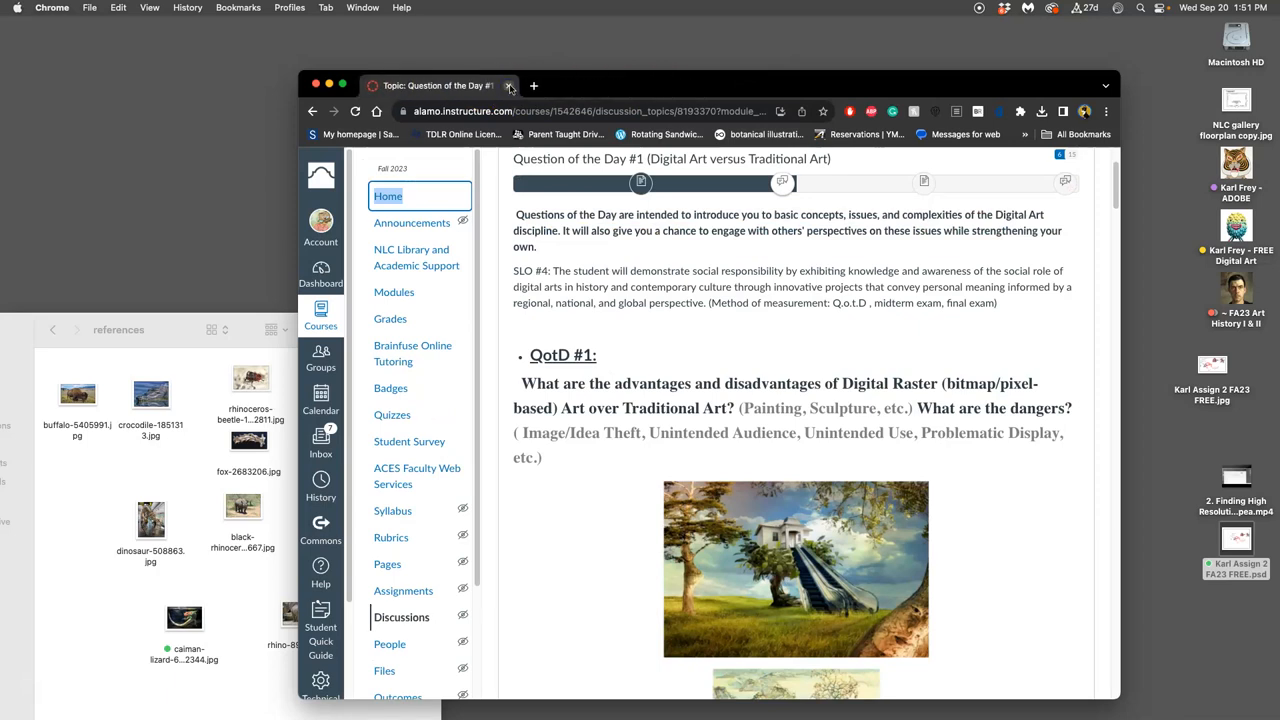
pyautogui.click(509, 85)
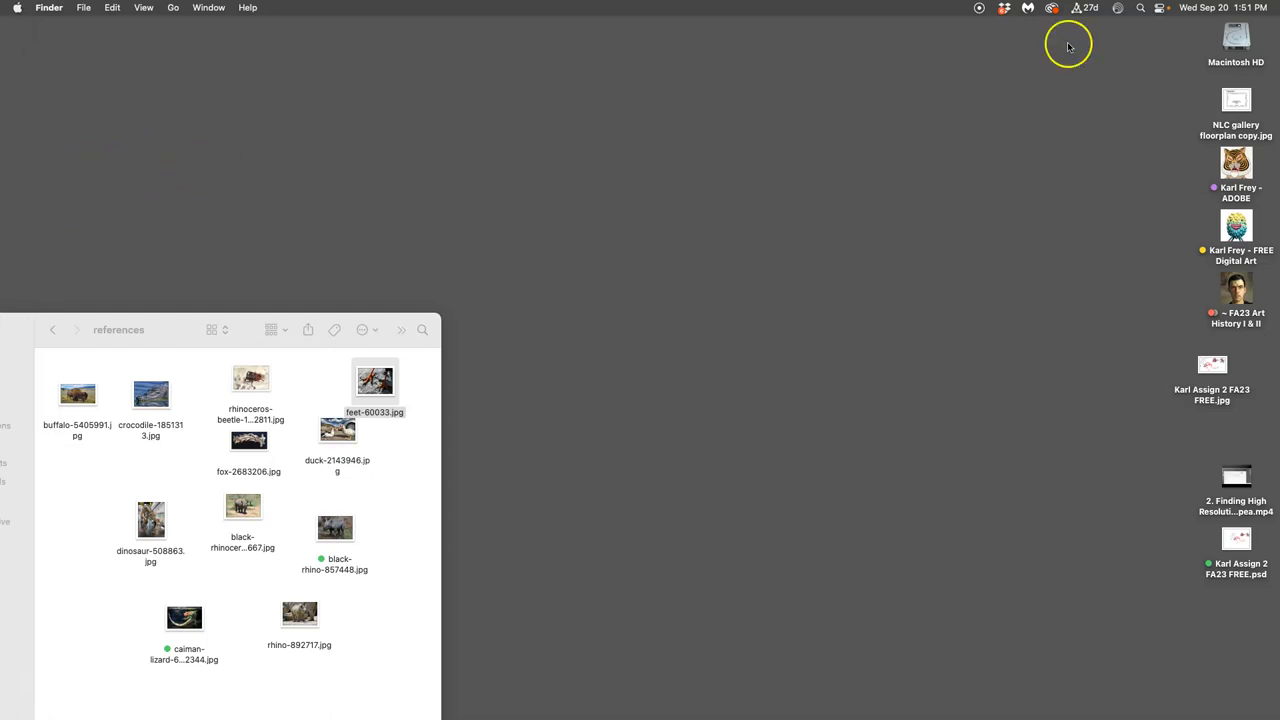
pyautogui.moveTo(20, 183)
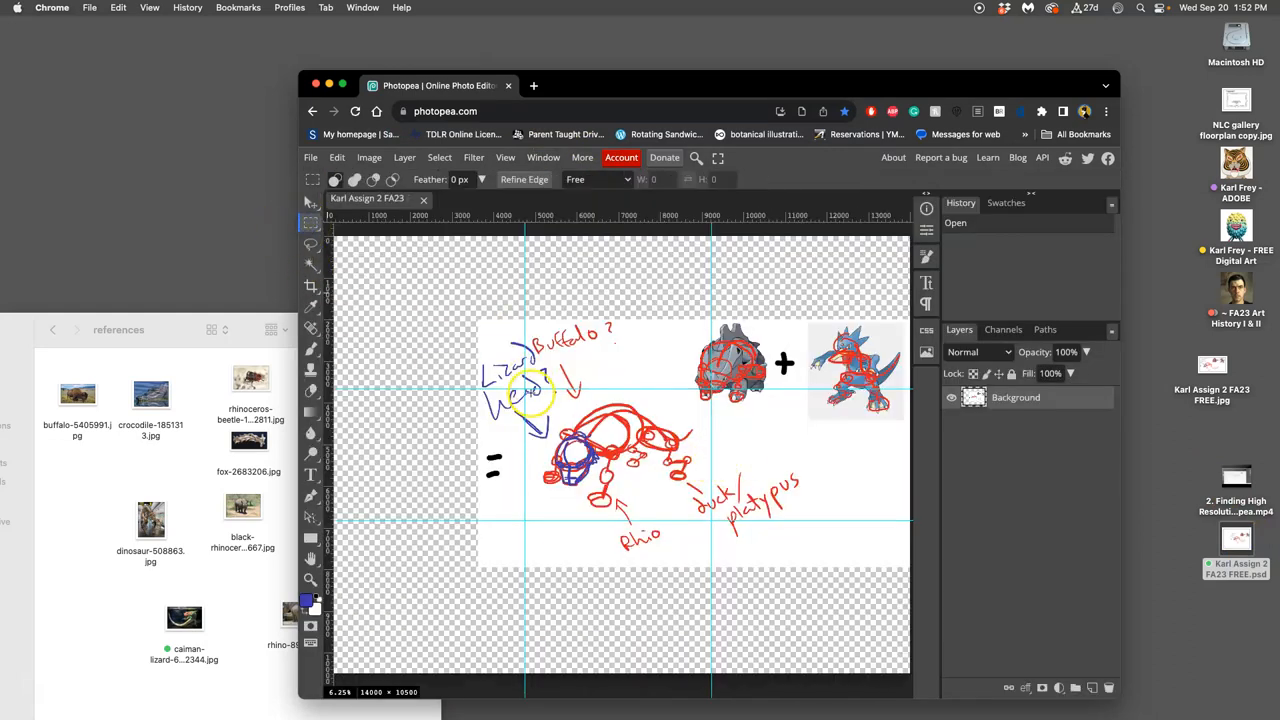
# Step: Rectangle-select the area around the central creature sketch
pyautogui.moveTo(525, 390); pyautogui.dragTo(713, 523)
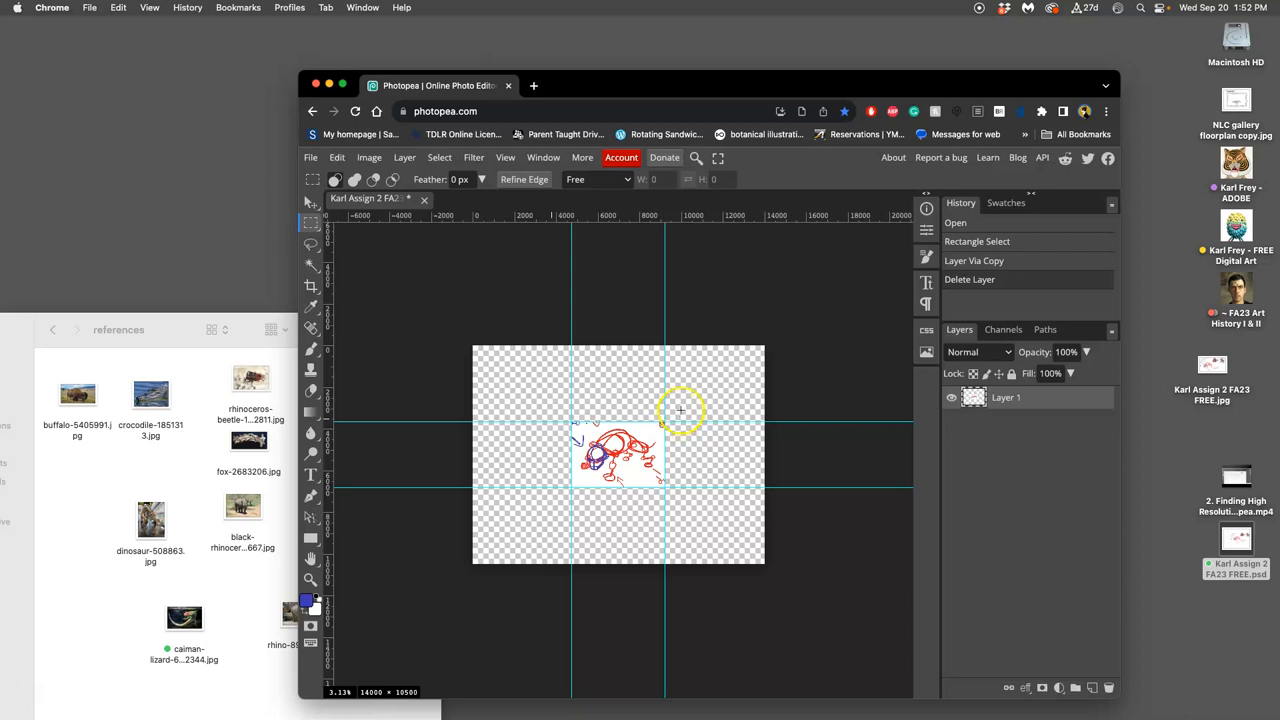
pyautogui.moveTo(608, 530)
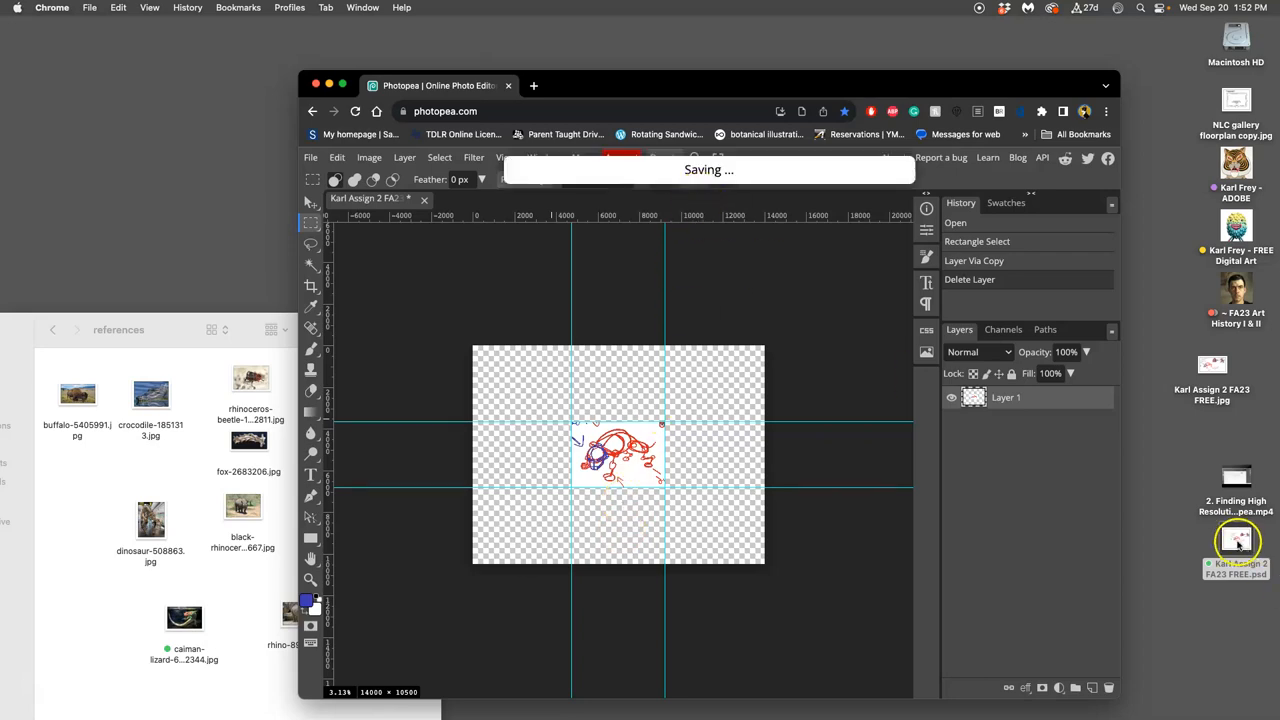
pyautogui.moveTo(938, 318)
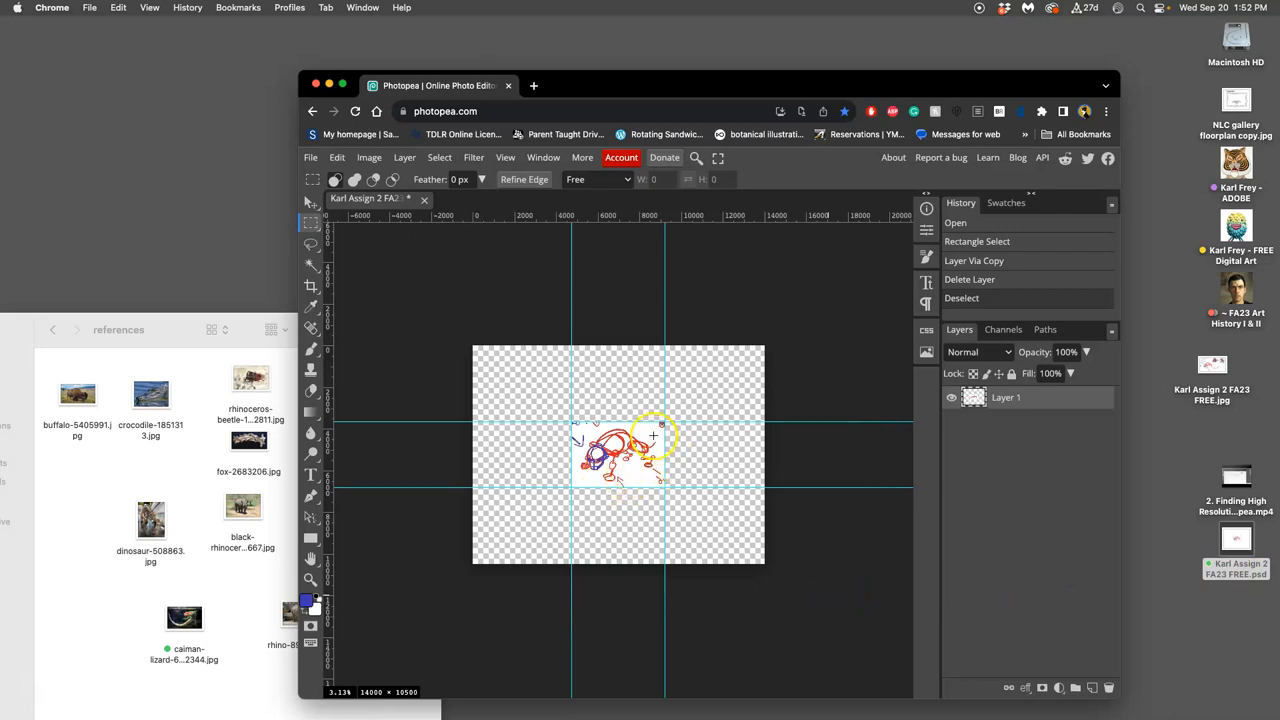
pyautogui.moveTo(702, 455)
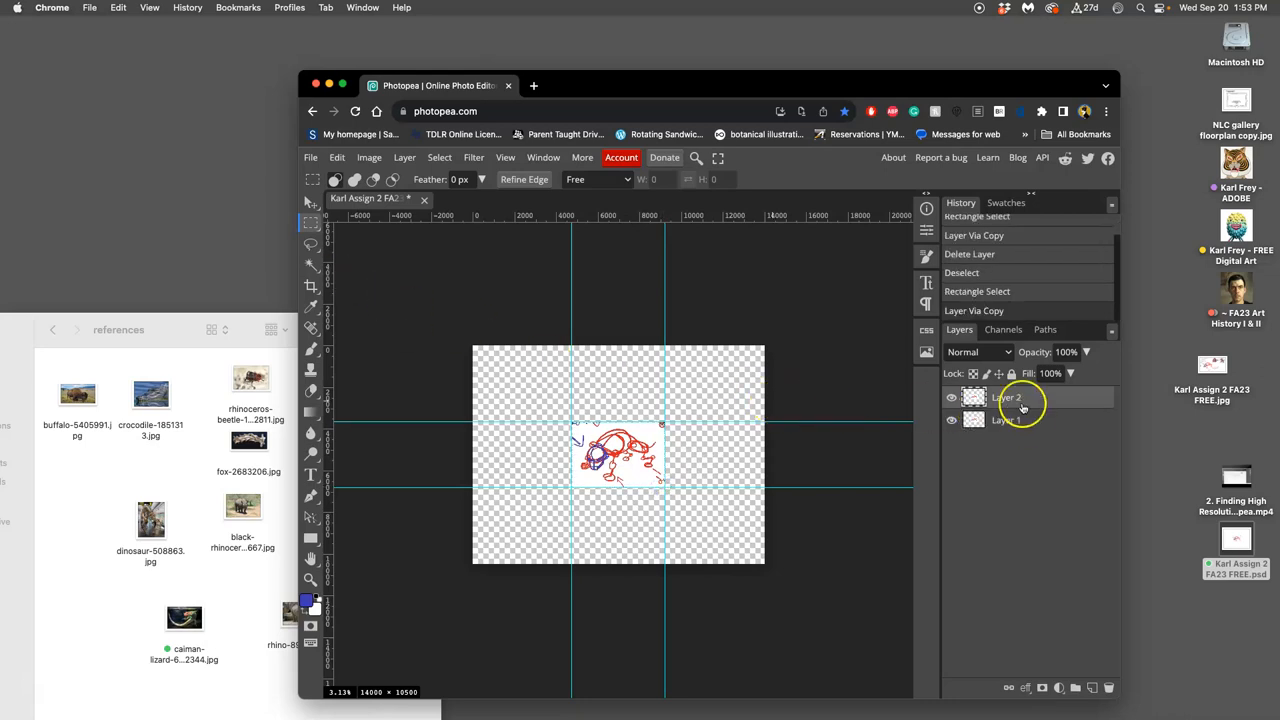
# Step: Hide the copied sketch layer and fill the original layer with solid gray
pyautogui.click(1000, 419)
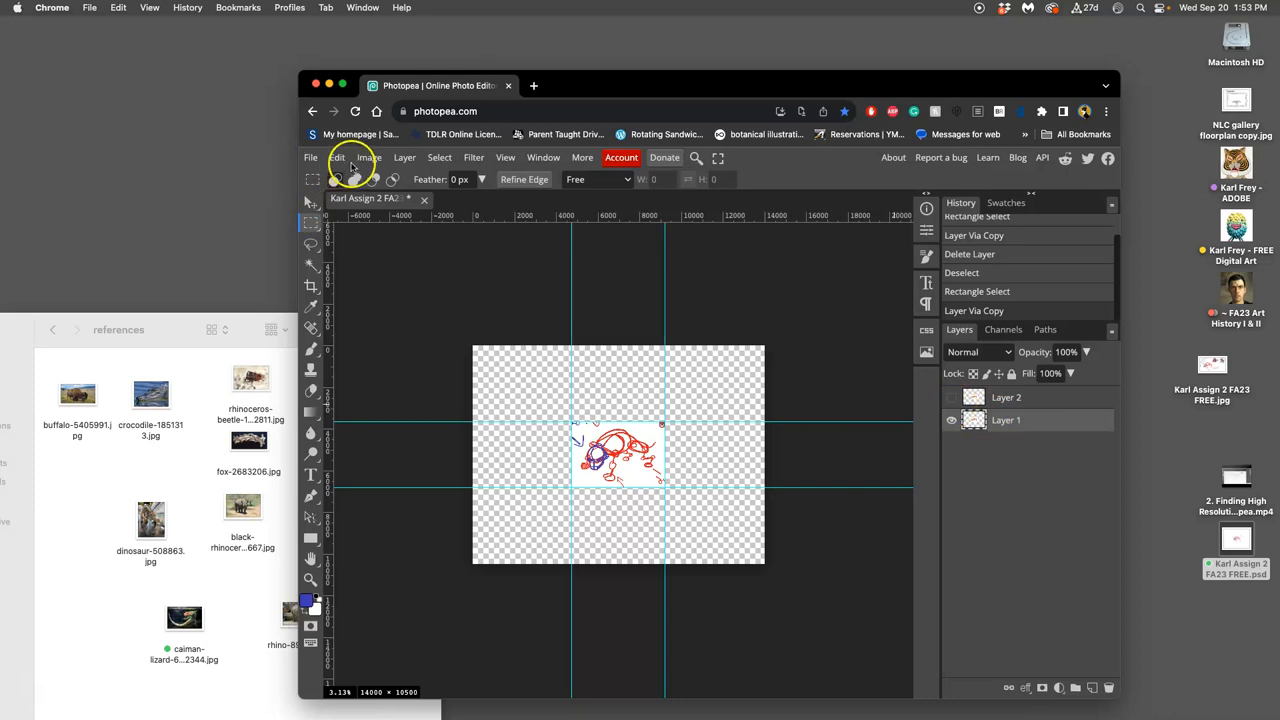
pyautogui.click(337, 157)
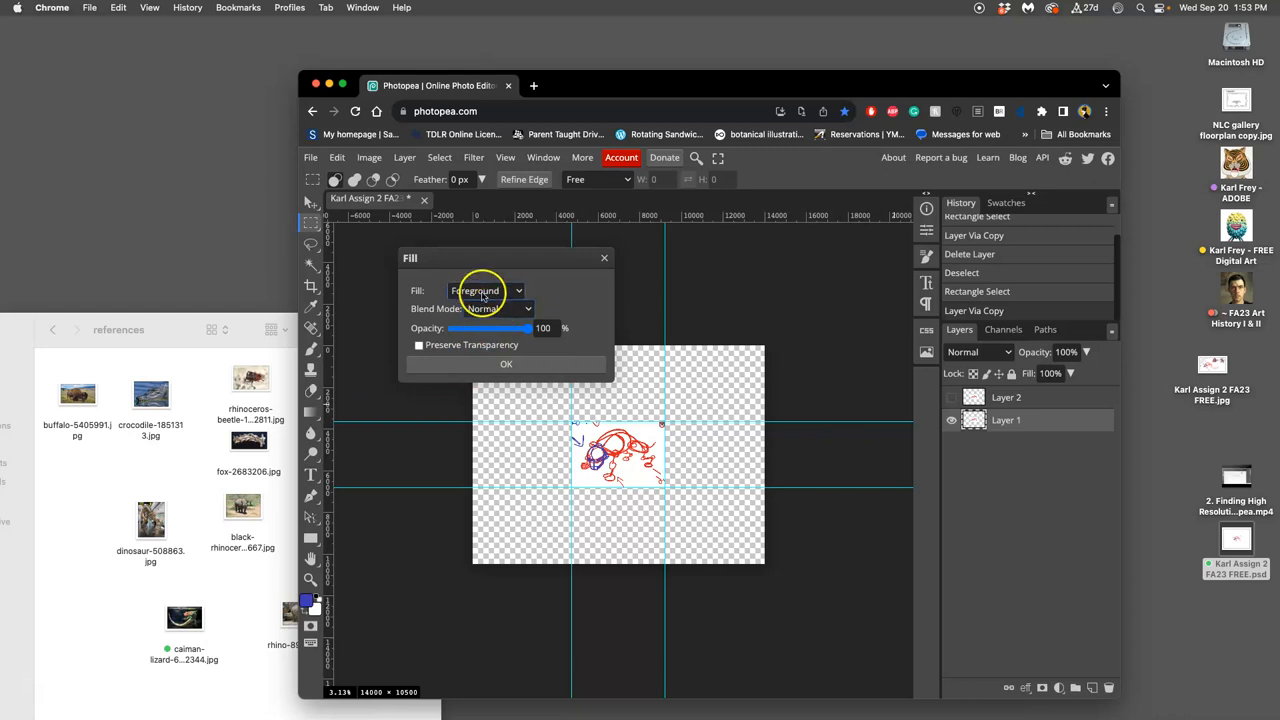
pyautogui.click(485, 290)
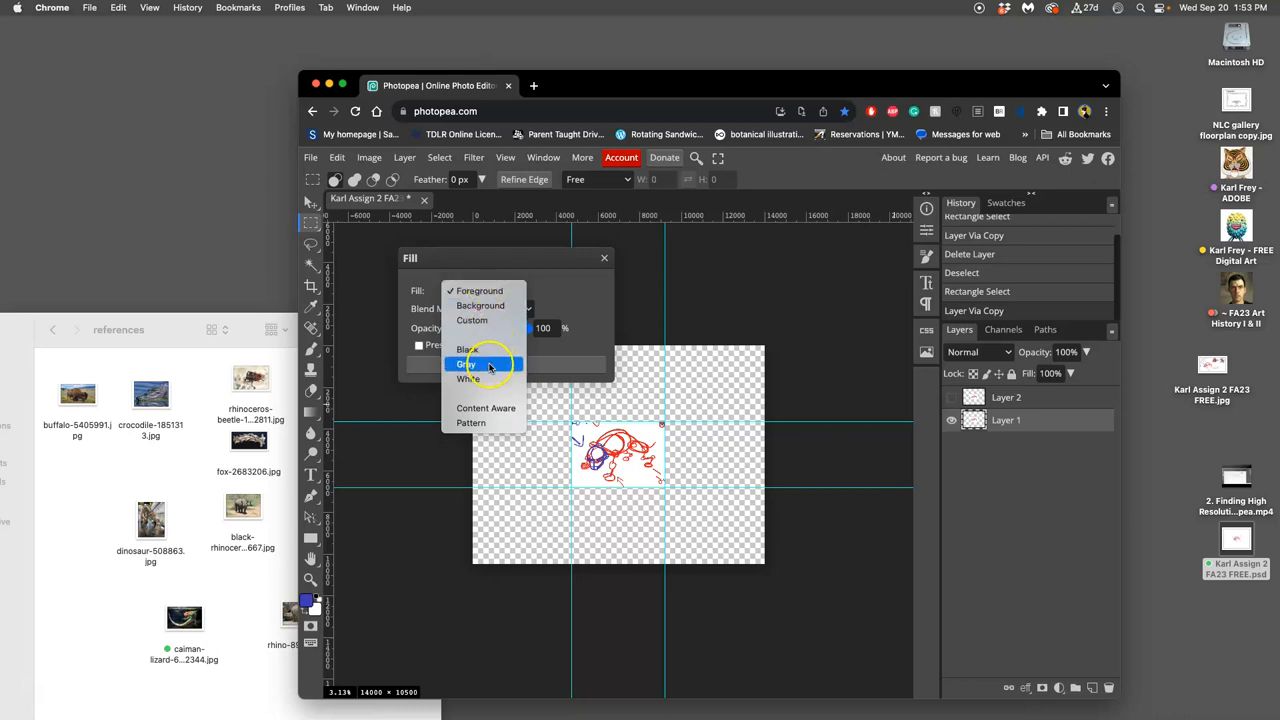
pyautogui.click(464, 363)
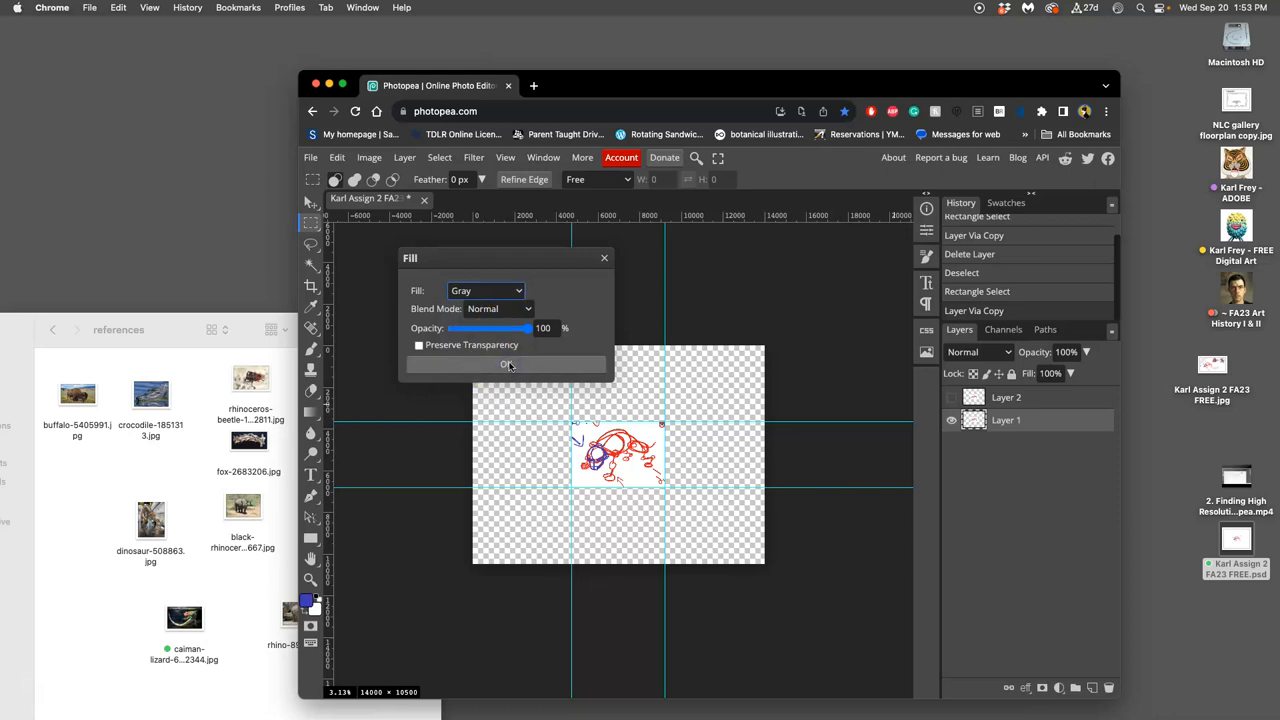
pyautogui.click(507, 364)
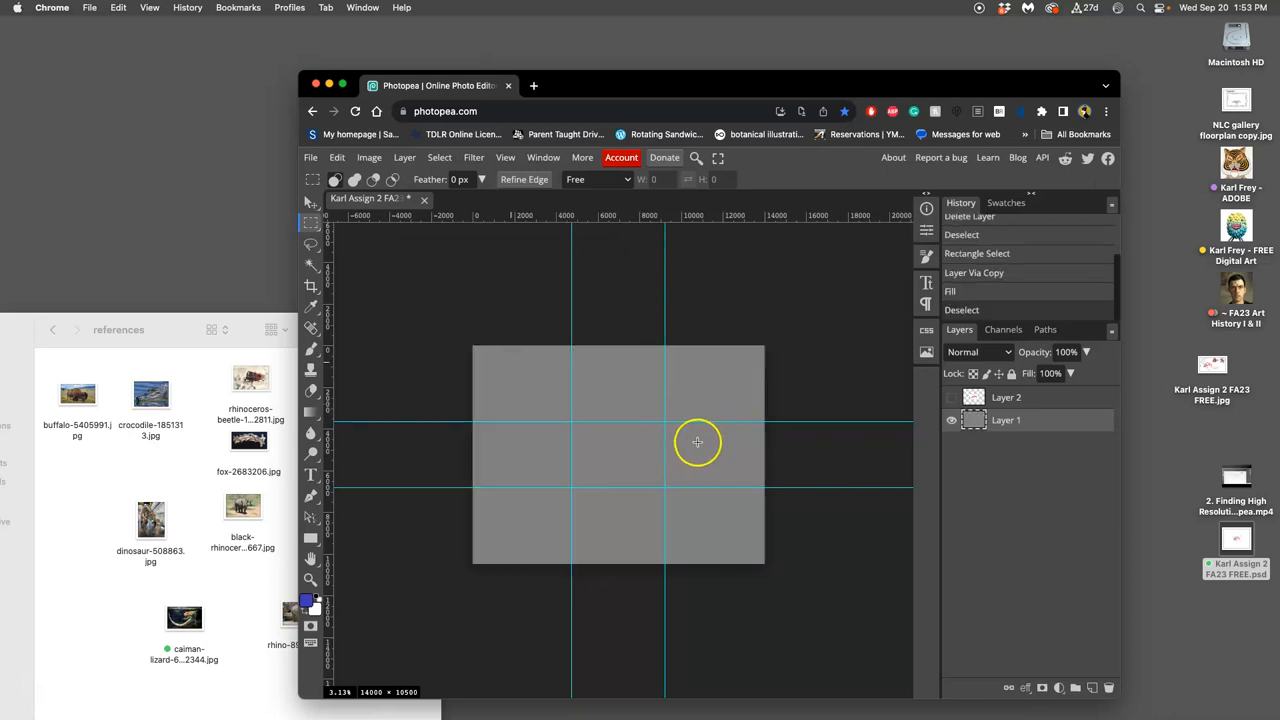
pyautogui.moveTo(677, 362)
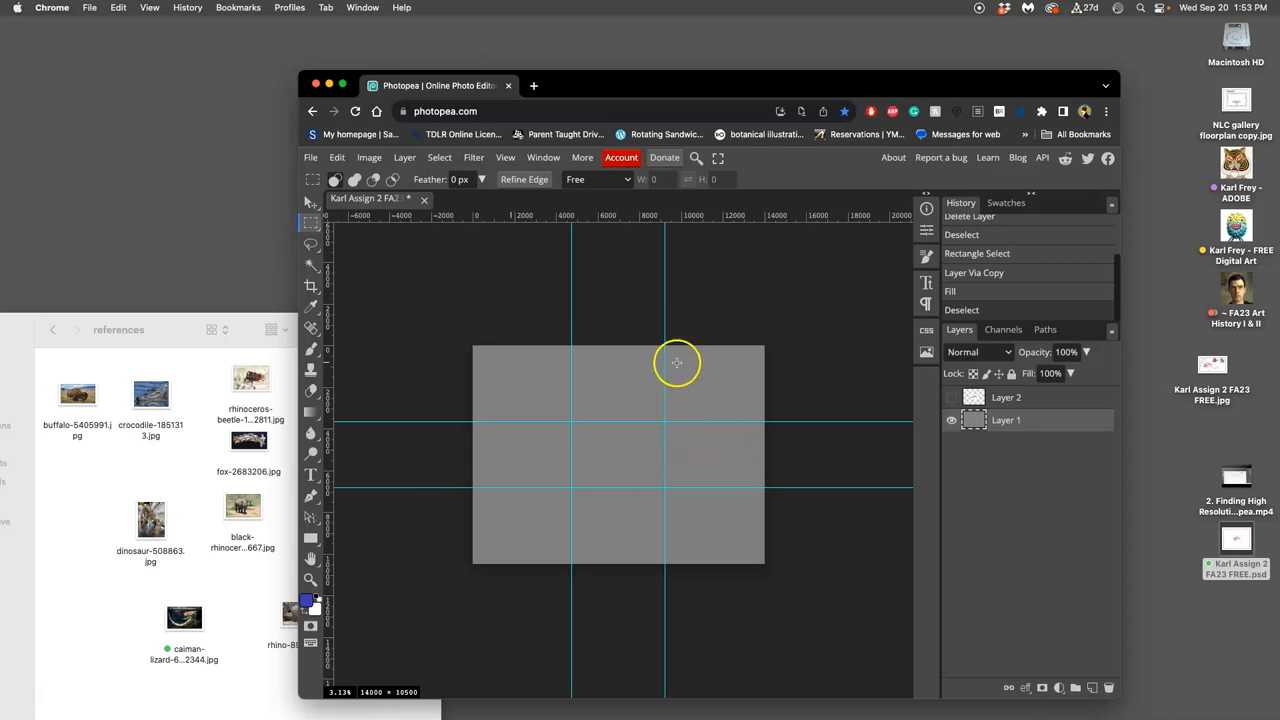
pyautogui.moveTo(592, 258)
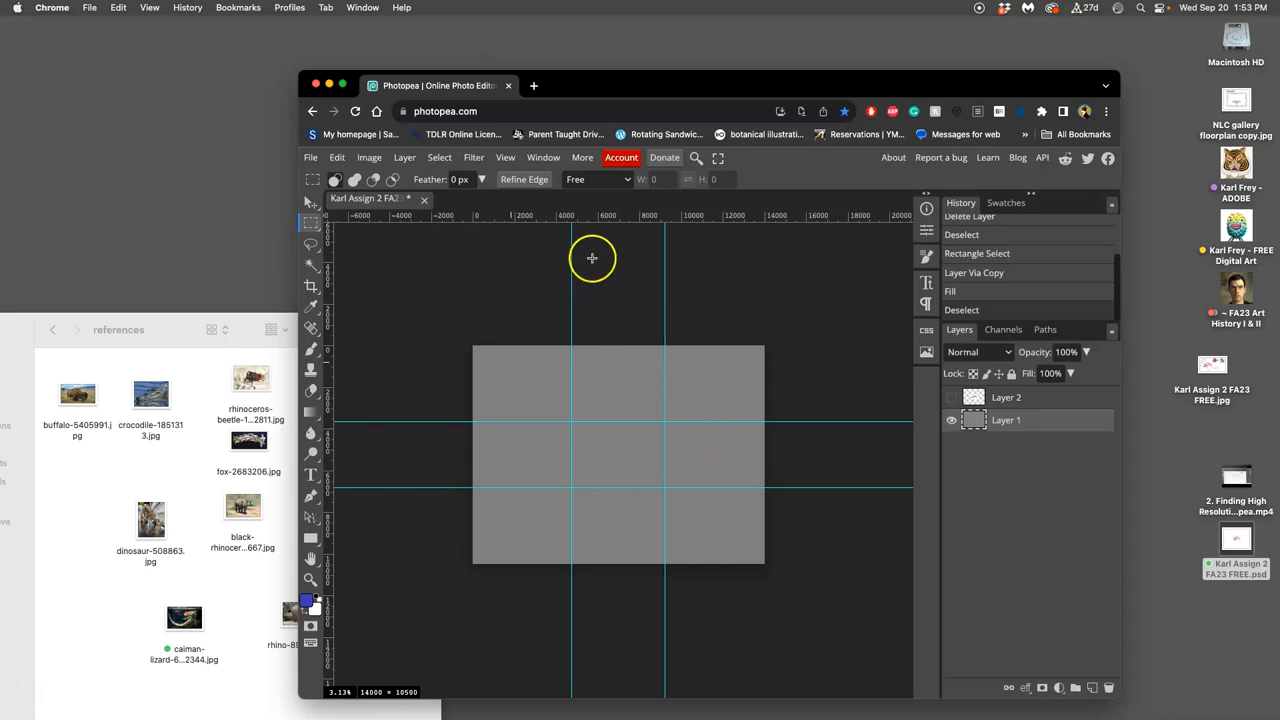
# Step: Reach the View options to hide the guide lines
pyautogui.click(505, 157)
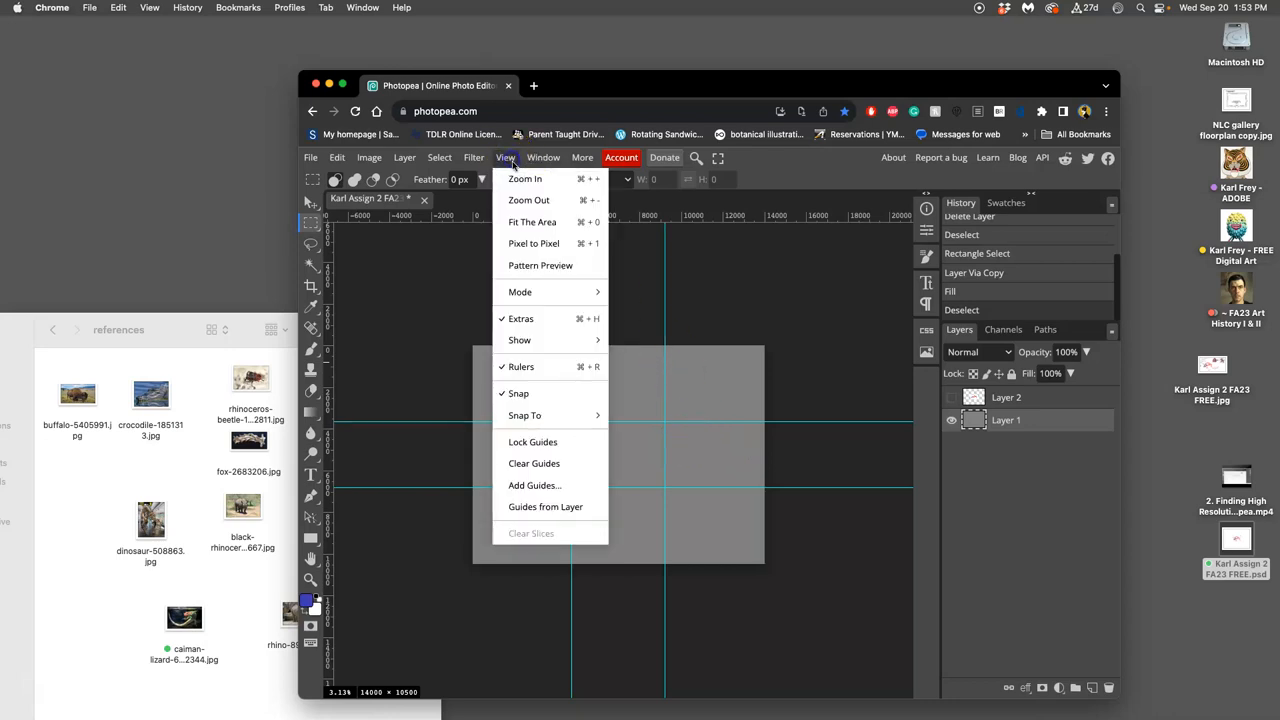
pyautogui.moveTo(520, 340)
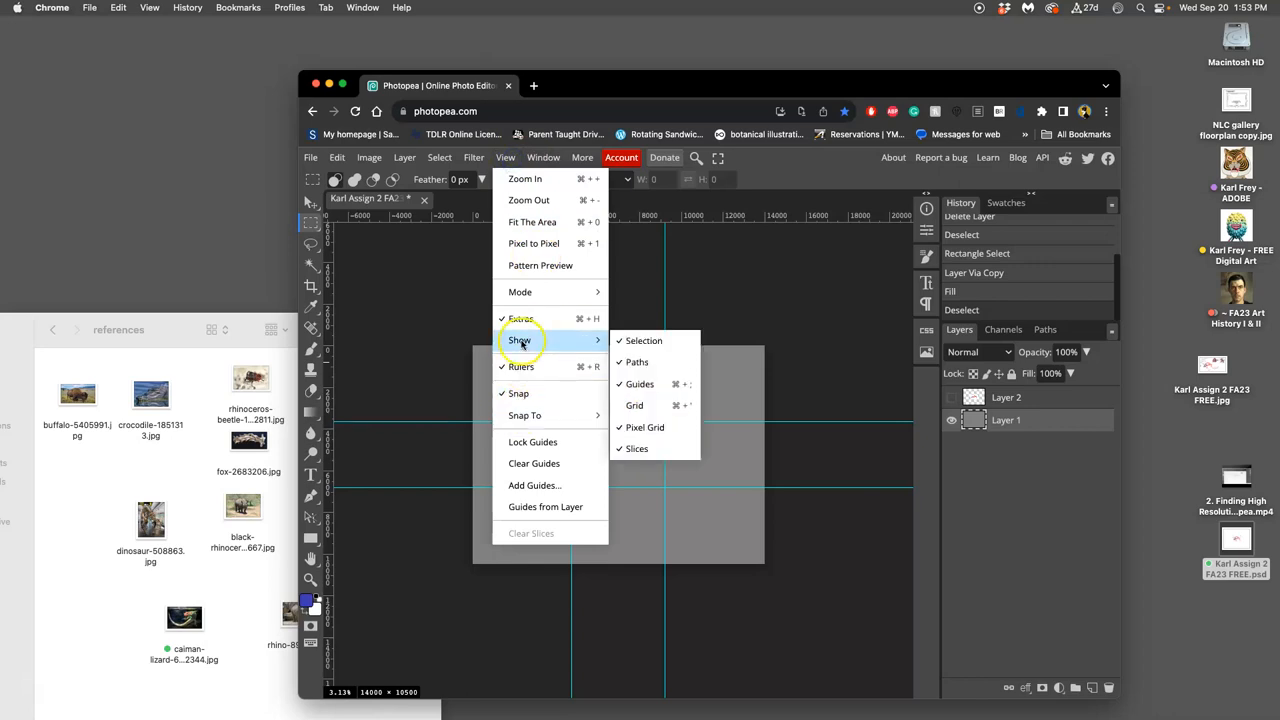
pyautogui.moveTo(640, 384)
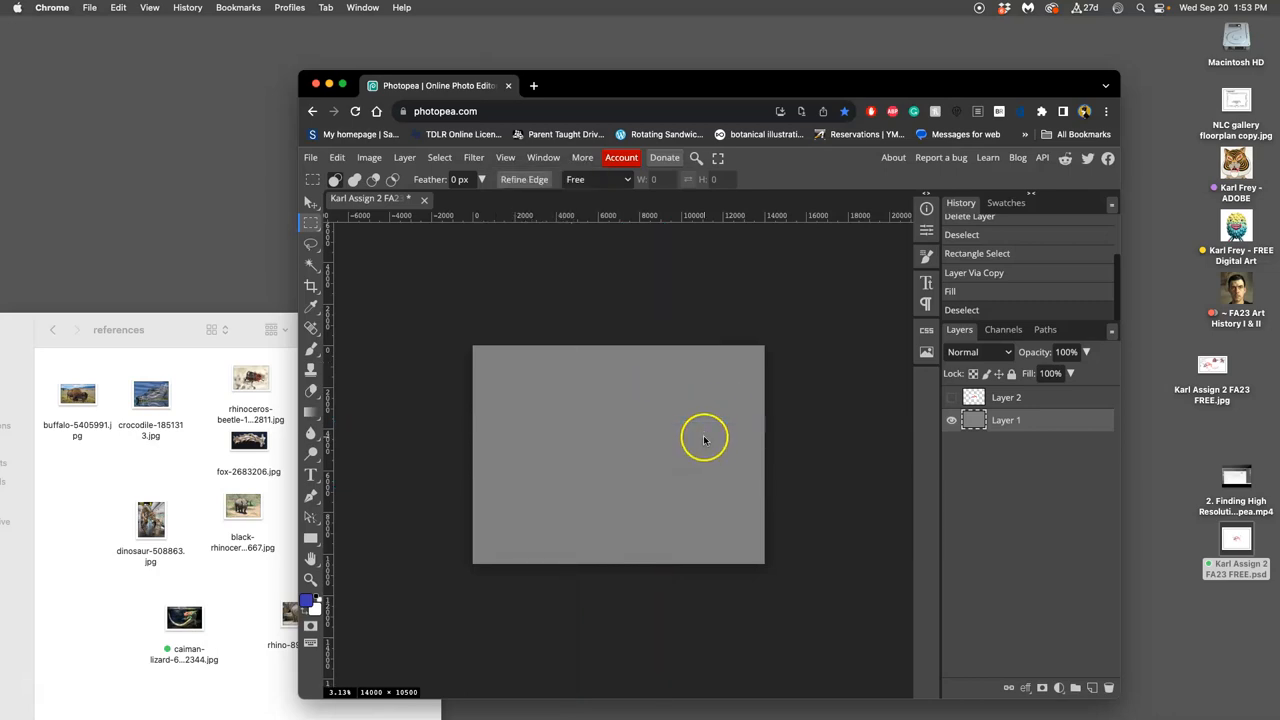
pyautogui.moveTo(893, 427)
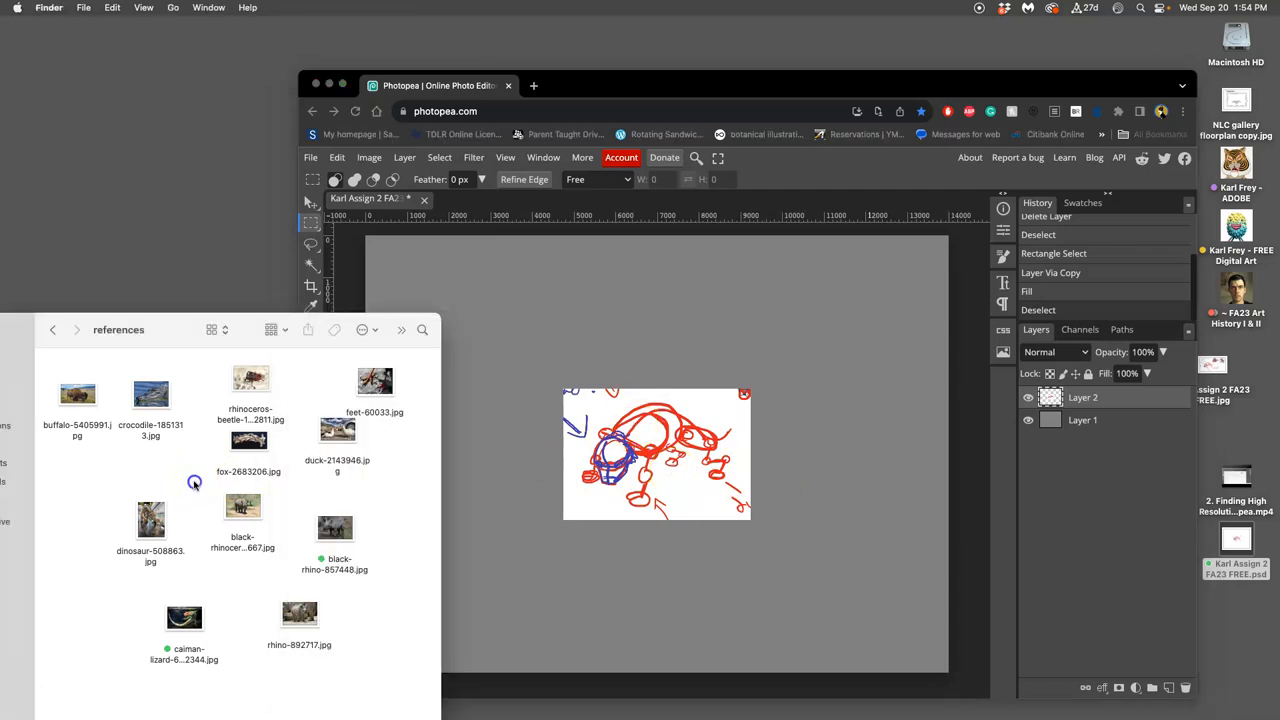
# Step: Place the crocodile reference photo, rotate it at an angle and move it to the upper left
pyautogui.click(150, 393)
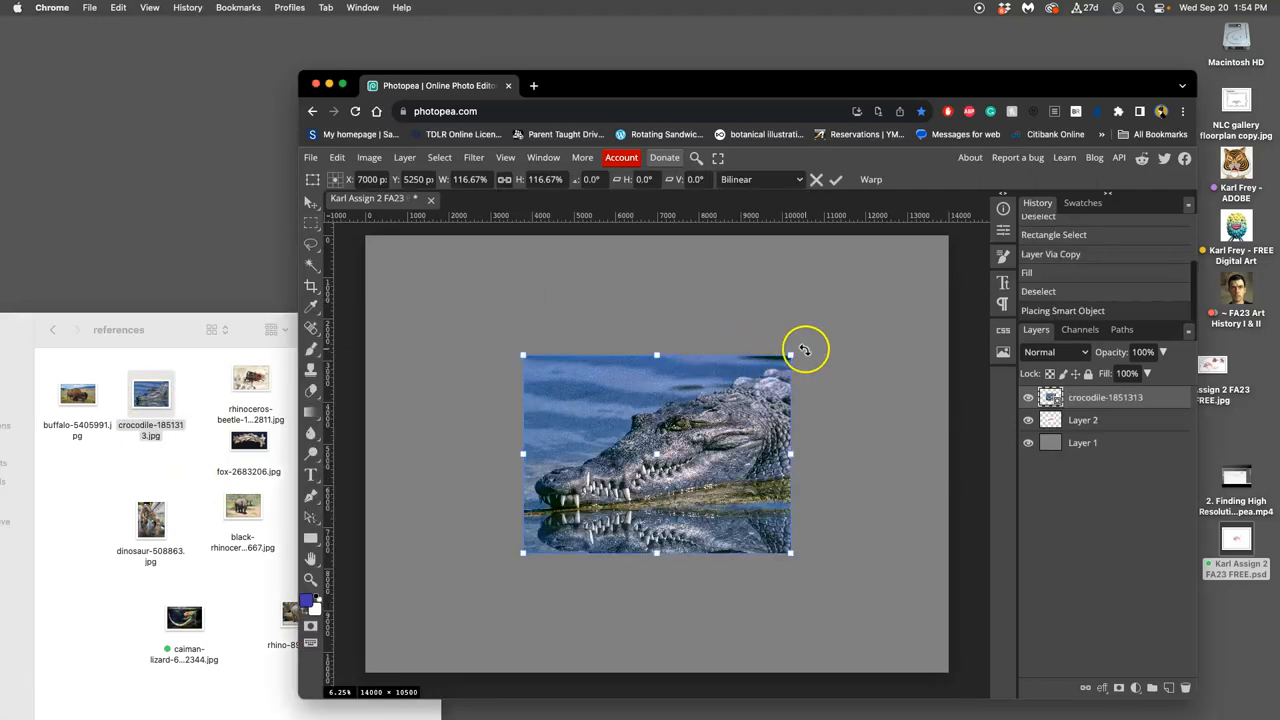
pyautogui.moveTo(805, 349); pyautogui.dragTo(718, 310)
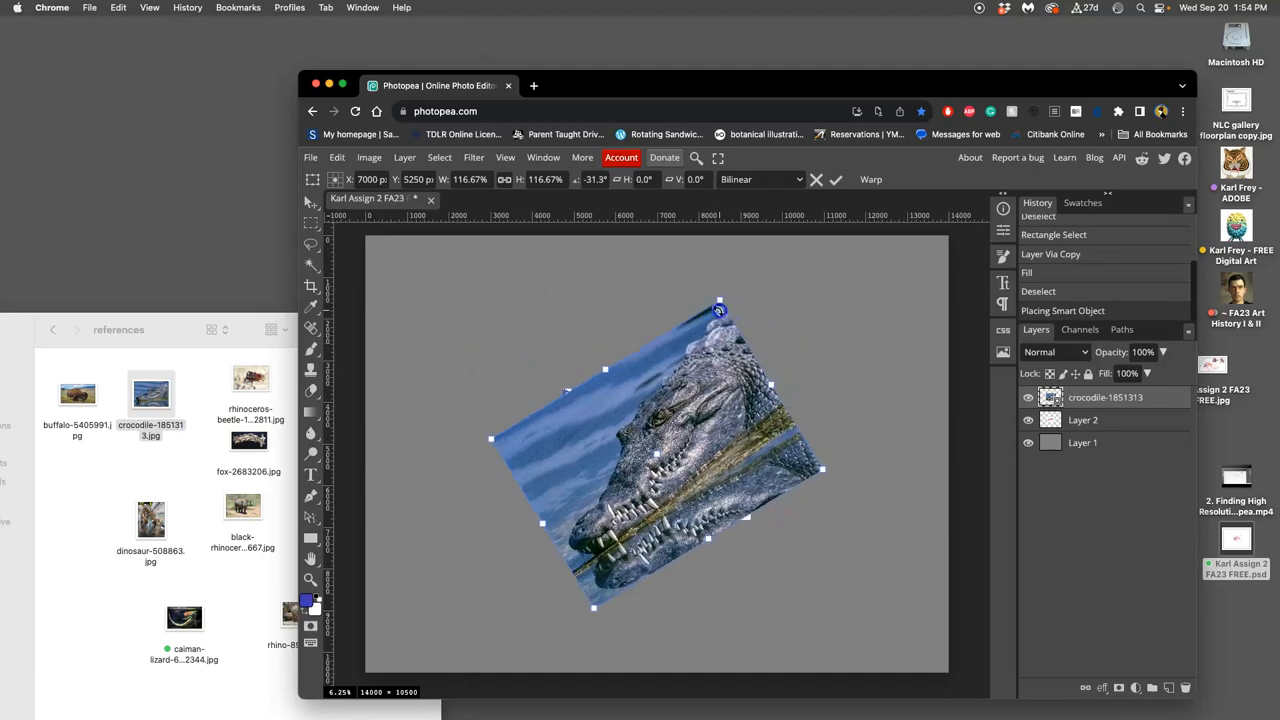
pyautogui.moveTo(720, 310); pyautogui.dragTo(700, 345)
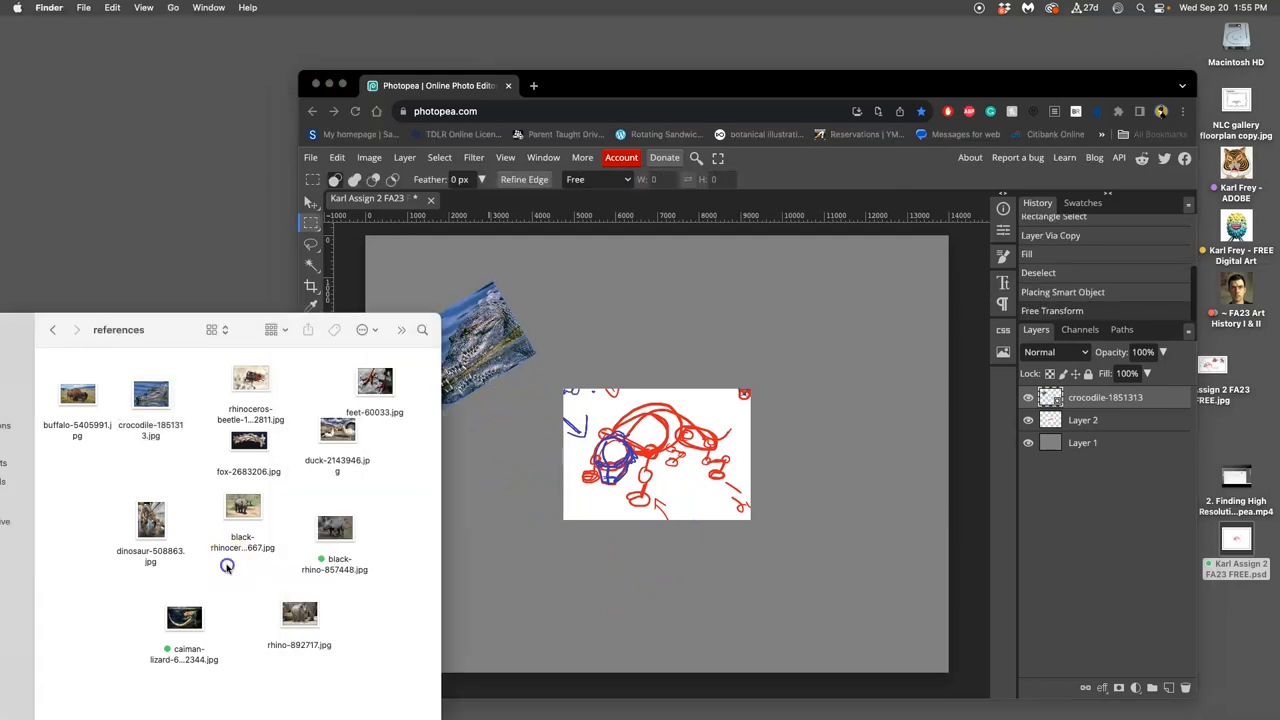
pyautogui.moveTo(275, 575)
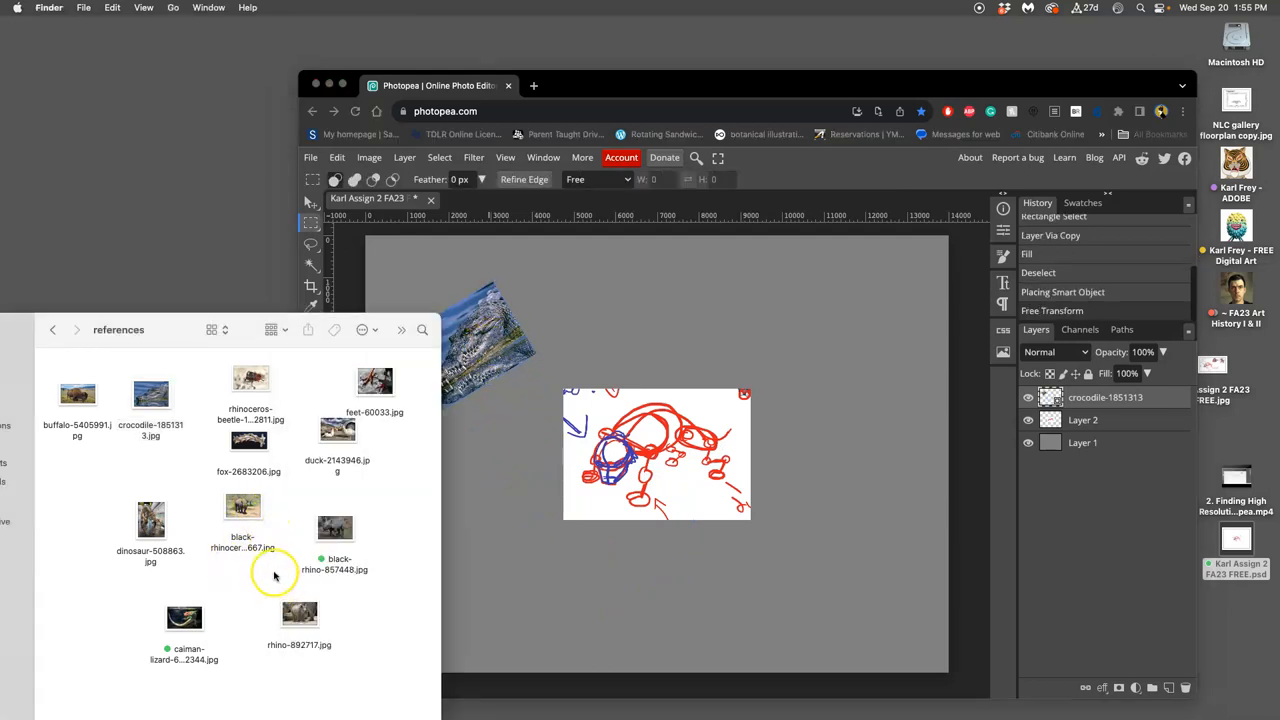
# Step: Place the black rhino photo, then tilt the caiman lizard photo at an angle
pyautogui.click(335, 528)
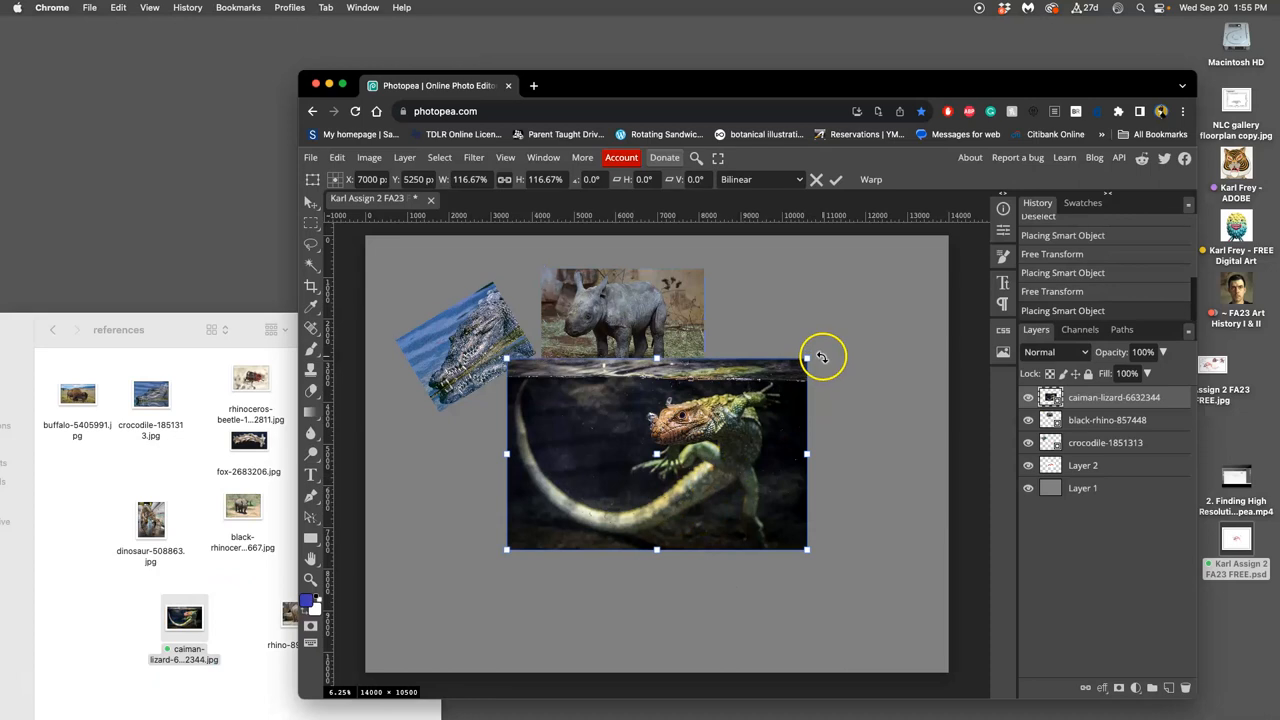
pyautogui.moveTo(822, 357); pyautogui.dragTo(760, 310)
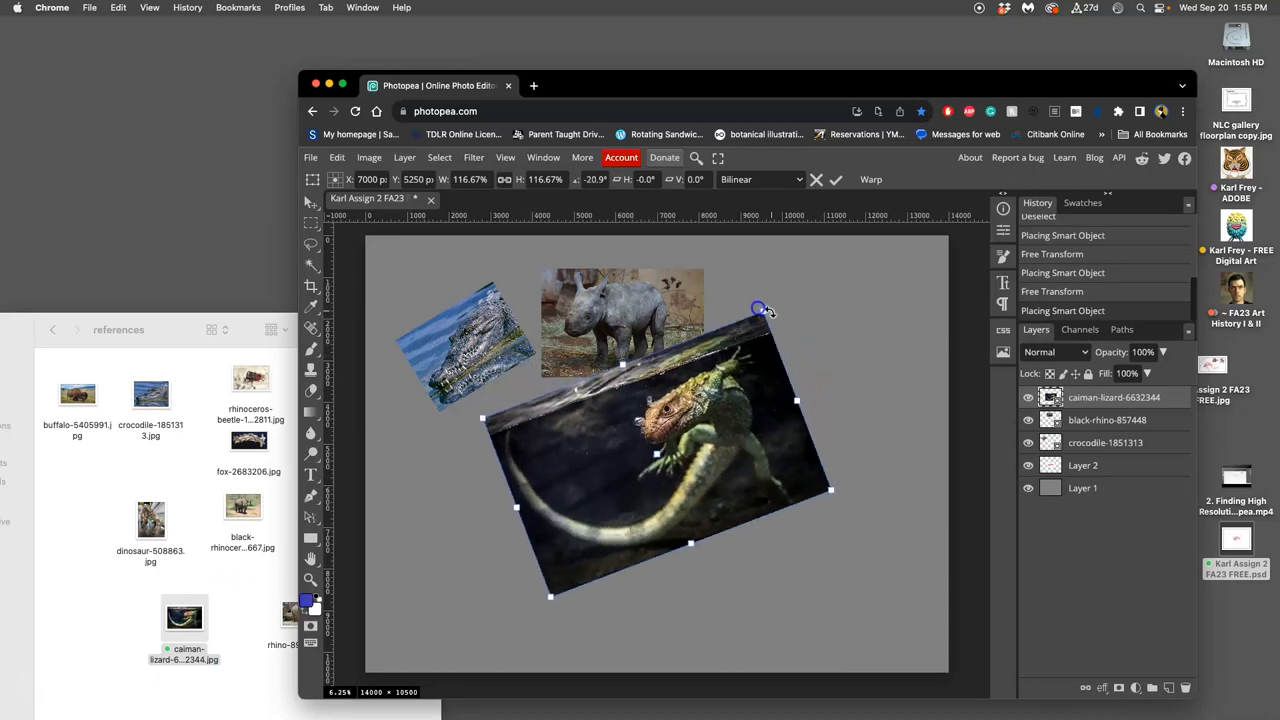
pyautogui.moveTo(758, 309); pyautogui.dragTo(748, 304)
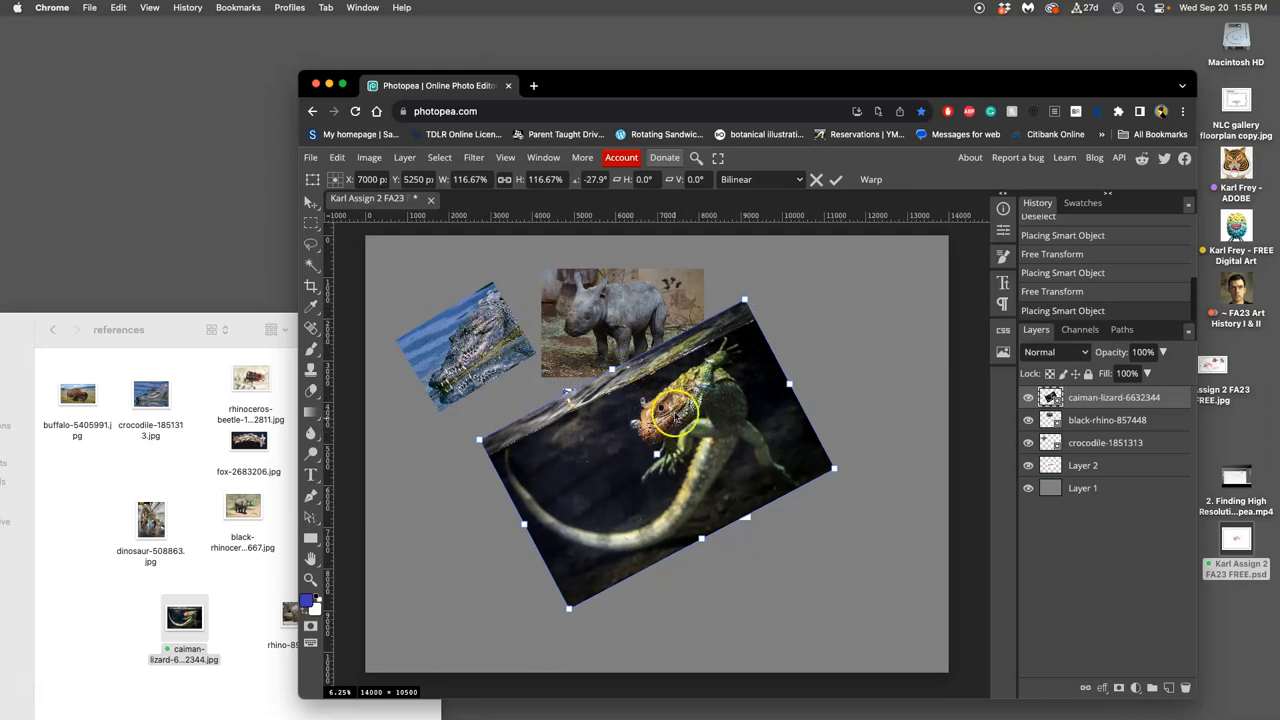
pyautogui.moveTo(713, 425)
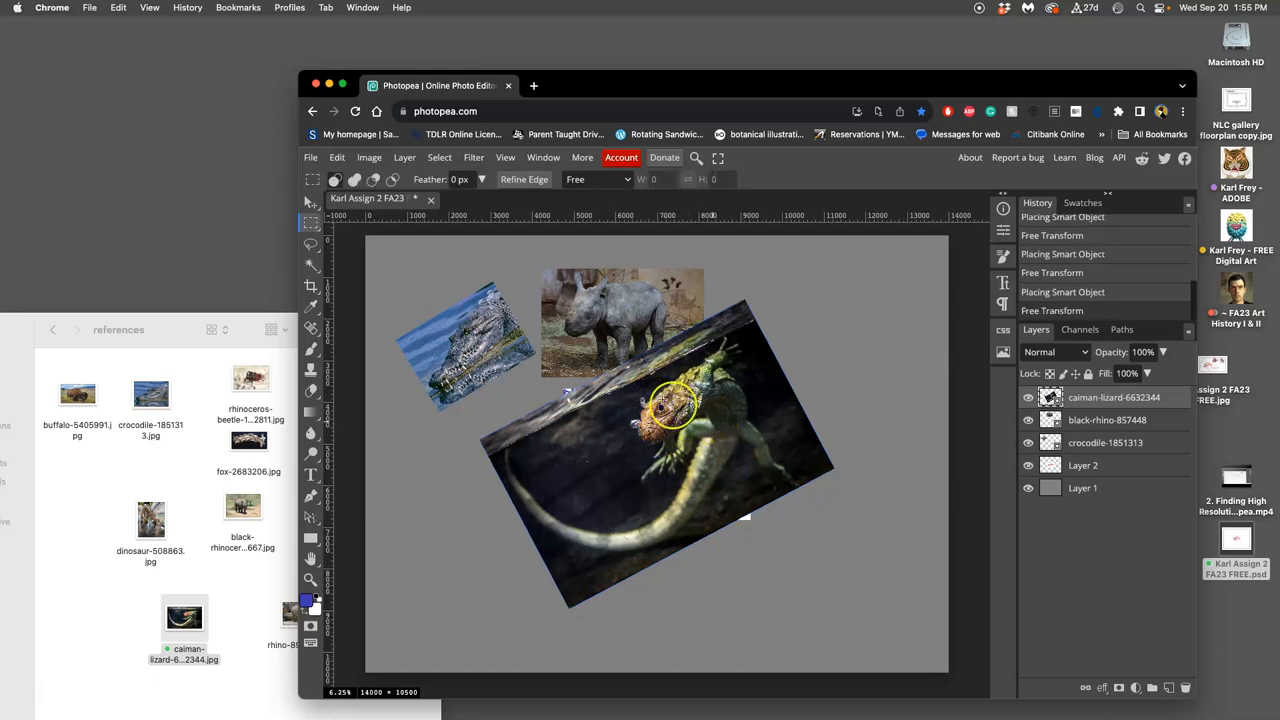
# Step: Lasso and cut out the lizard and rhino heads, selecting the original photo layers for removal
pyautogui.click(311, 203)
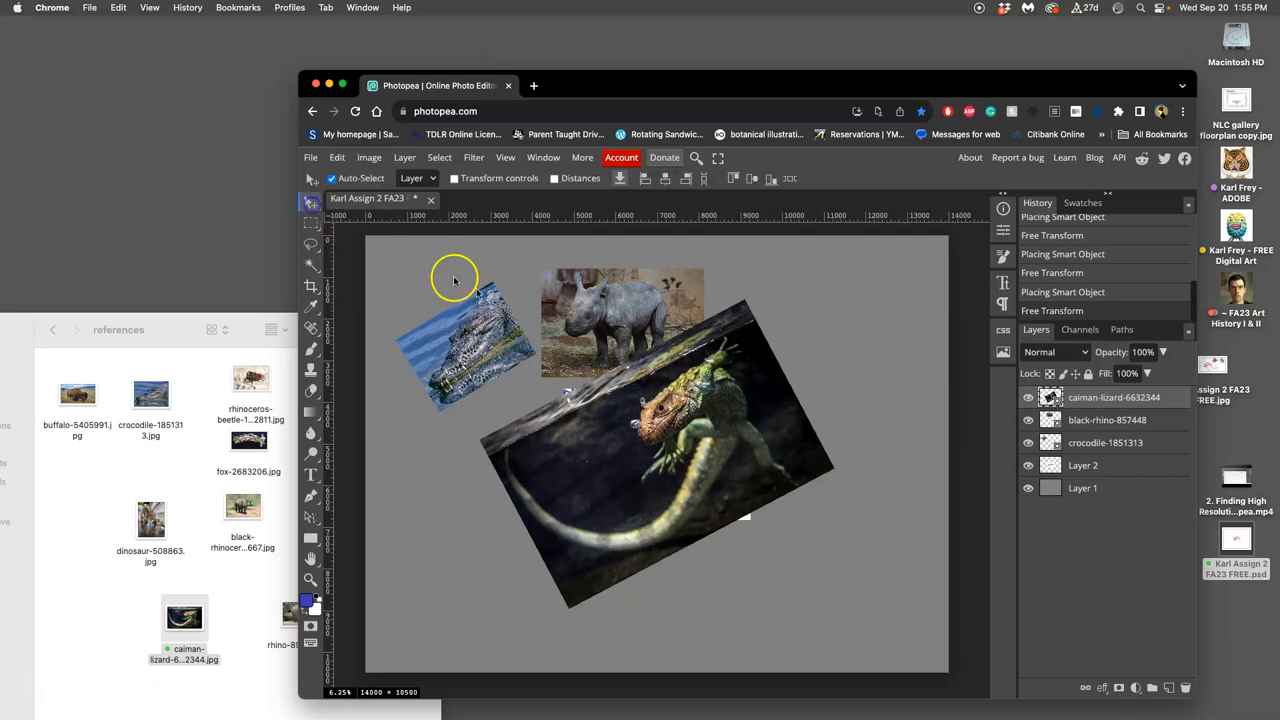
pyautogui.moveTo(680, 438)
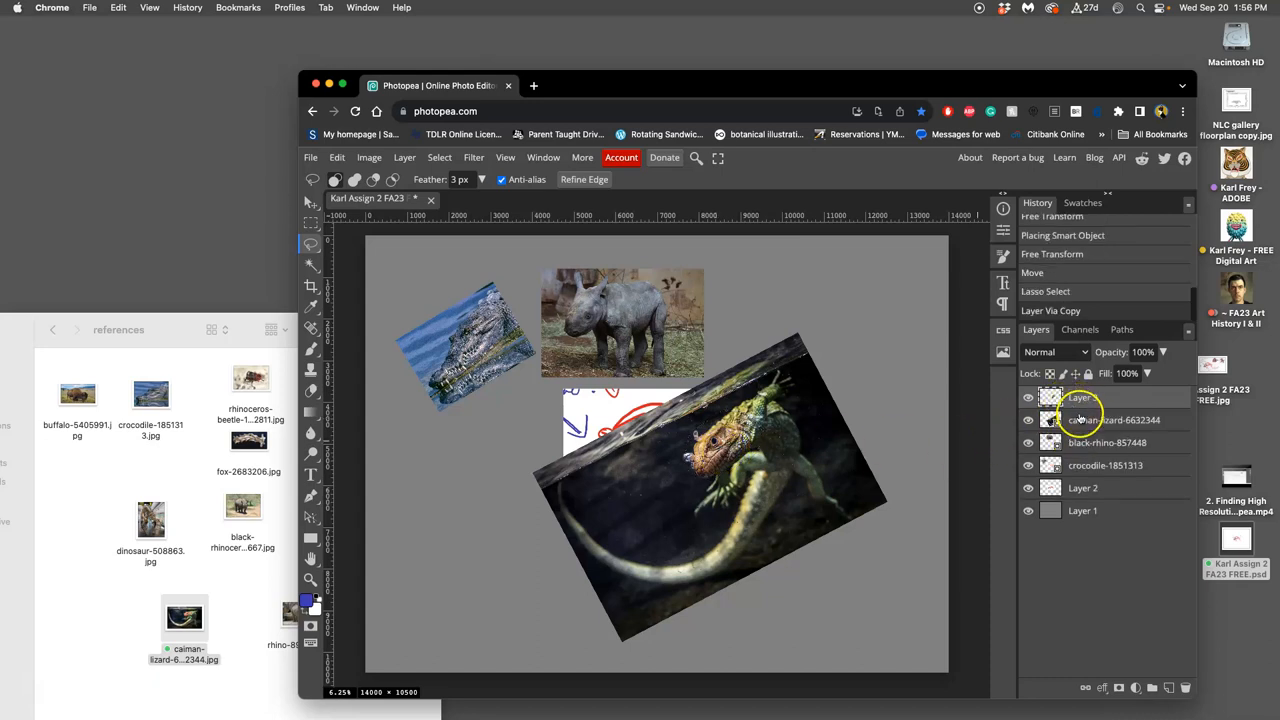
pyautogui.click(1100, 419)
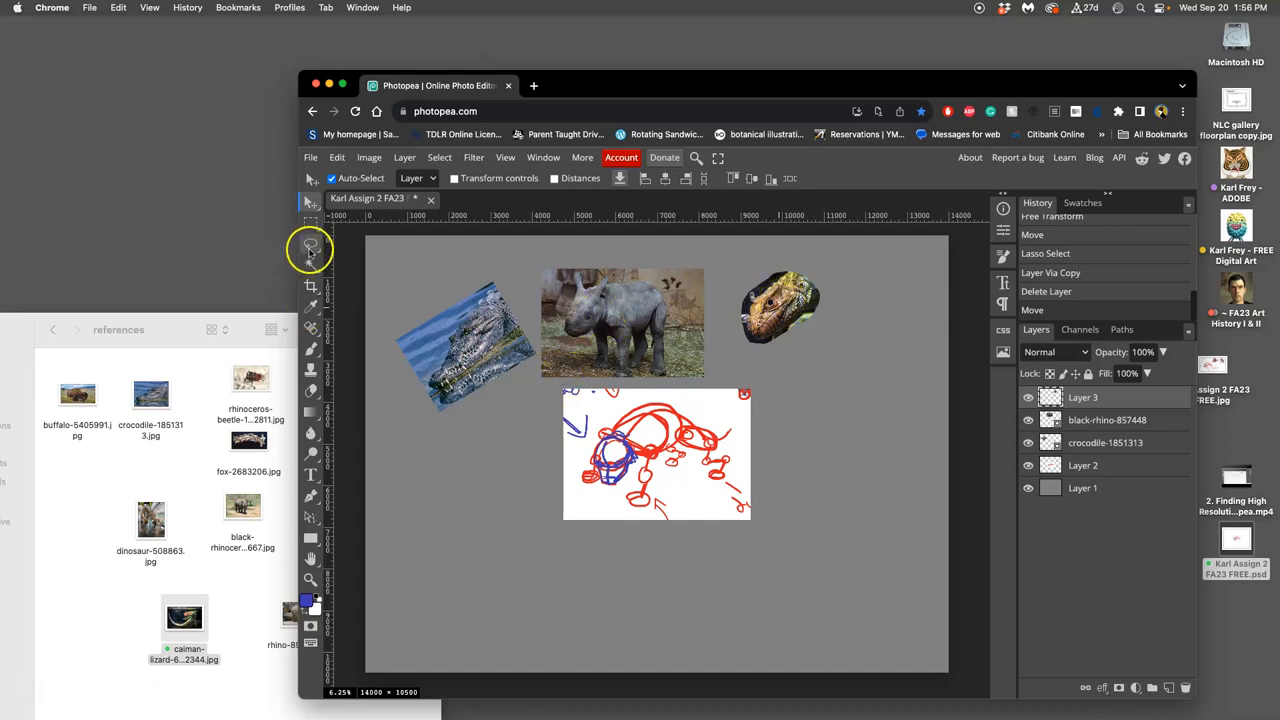
pyautogui.click(310, 247)
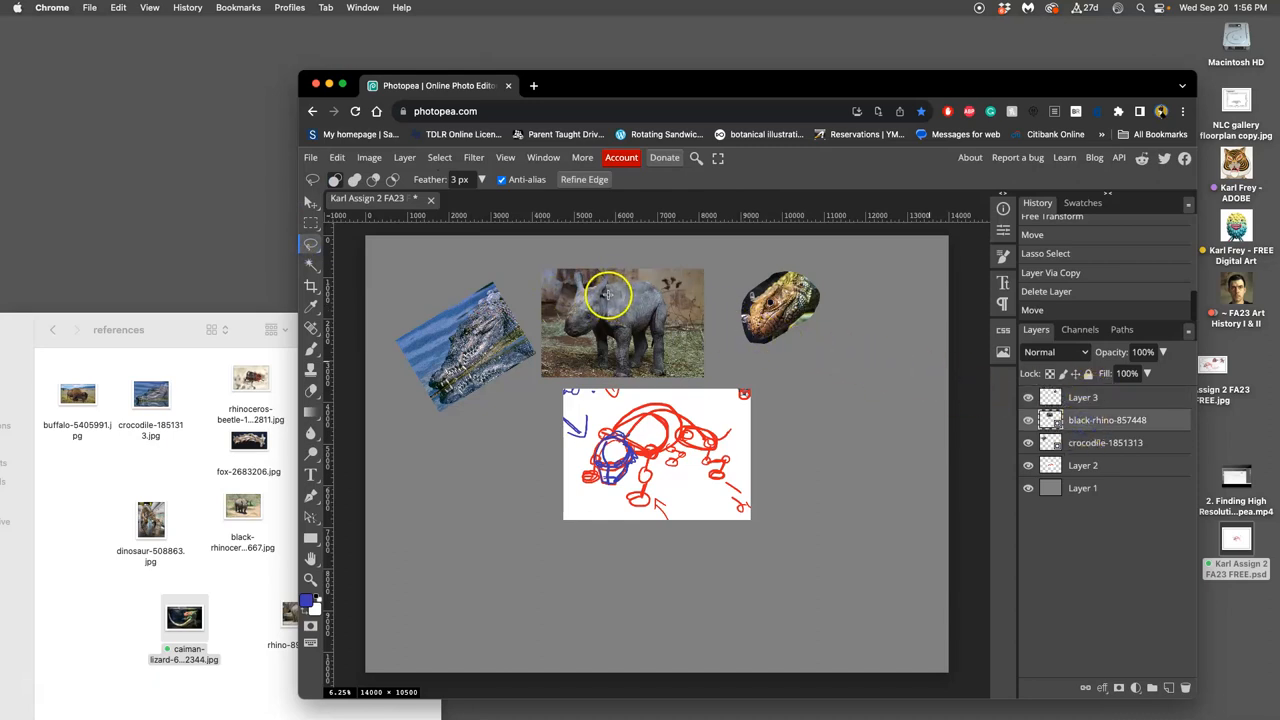
pyautogui.moveTo(567, 271)
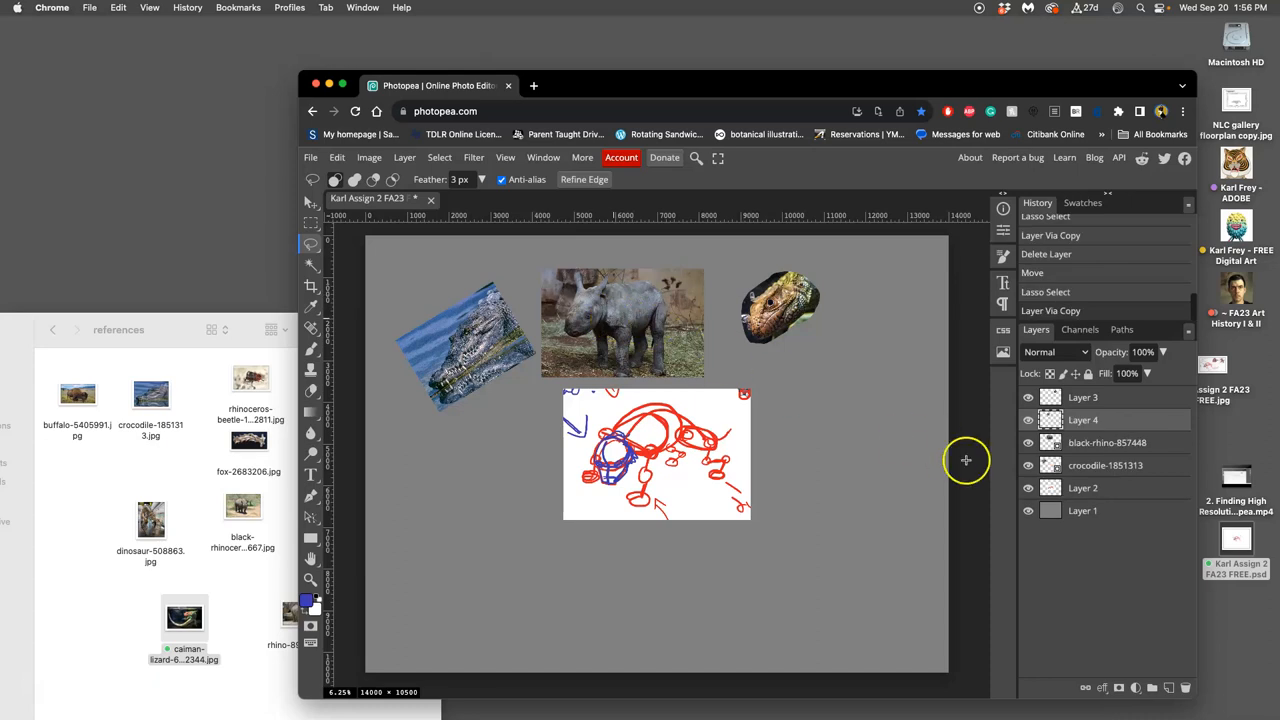
pyautogui.moveTo(310, 203)
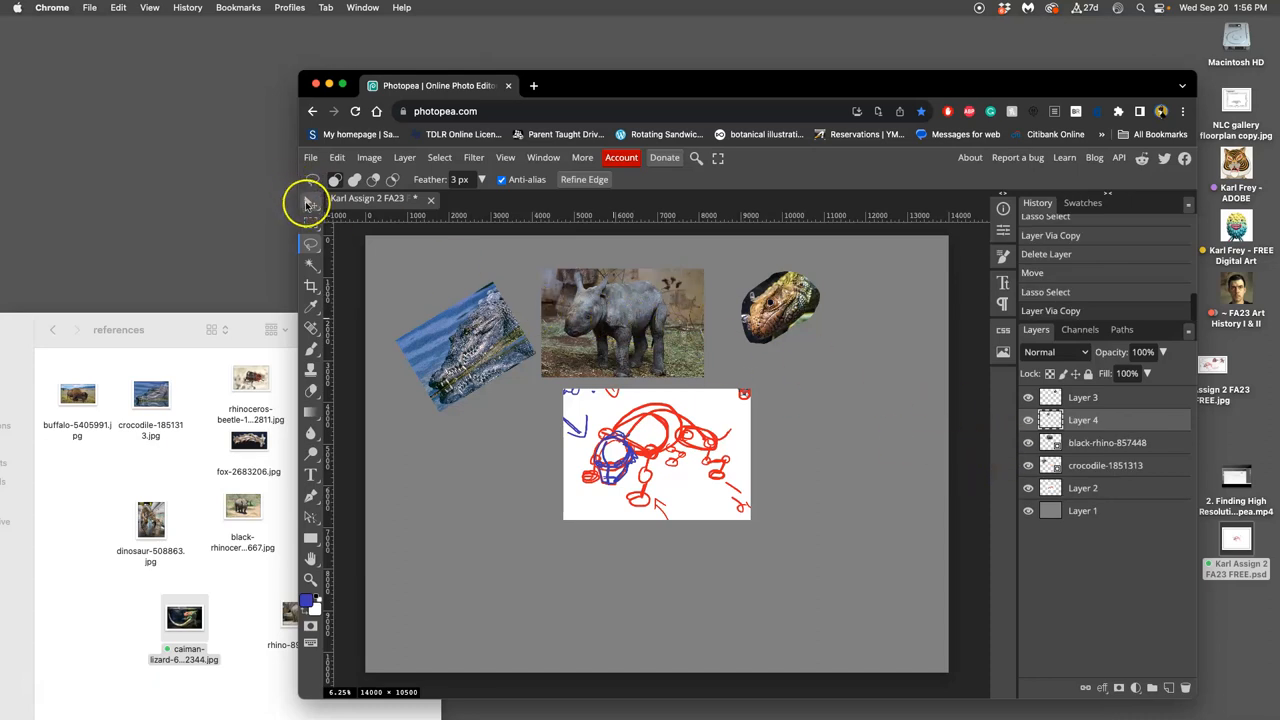
pyautogui.click(311, 203)
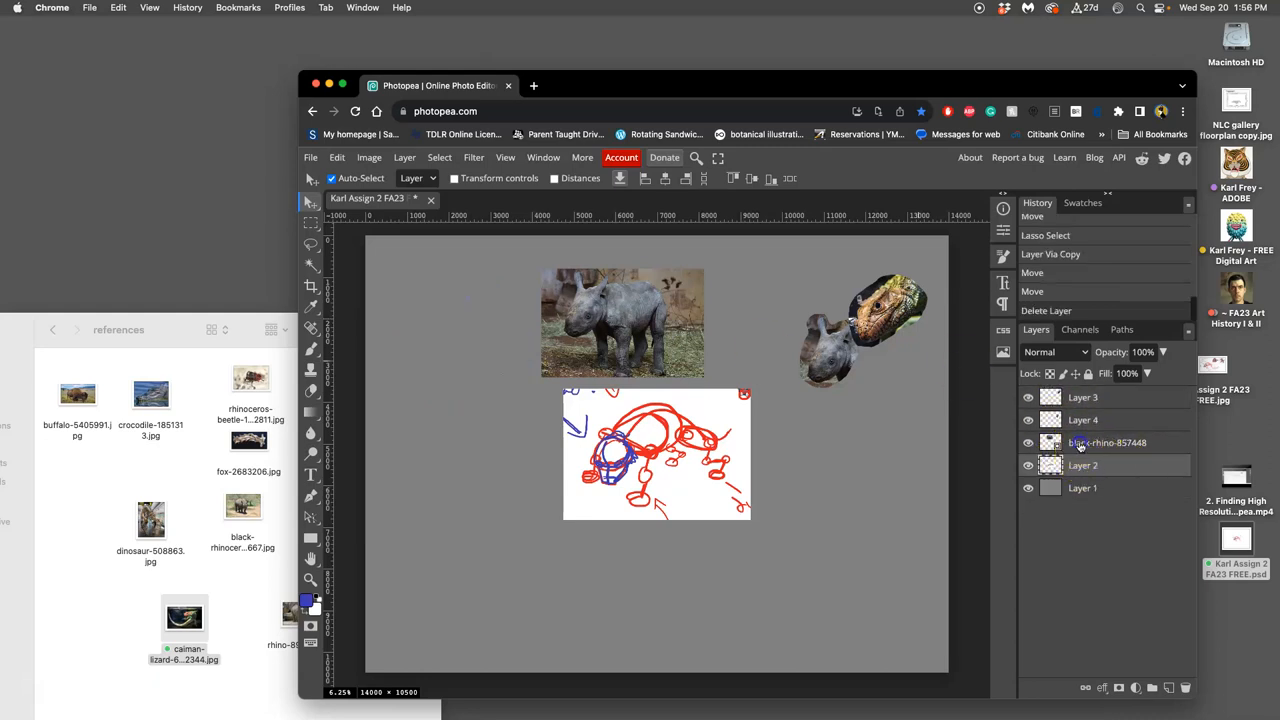
pyautogui.click(1107, 442)
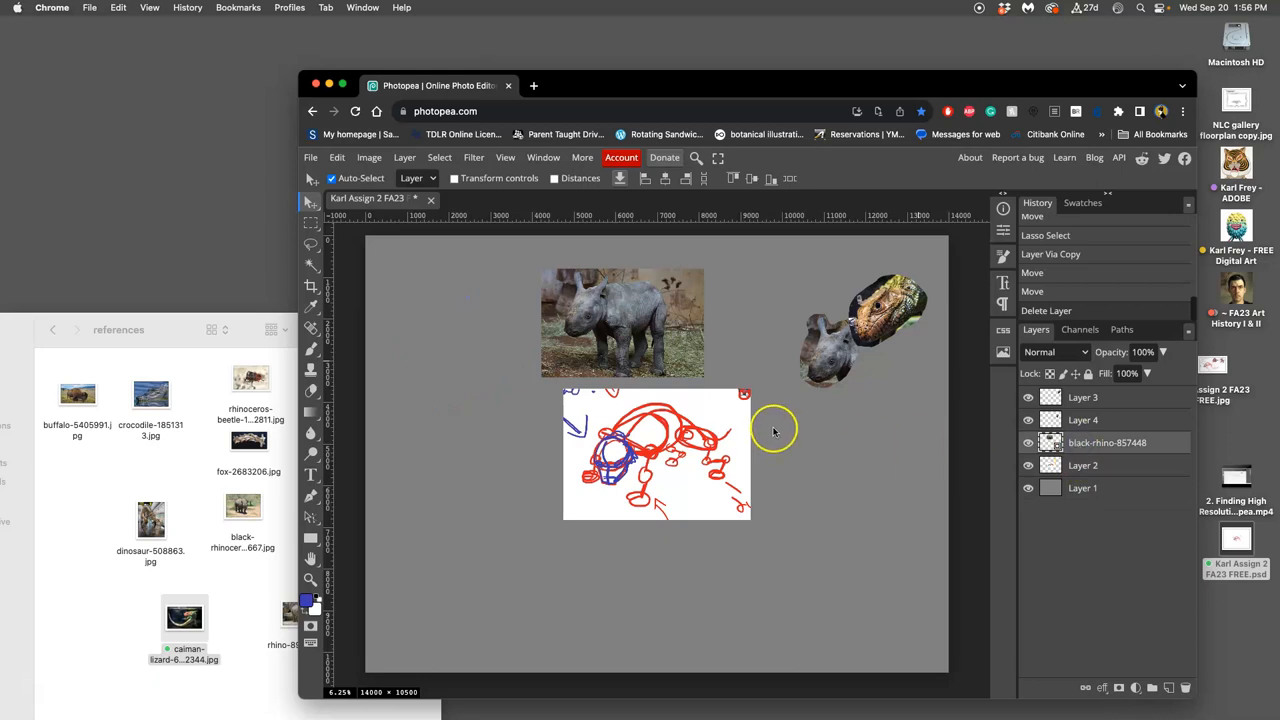
pyautogui.moveTo(608, 343)
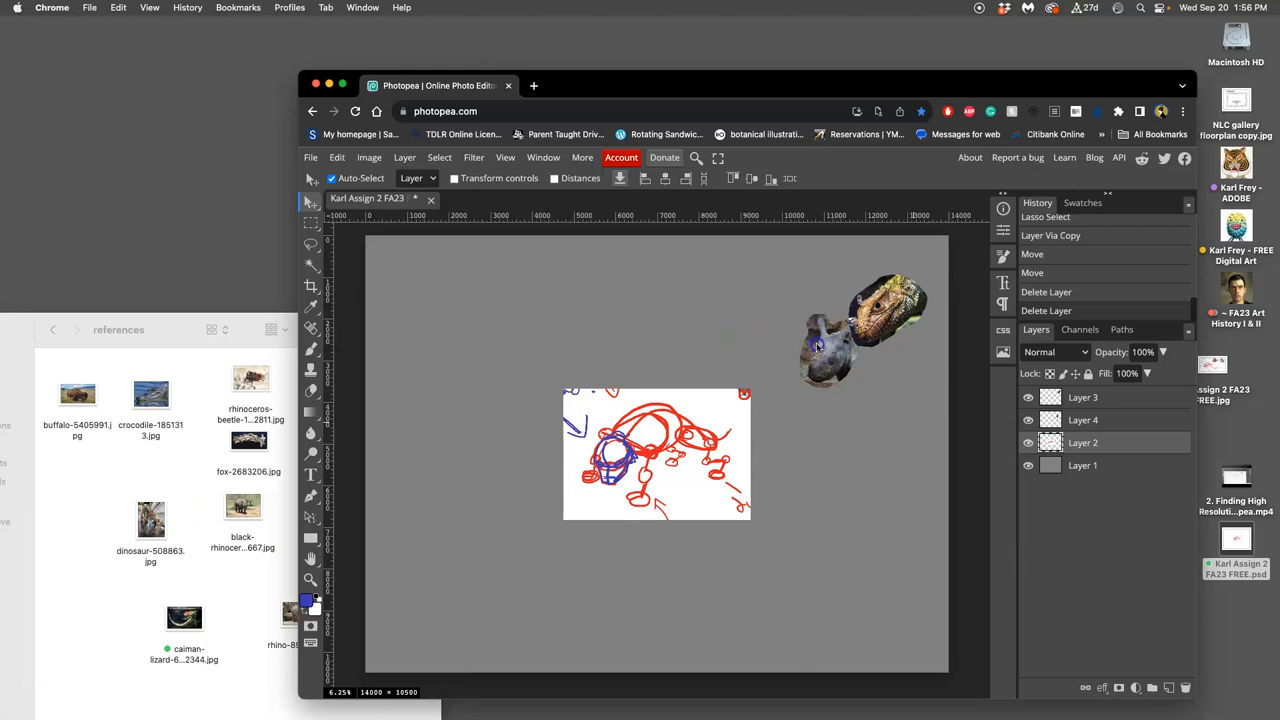
# Step: Move the two heads to the upper left, group Layer 3 and Layer 4 into a folder and start renaming it
pyautogui.moveTo(850, 330); pyautogui.dragTo(475, 305)
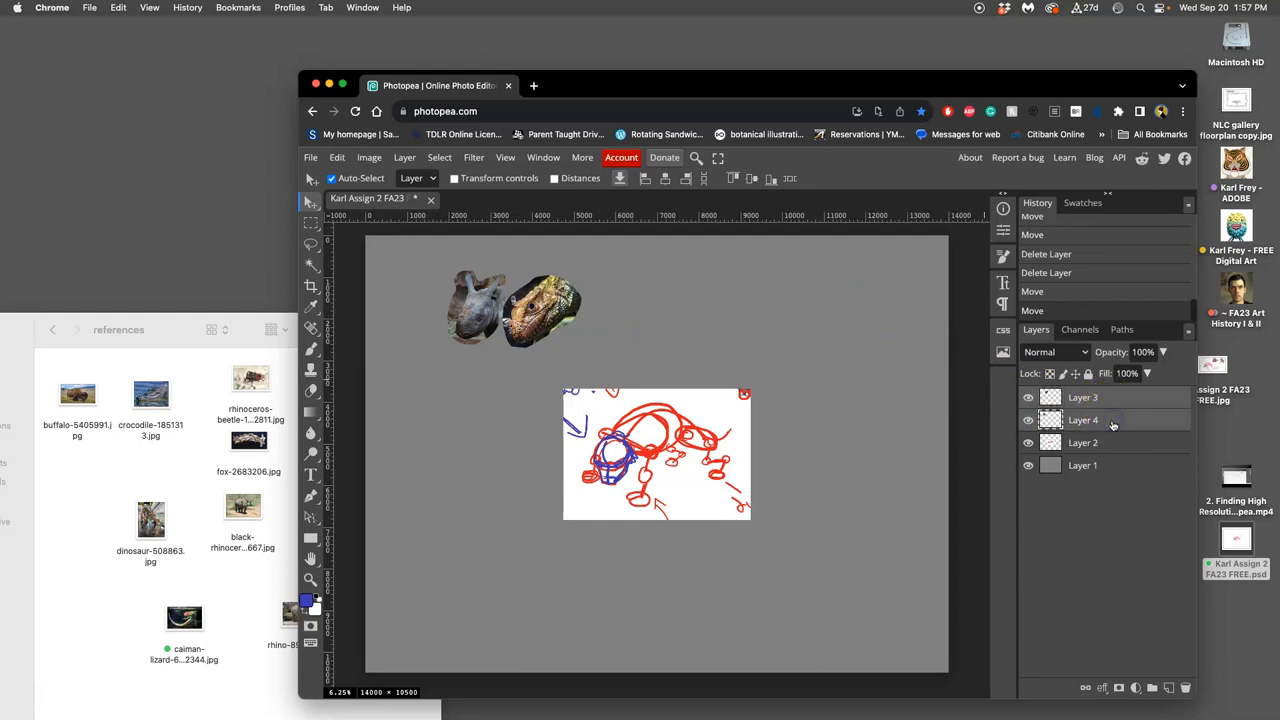
pyautogui.click(1083, 397)
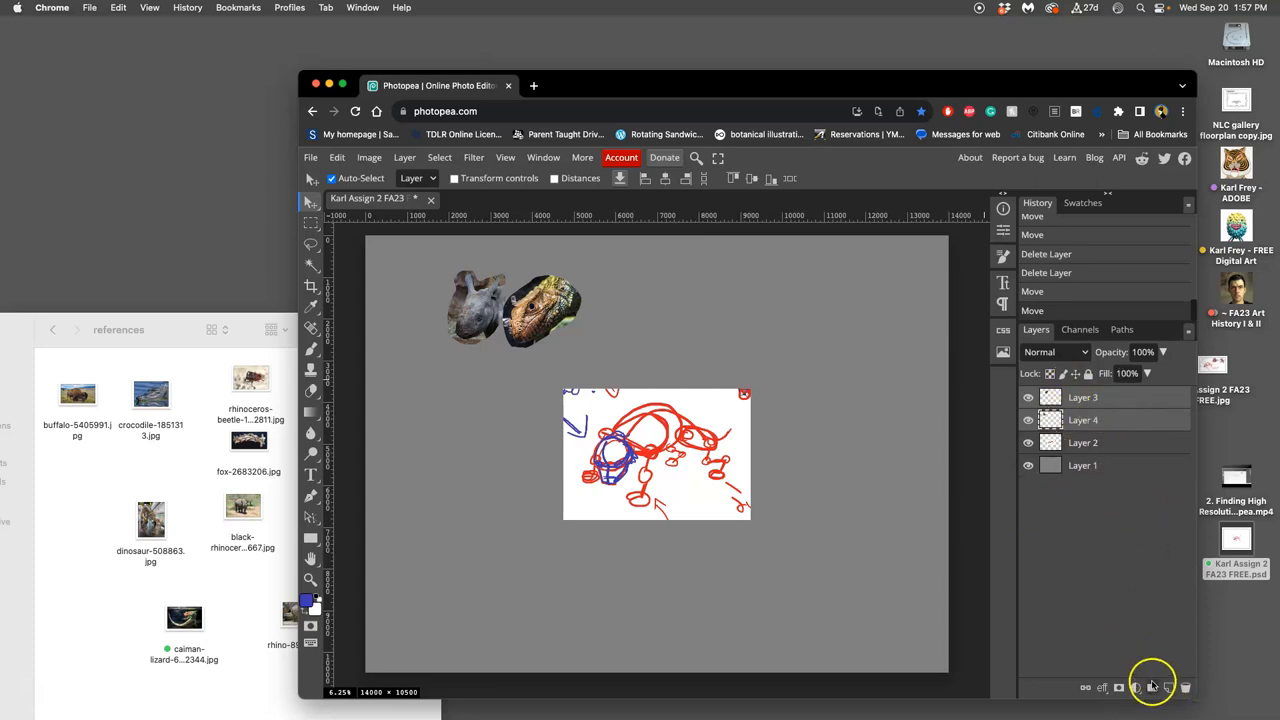
pyautogui.click(1152, 687)
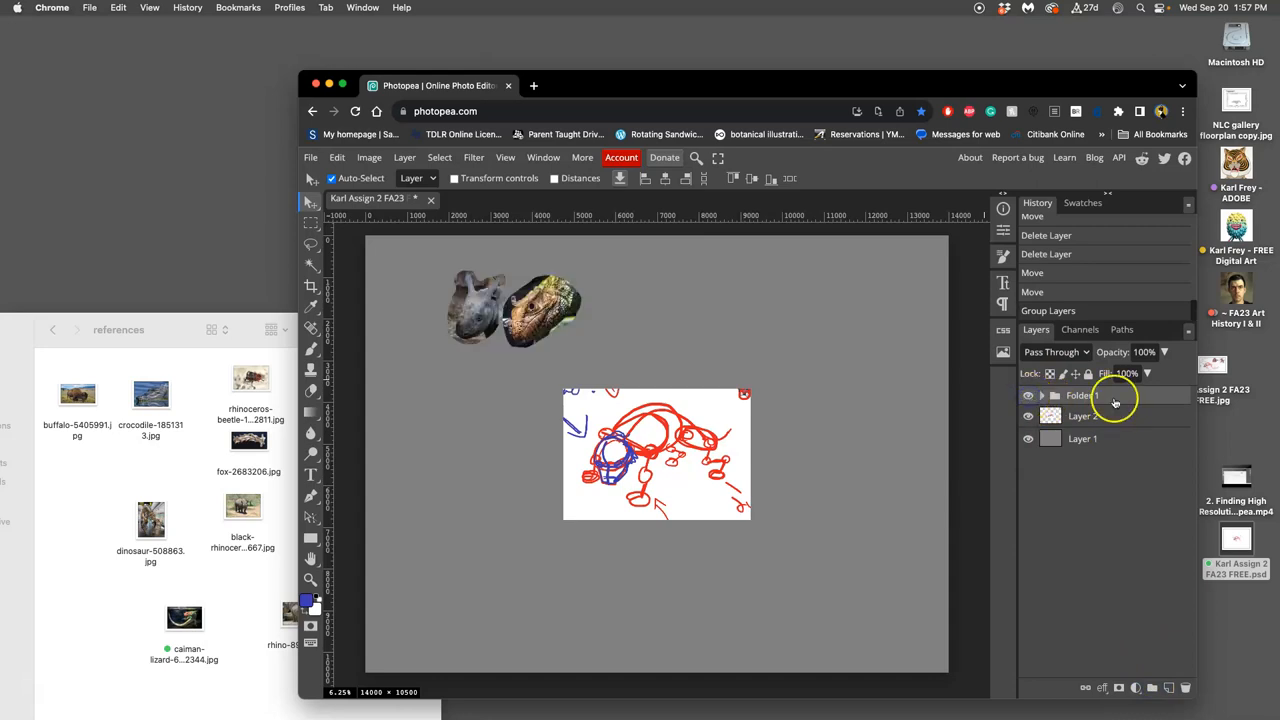
pyautogui.doubleClick(1085, 396)
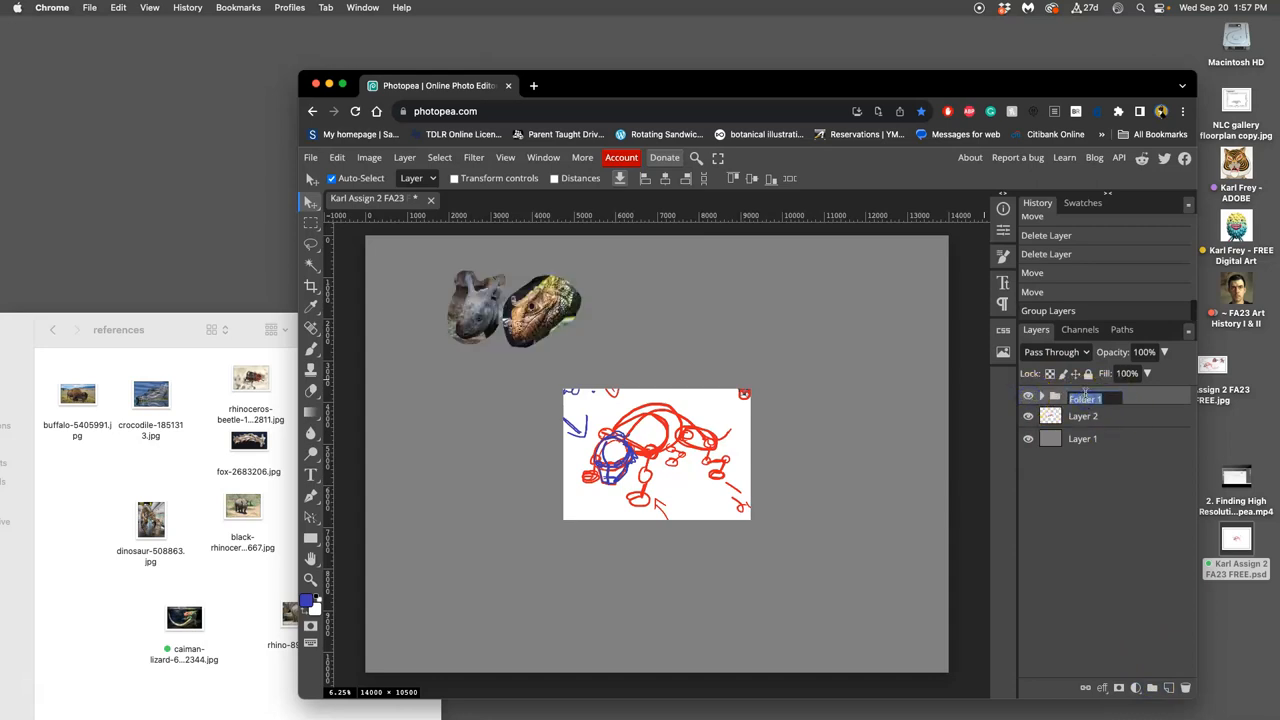
# Step: Name the folder 'Head' and mirror the buffalo photo horizontally
pyautogui.write('Head')
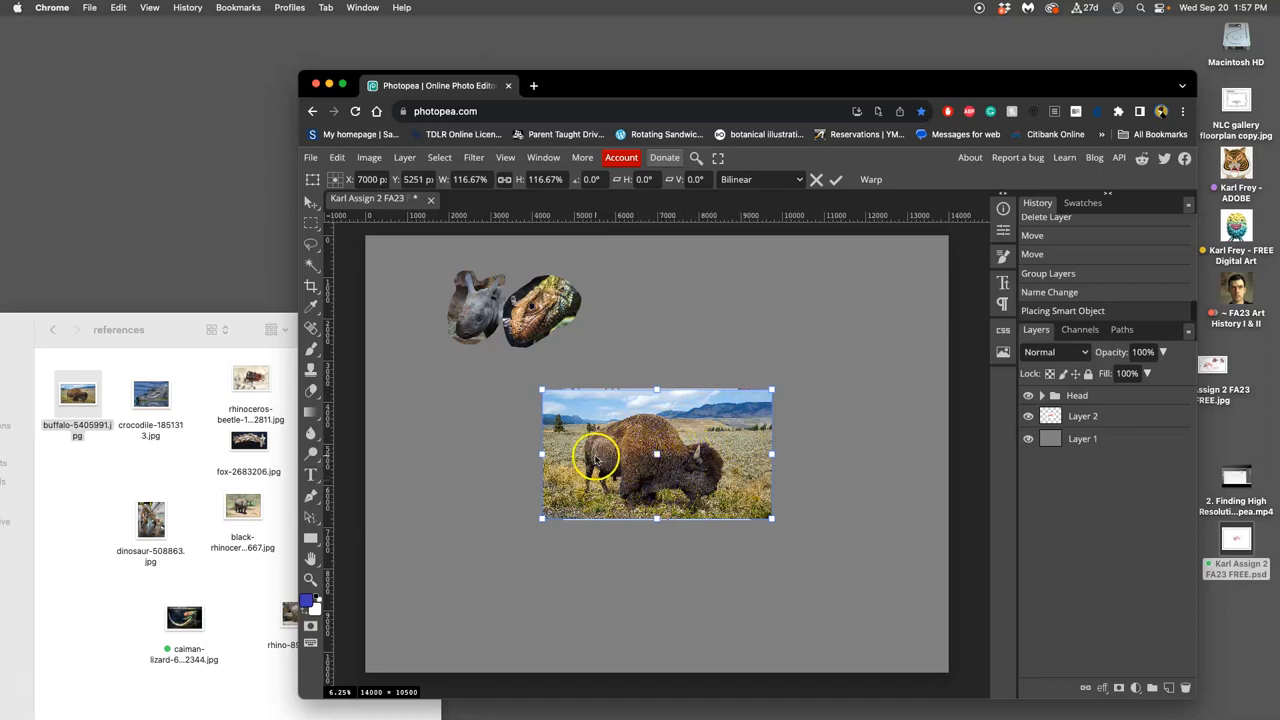
pyautogui.rightClick(597, 458)
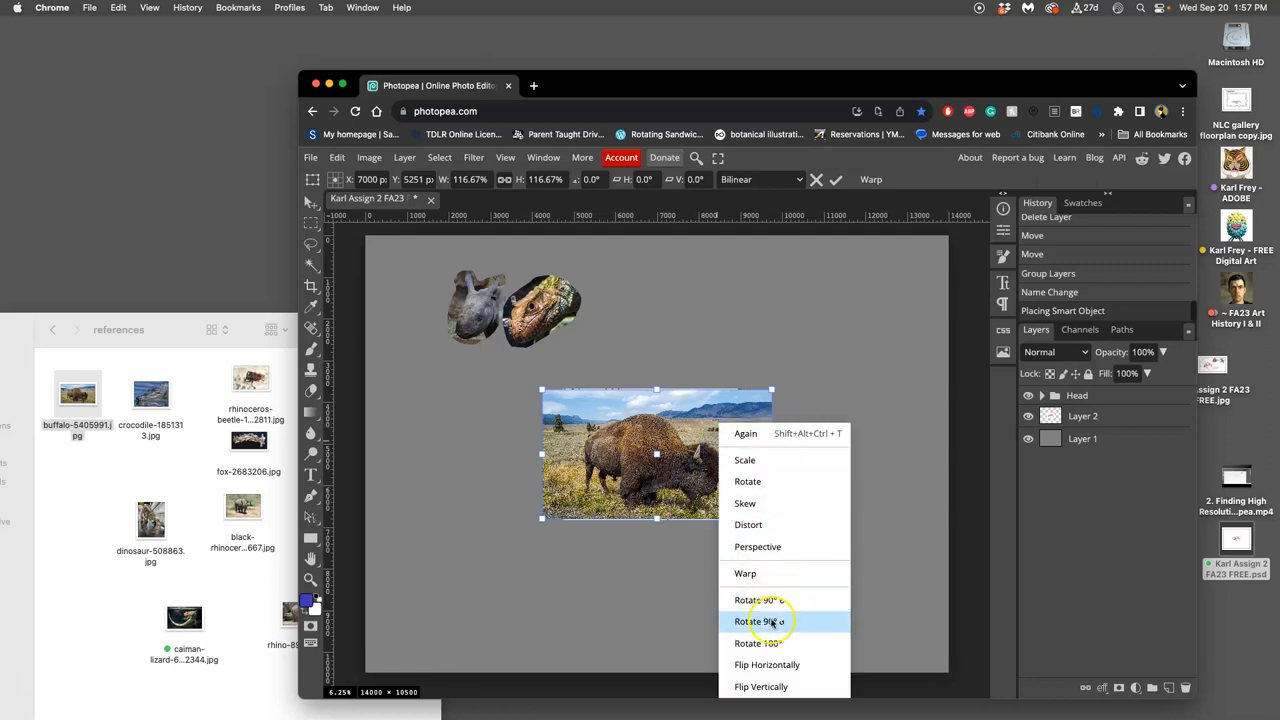
pyautogui.click(760, 621)
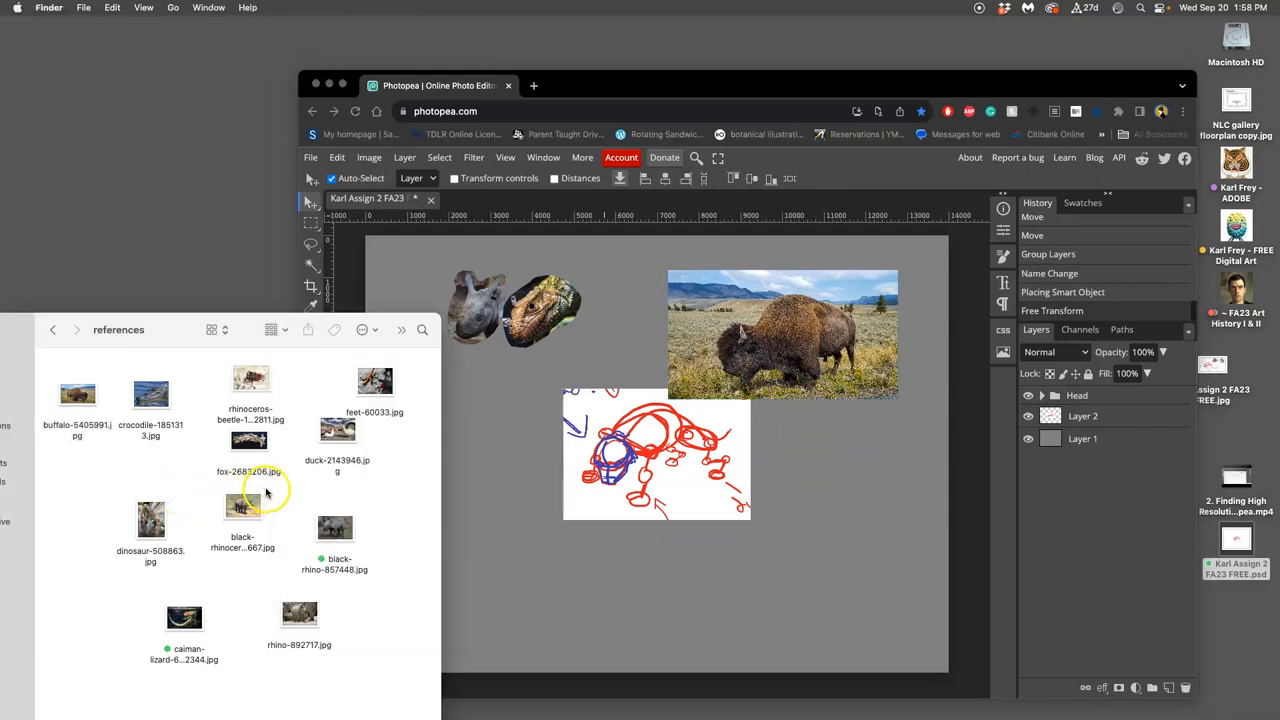
# Step: Place the black rhino photo at the sketch's lower right and enlarge it
pyautogui.click(242, 507)
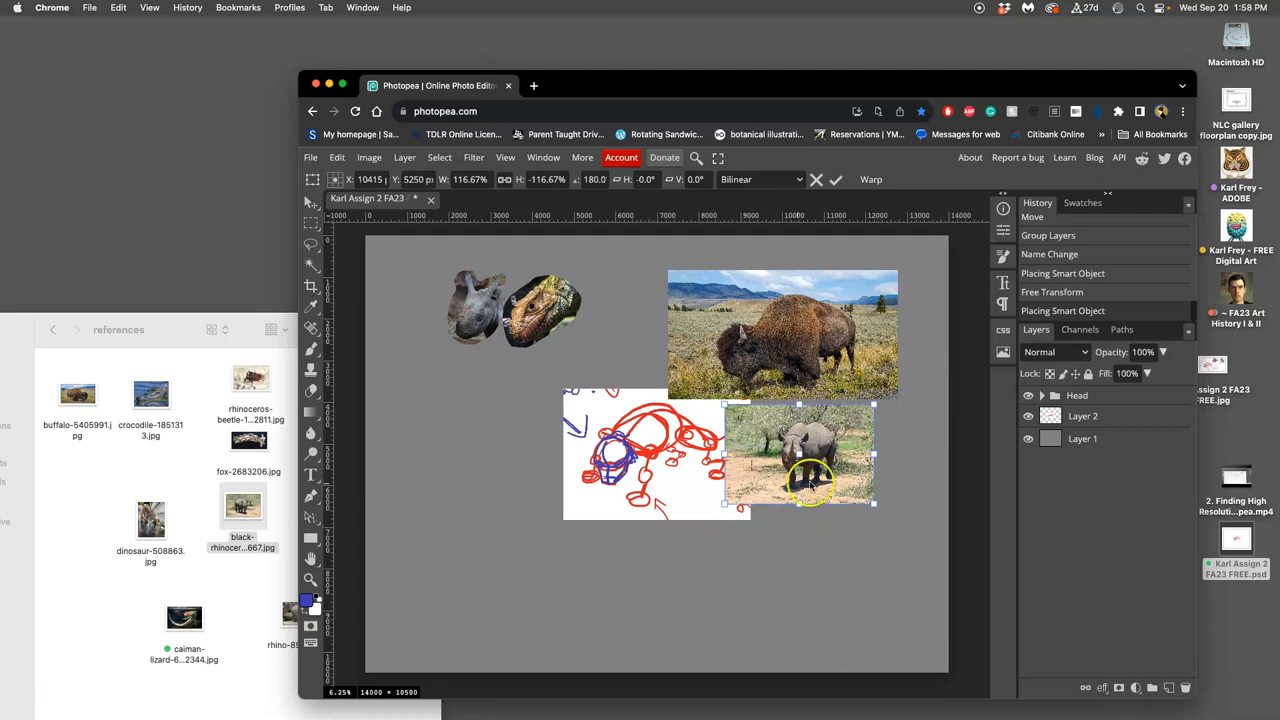
pyautogui.moveTo(875, 503)
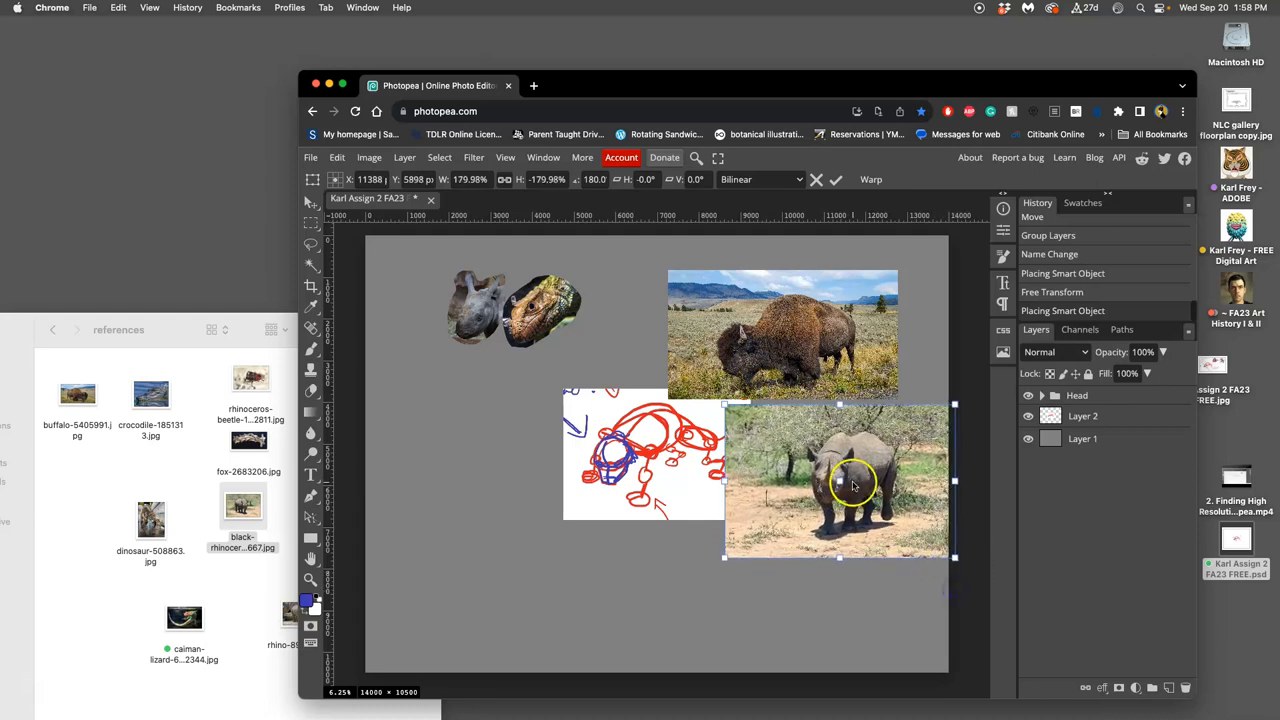
pyautogui.moveTo(855, 483); pyautogui.dragTo(640, 455)
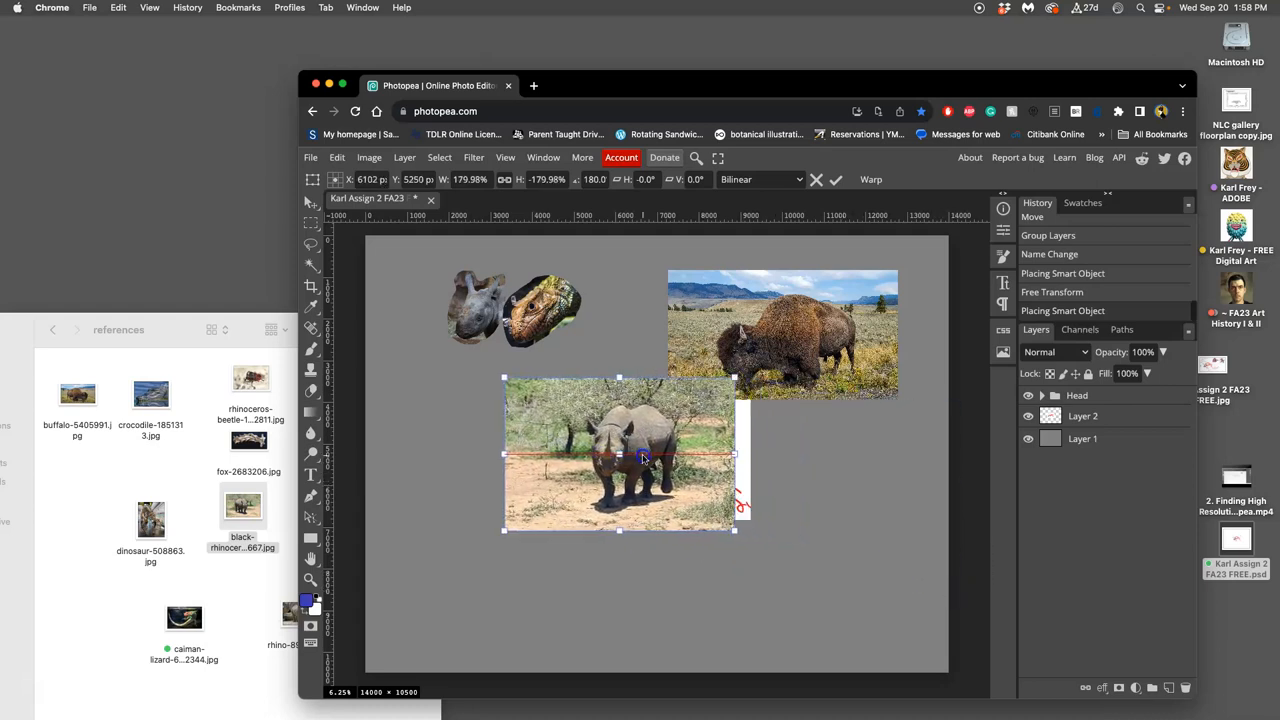
pyautogui.moveTo(620, 455); pyautogui.dragTo(805, 545)
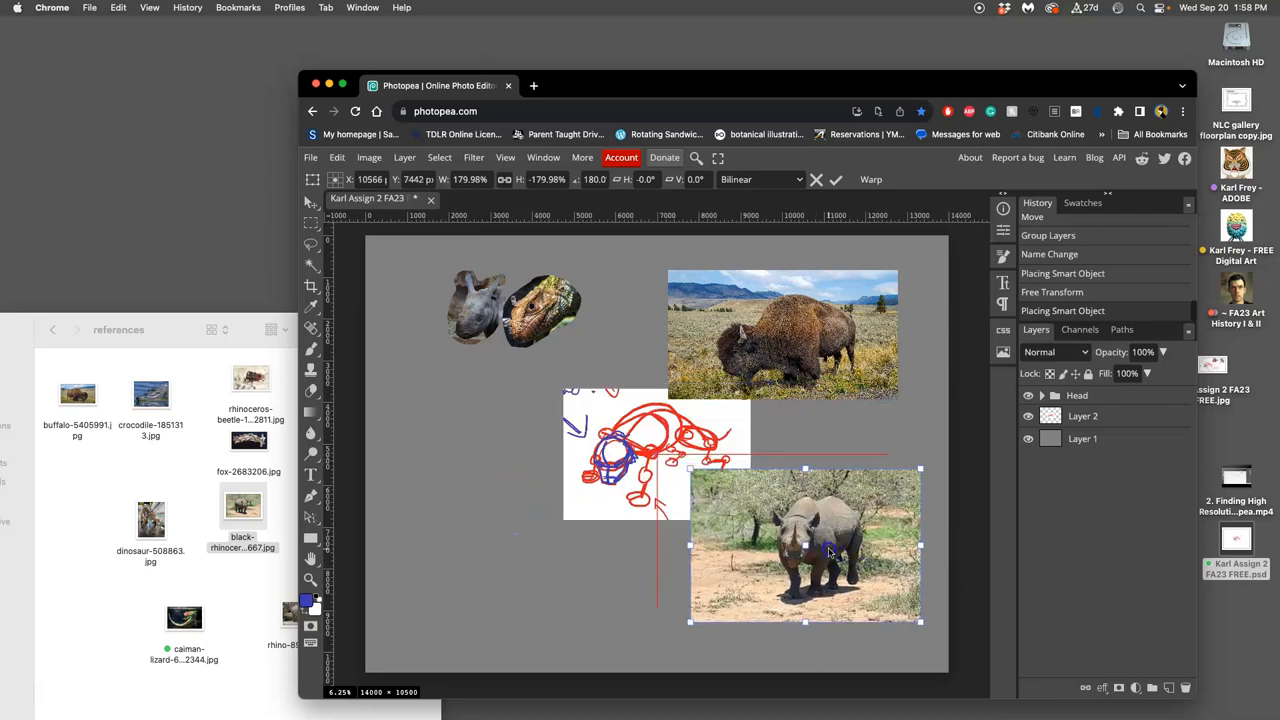
pyautogui.moveTo(688, 548)
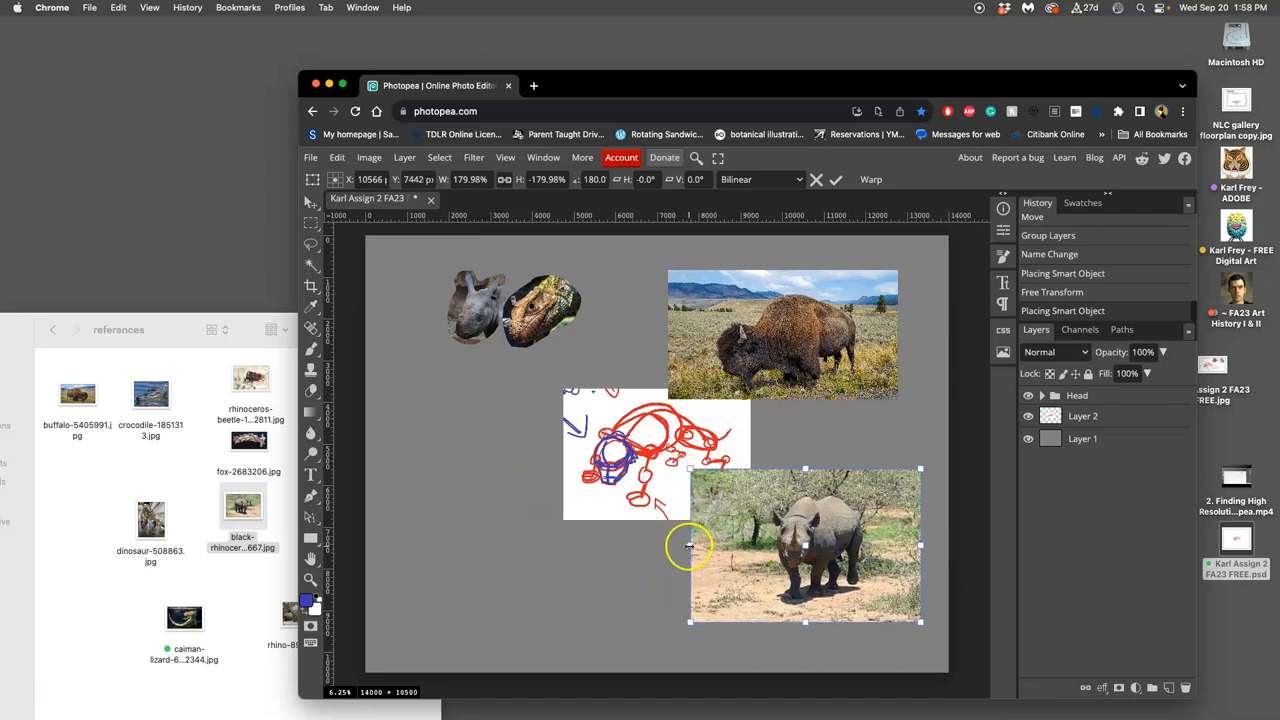
pyautogui.moveTo(689, 546); pyautogui.dragTo(645, 546)
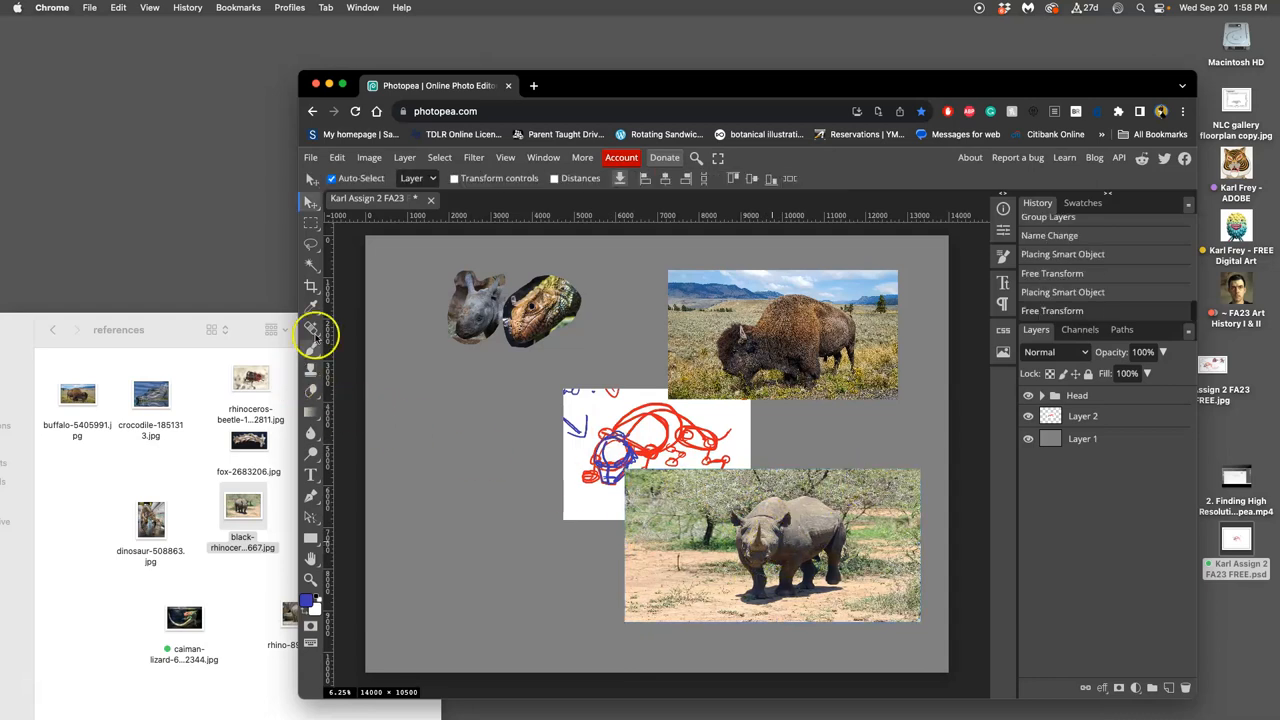
# Step: Lasso the rhino body into its own layer and select the buffalo photo for cutting out
pyautogui.click(311, 245)
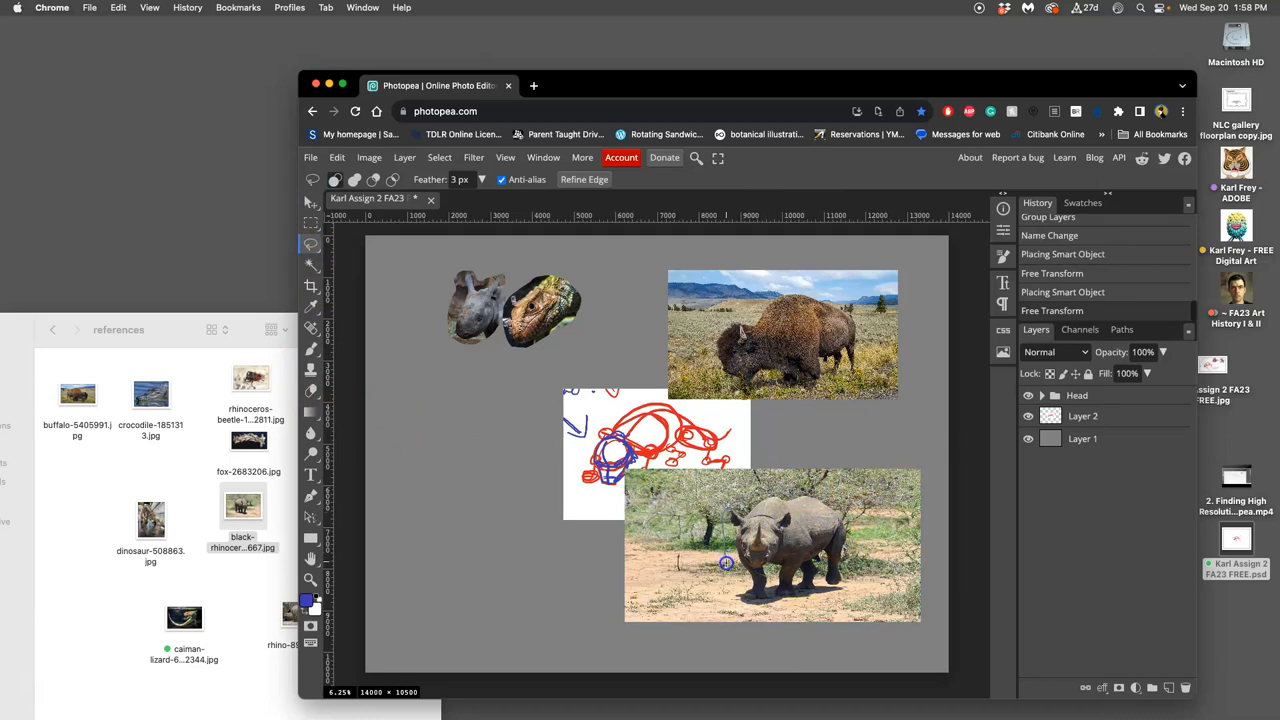
pyautogui.moveTo(726, 563); pyautogui.dragTo(818, 602)
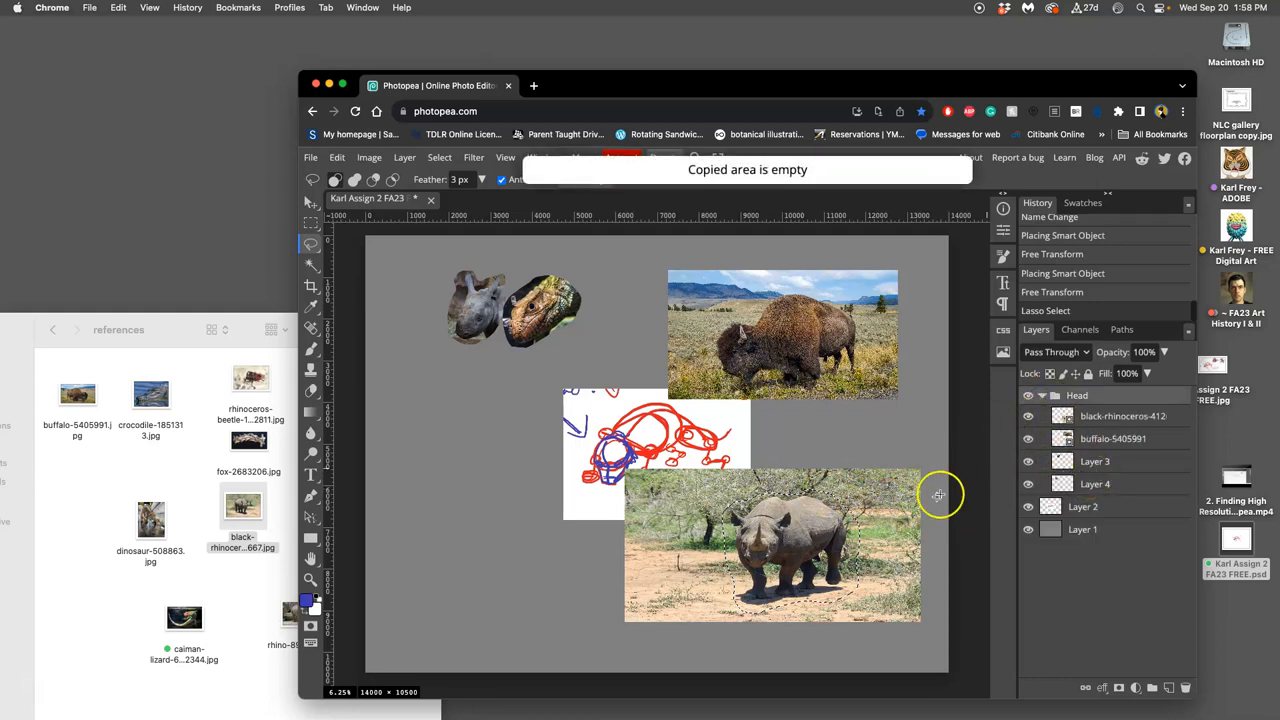
pyautogui.click(1122, 416)
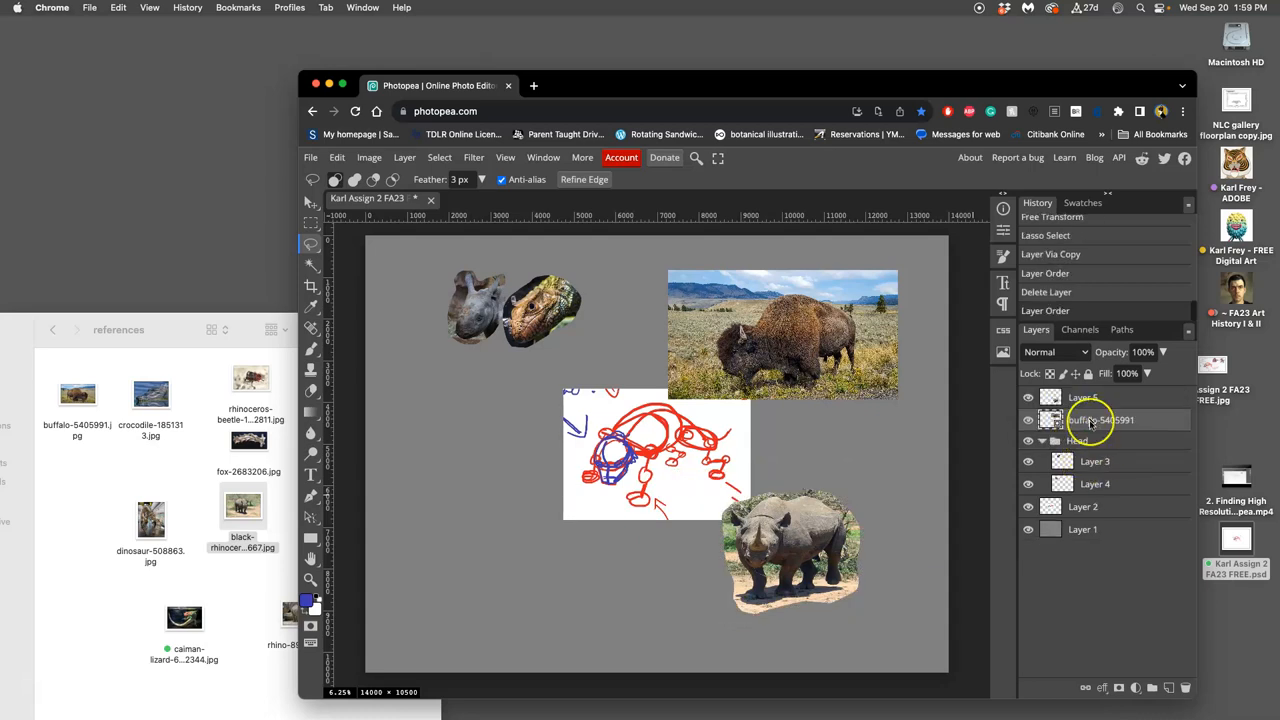
pyautogui.click(1042, 440)
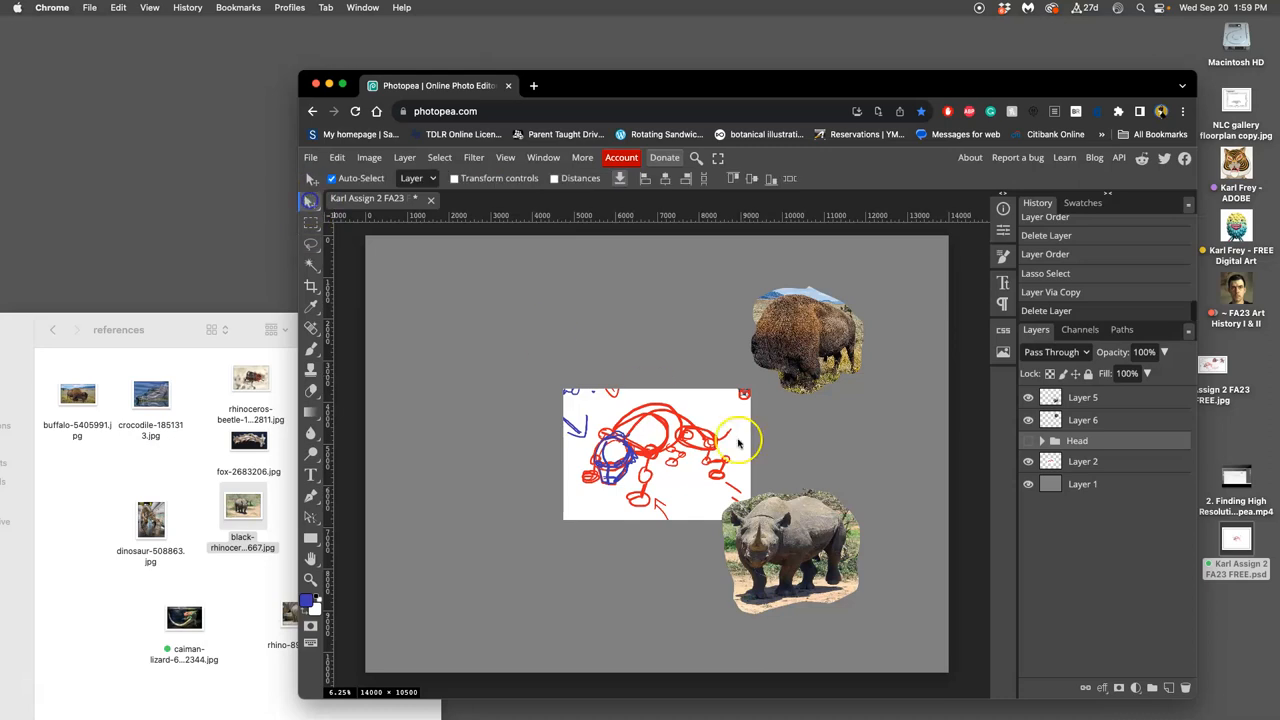
# Step: Move the rhino cut-out beside the buffalo, name their folder 'Body' and hide it
pyautogui.moveTo(790, 555); pyautogui.dragTo(840, 420)
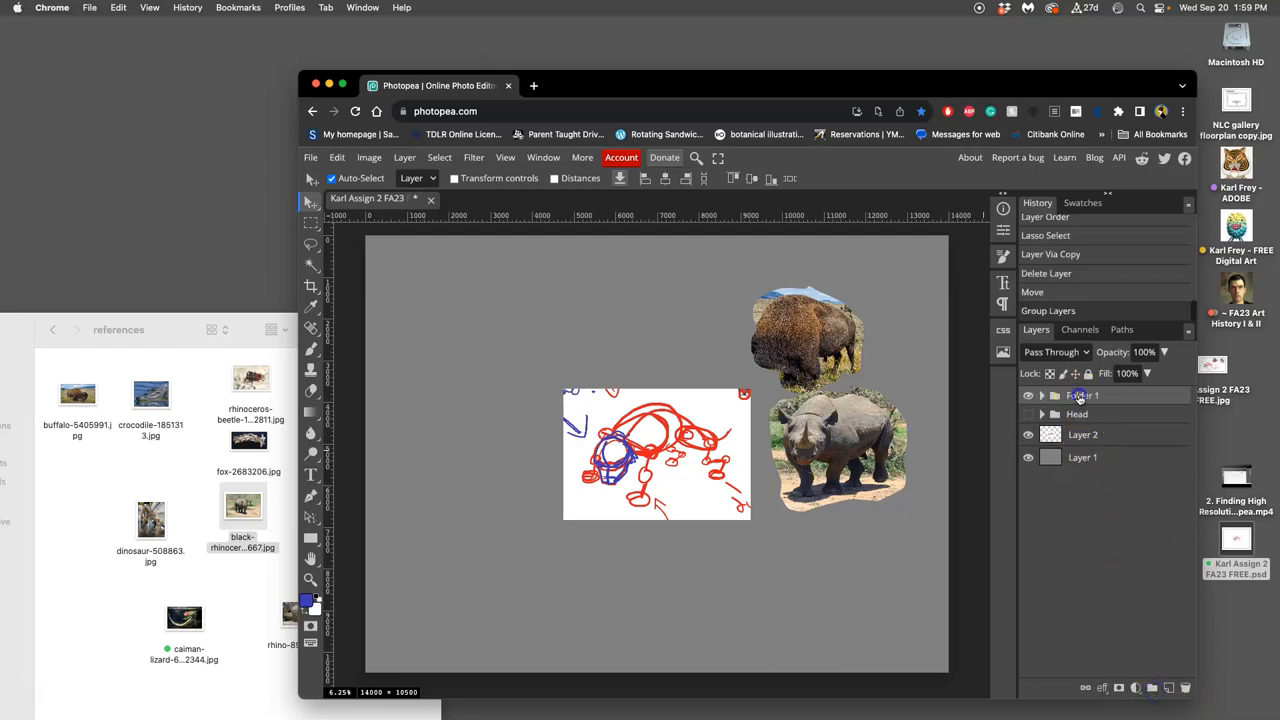
pyautogui.doubleClick(1085, 396)
pyautogui.write('Body')
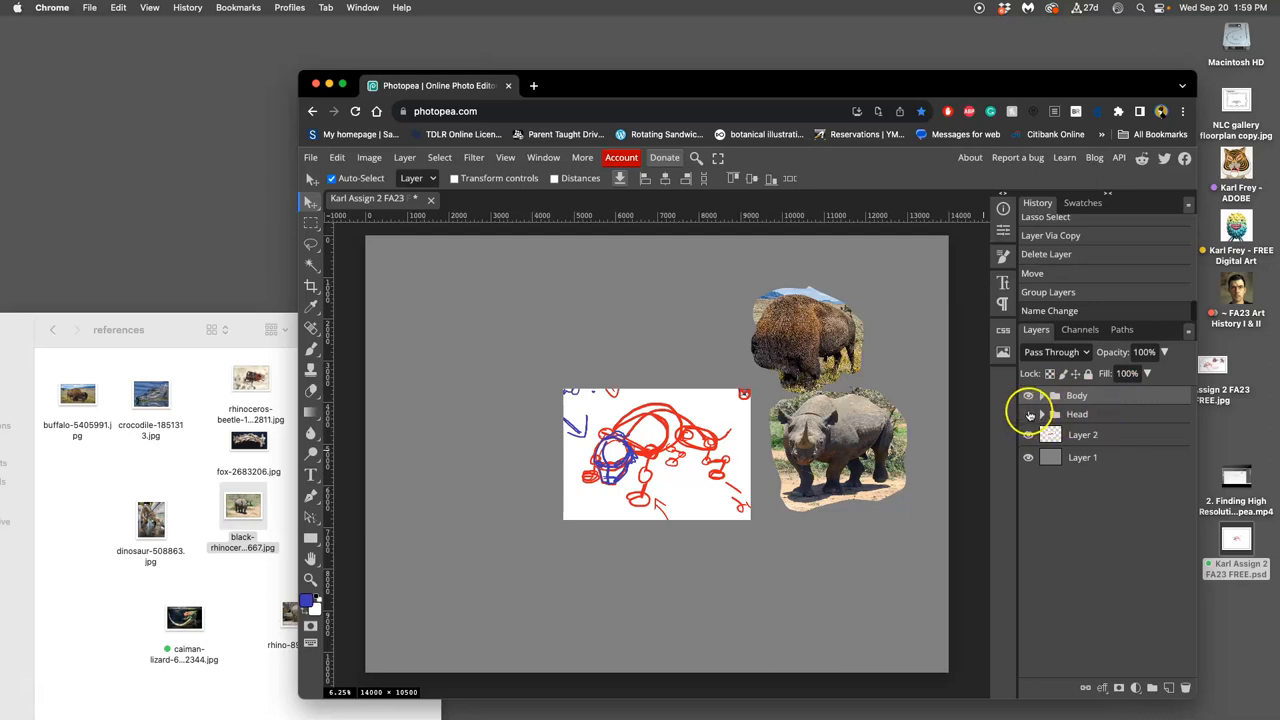
pyautogui.click(1028, 395)
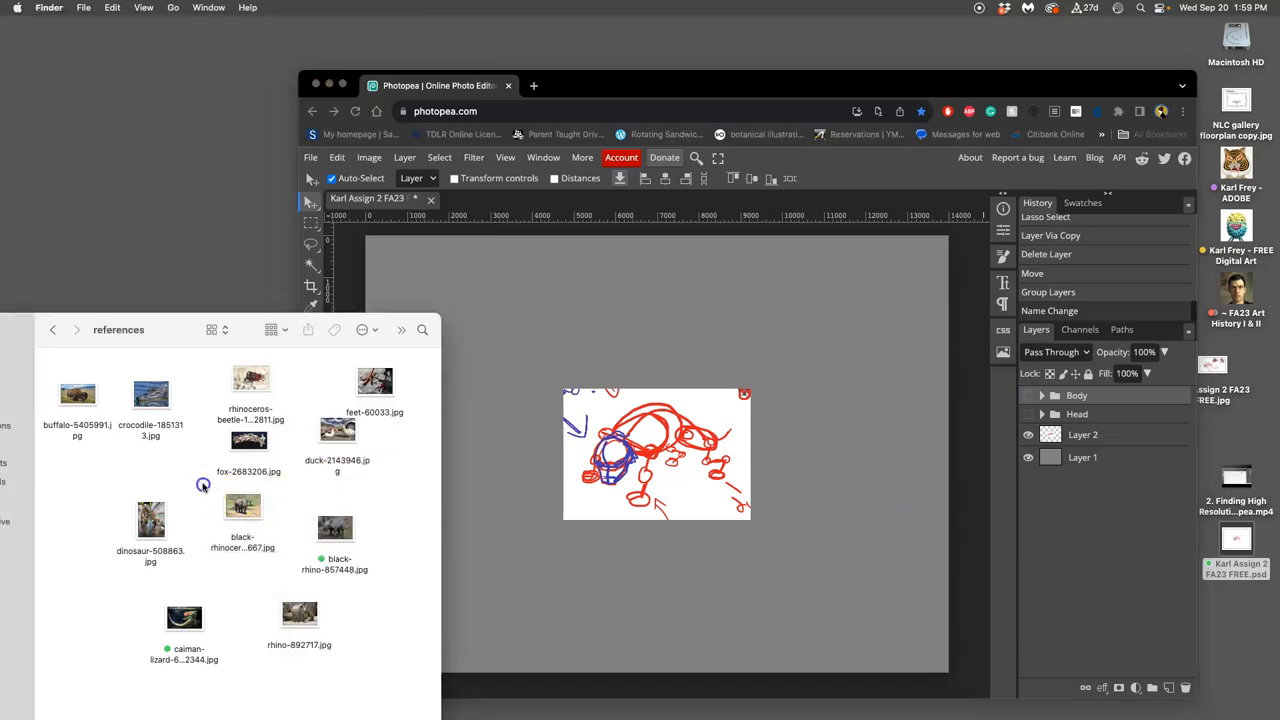
pyautogui.moveTo(305, 515)
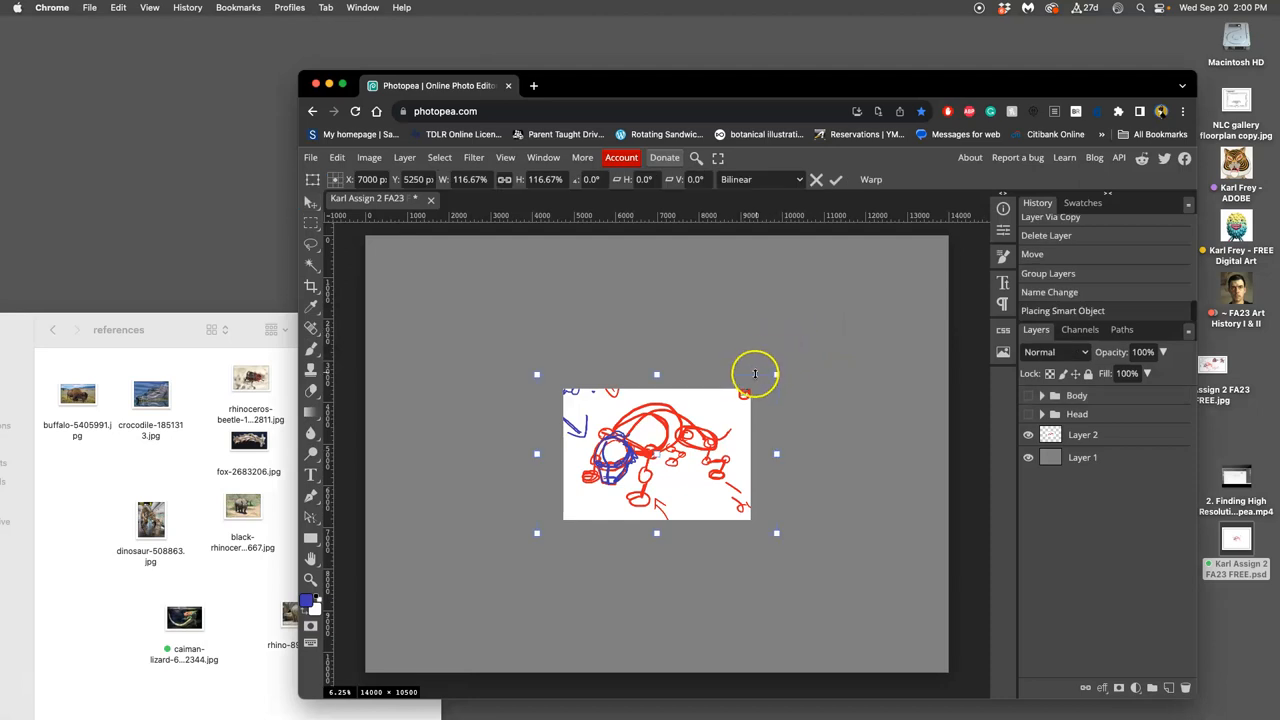
pyautogui.moveTo(857, 437)
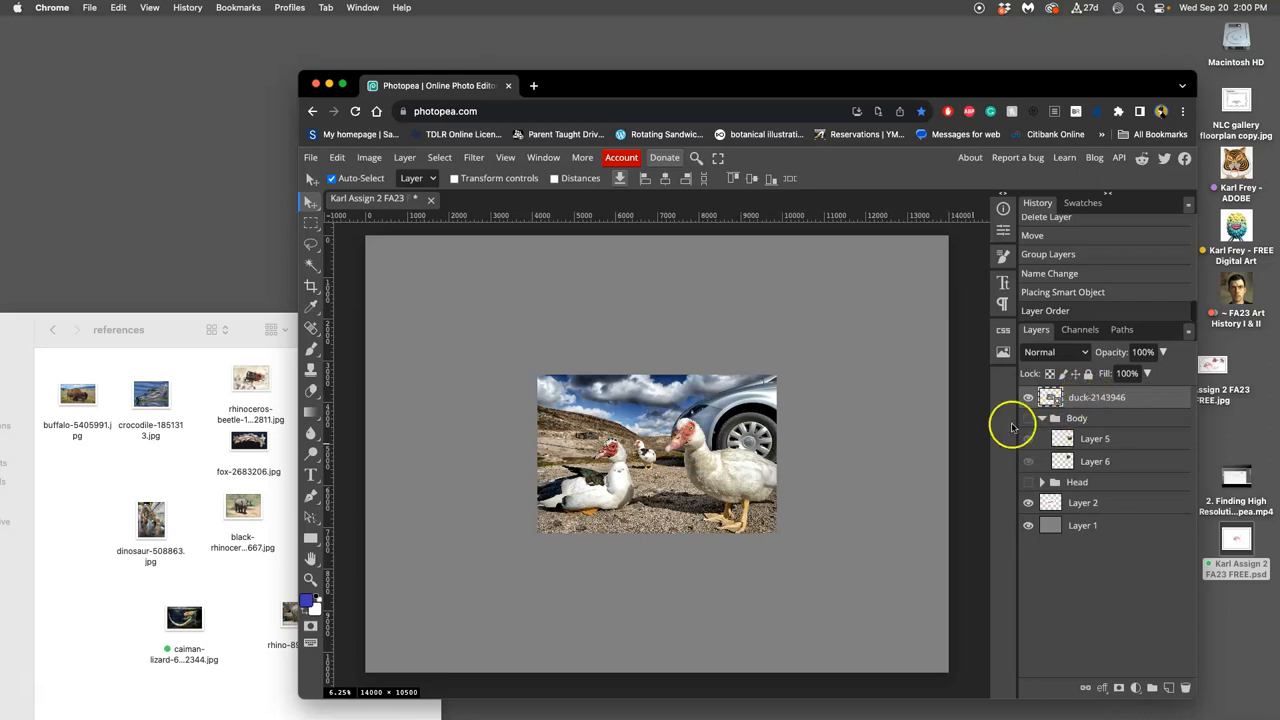
# Step: Place the bird claws photo on the canvas and name the feet folder 'Feet'
pyautogui.click(1042, 418)
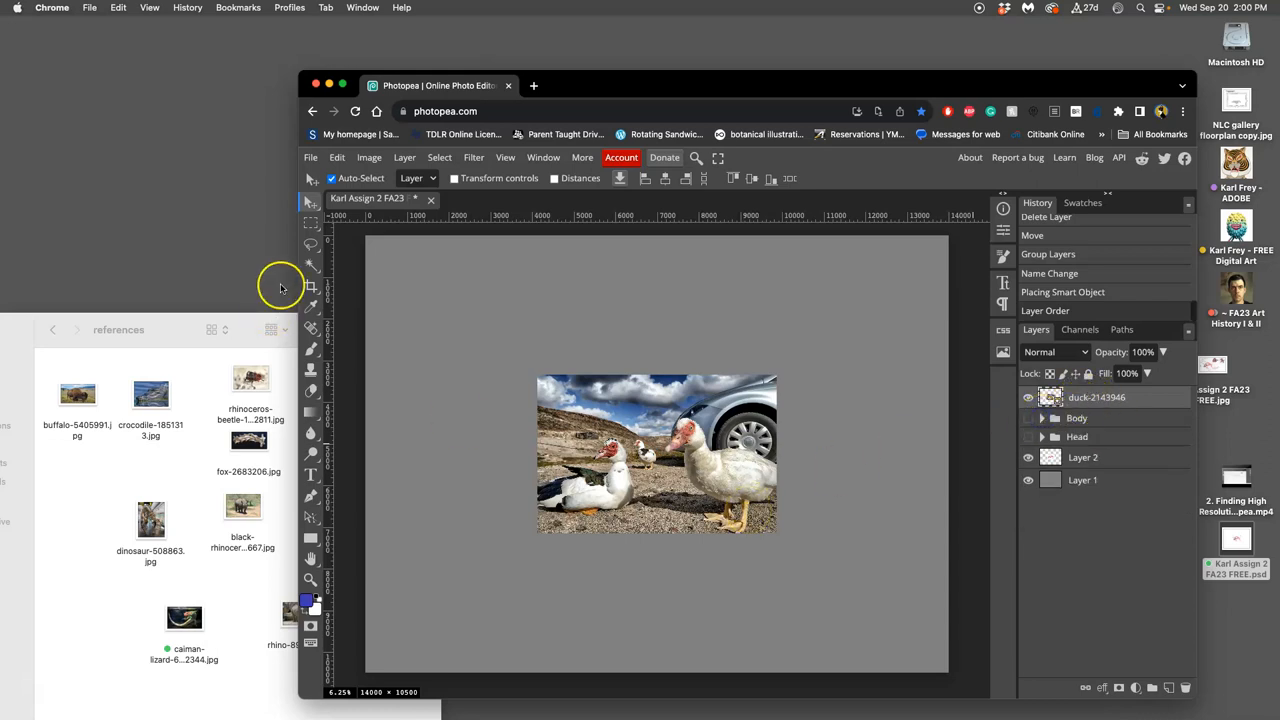
pyautogui.click(311, 244)
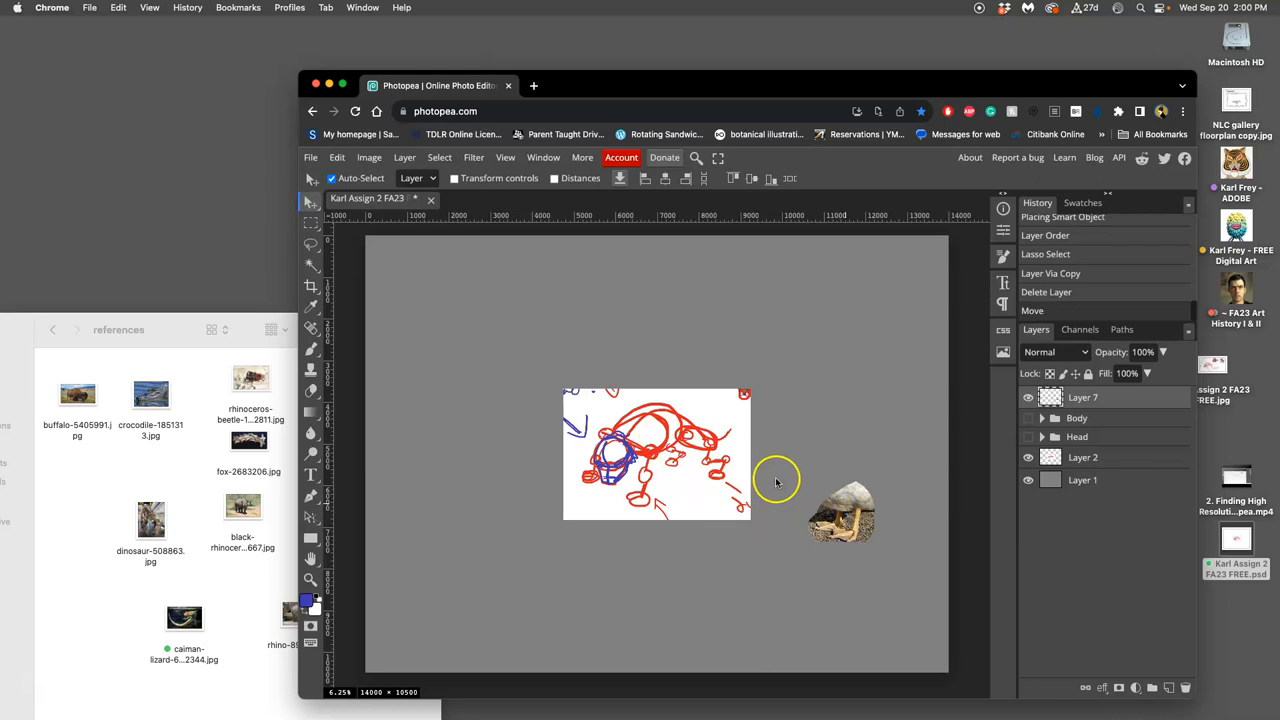
pyautogui.click(262, 562)
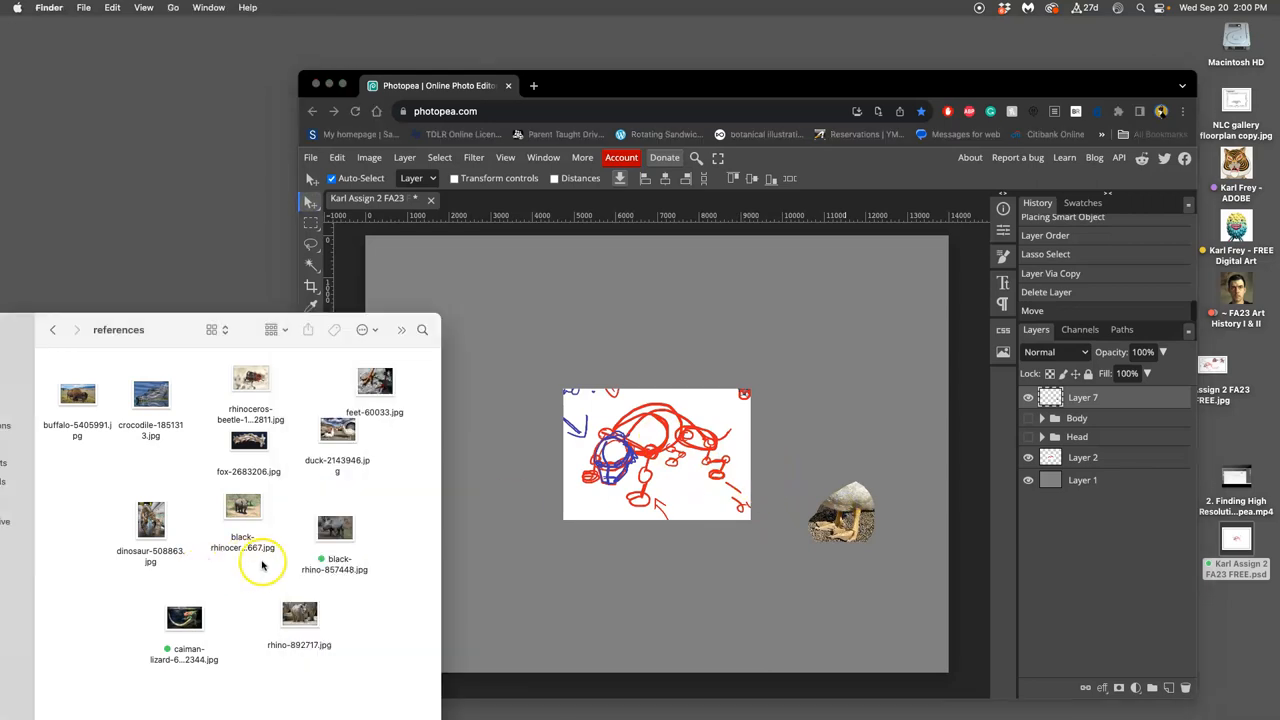
pyautogui.moveTo(400, 378)
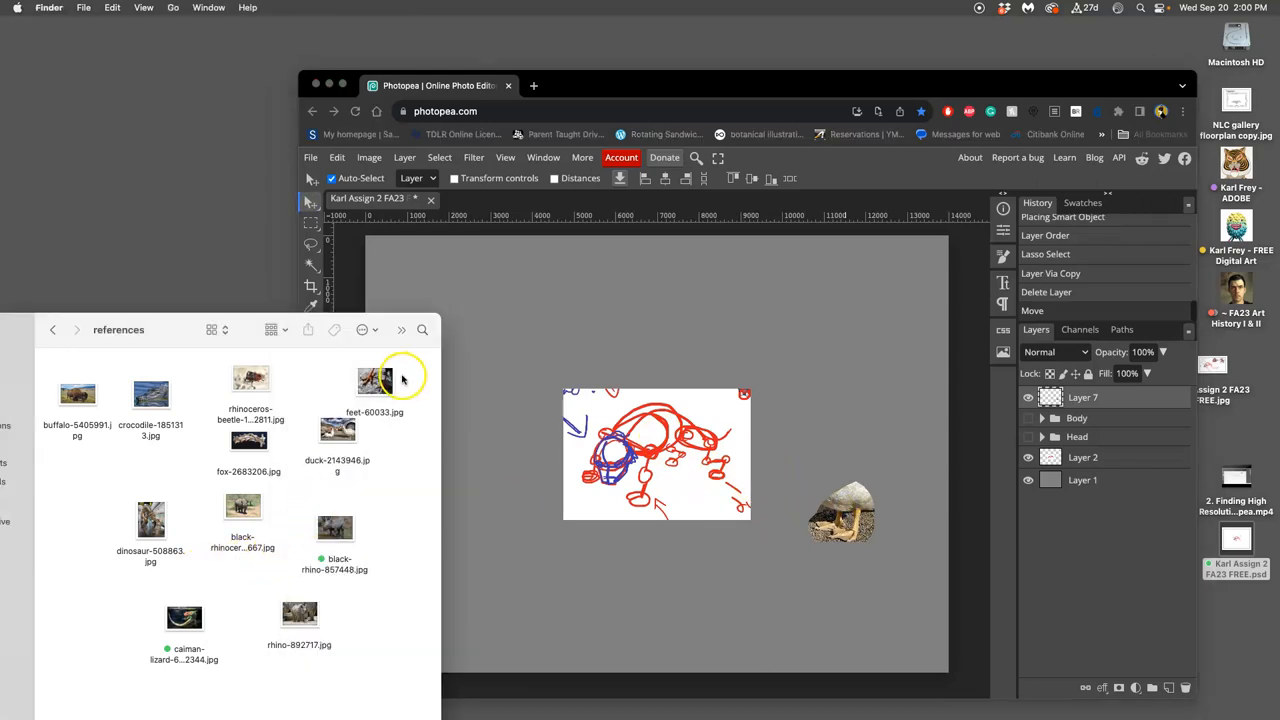
pyautogui.moveTo(375, 380); pyautogui.dragTo(825, 328)
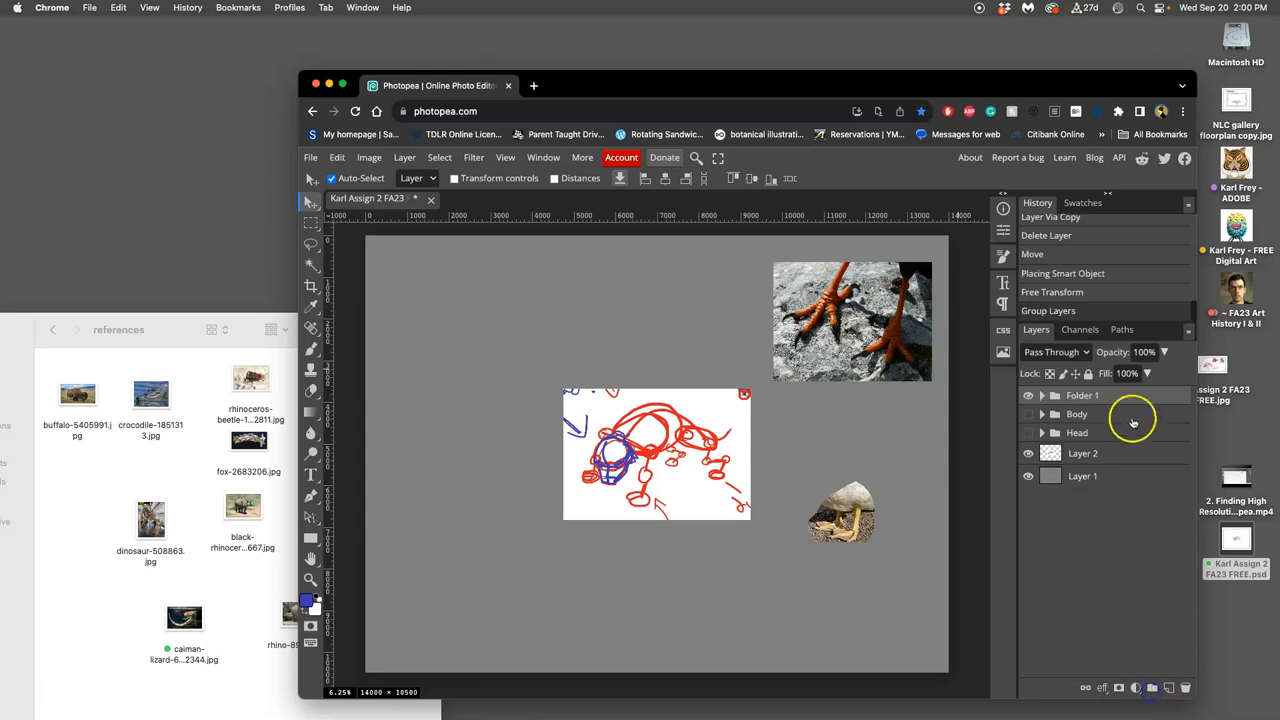
pyautogui.doubleClick(1082, 395)
pyautogui.write('Feet')
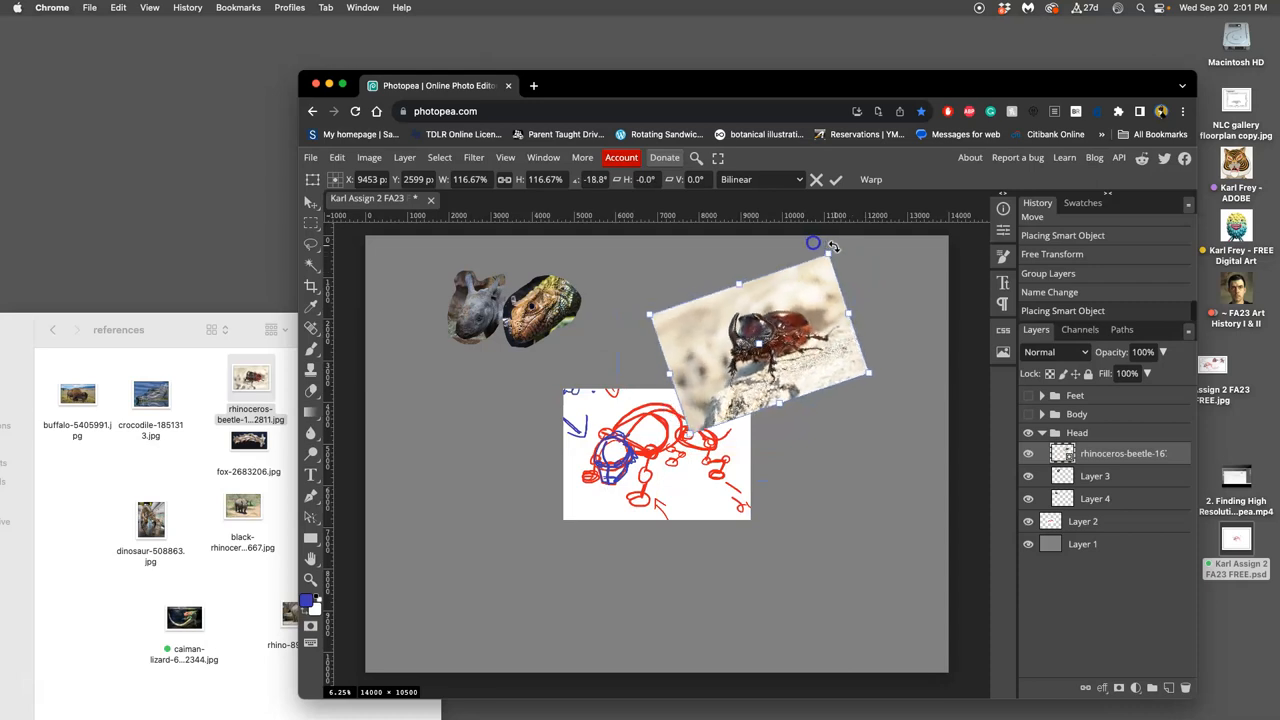
# Step: Tilt and enlarge the rhinoceros beetle photo, then lasso-outline its horned head
pyautogui.moveTo(830, 247); pyautogui.dragTo(872, 345)
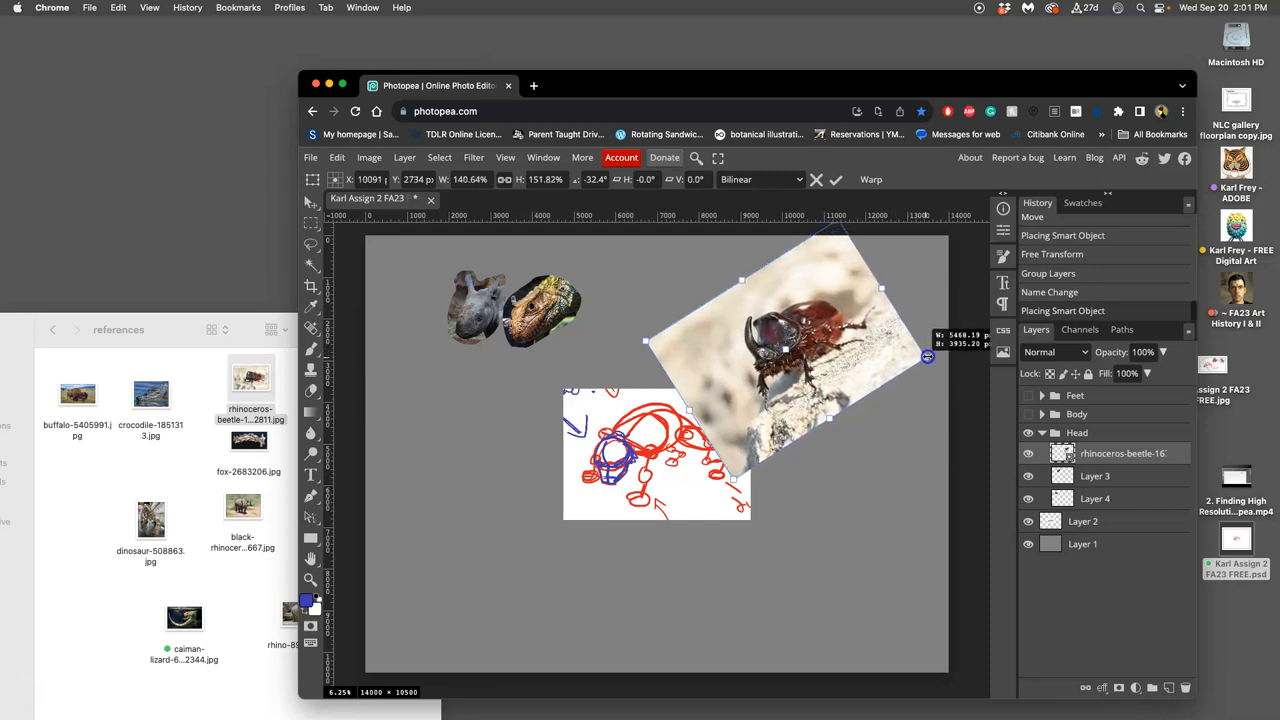
pyautogui.moveTo(928, 357); pyautogui.dragTo(925, 353)
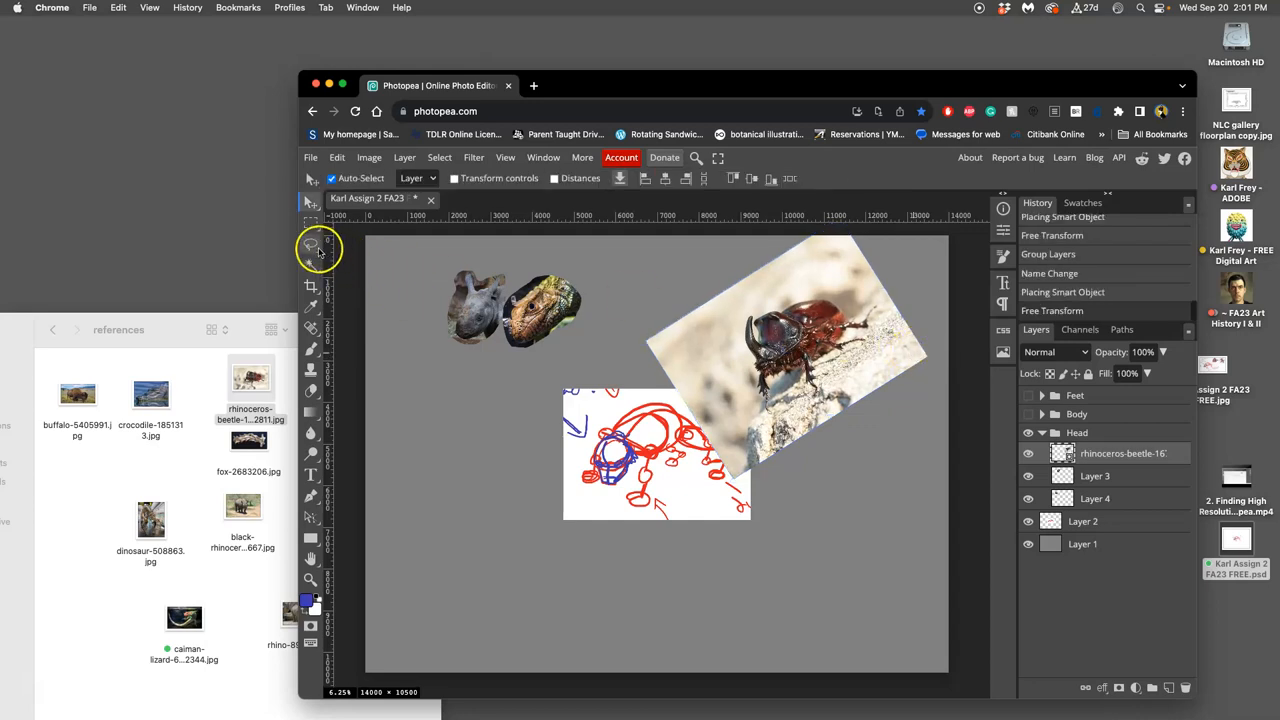
pyautogui.click(311, 243)
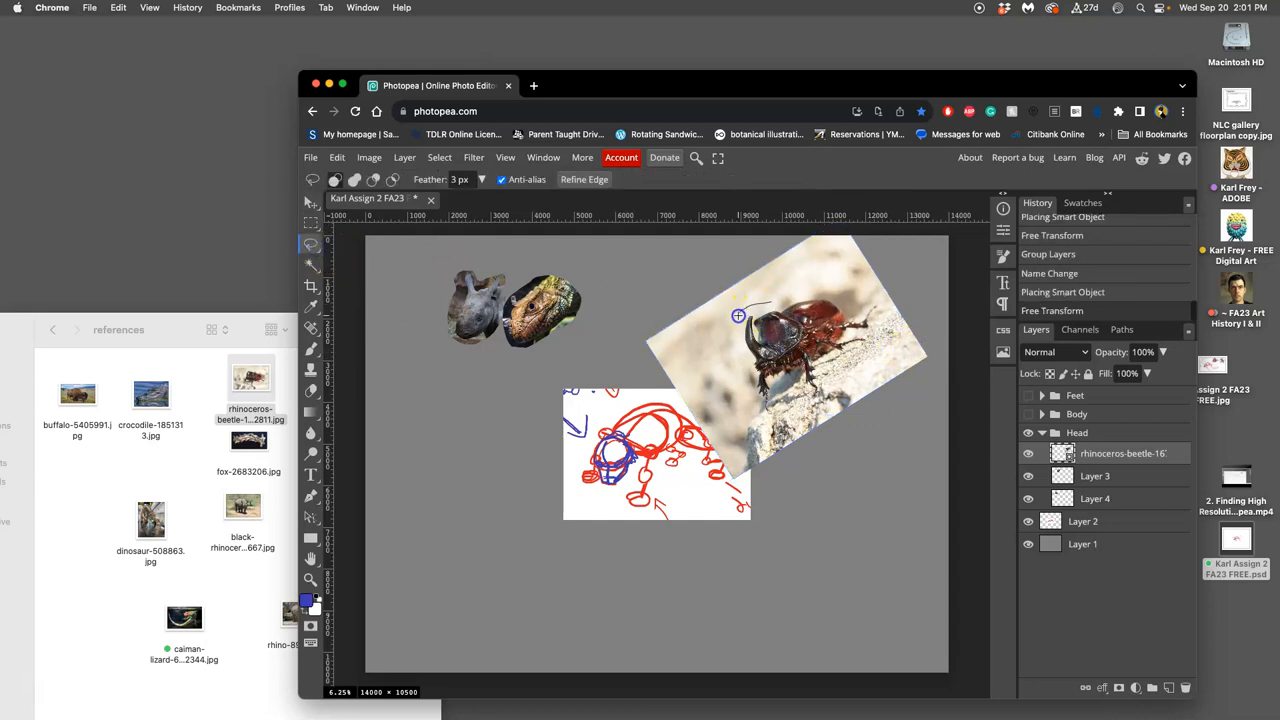
pyautogui.moveTo(738, 317); pyautogui.dragTo(795, 362)
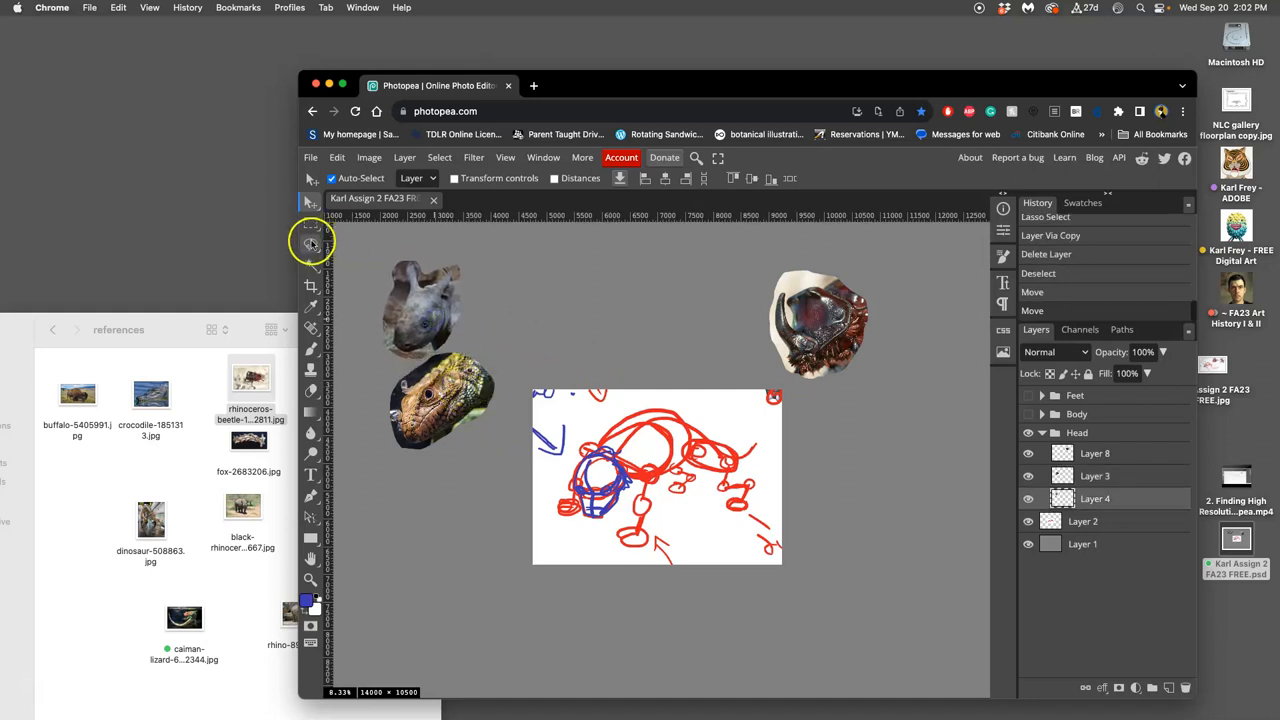
# Step: Lasso-select the lizard head to trim it before laying it over the rhino head
pyautogui.click(311, 245)
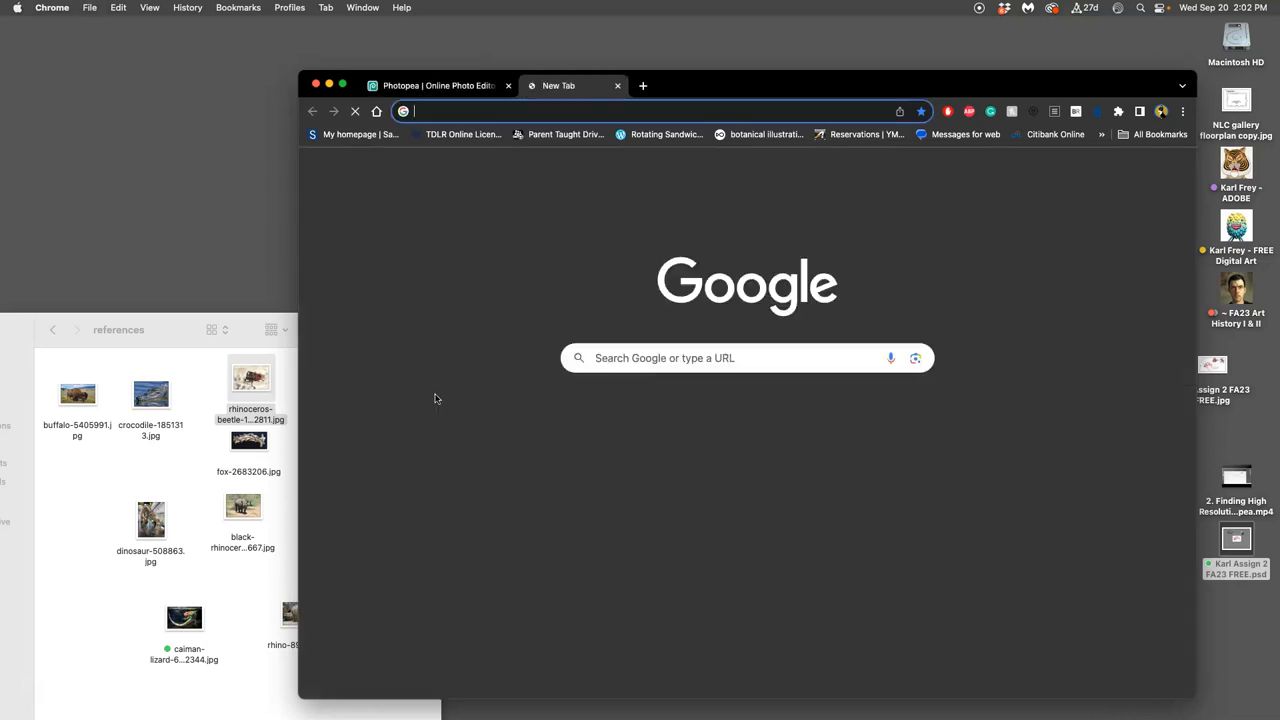
# Step: Close the stray tab, then Free Transform the lizard head larger and wider over the rhino head
pyautogui.click(438, 85)
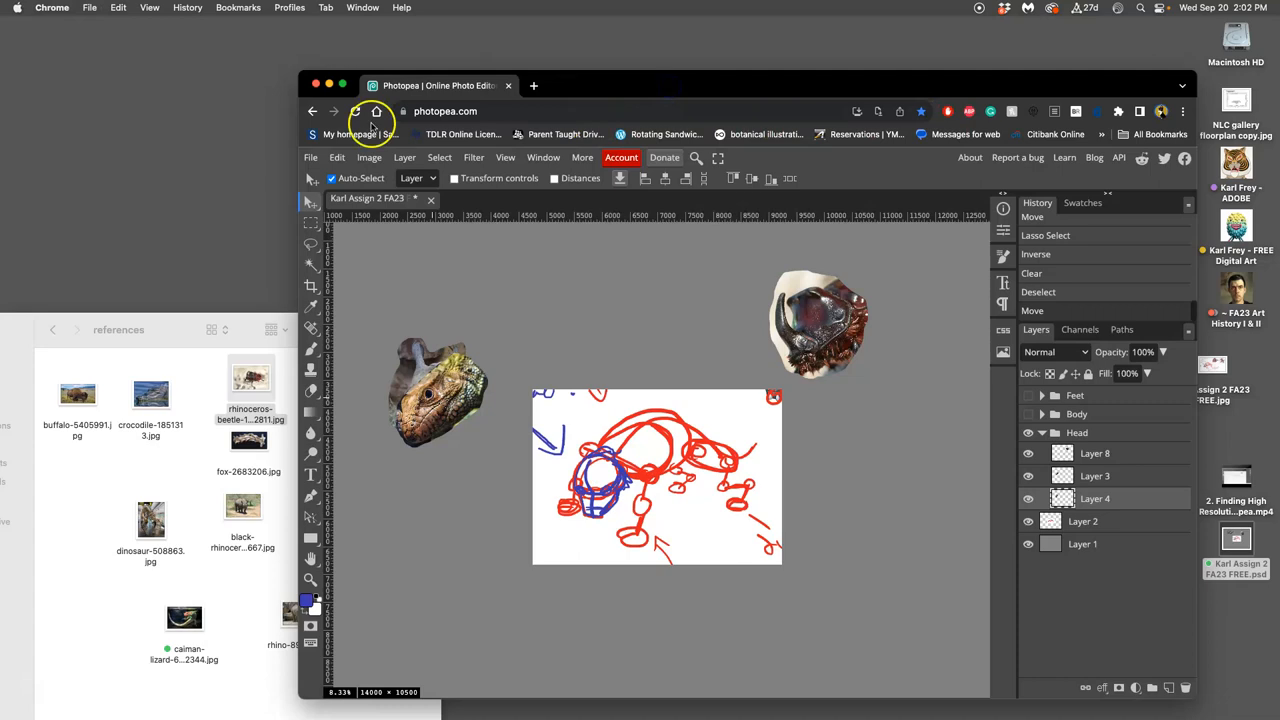
pyautogui.click(337, 157)
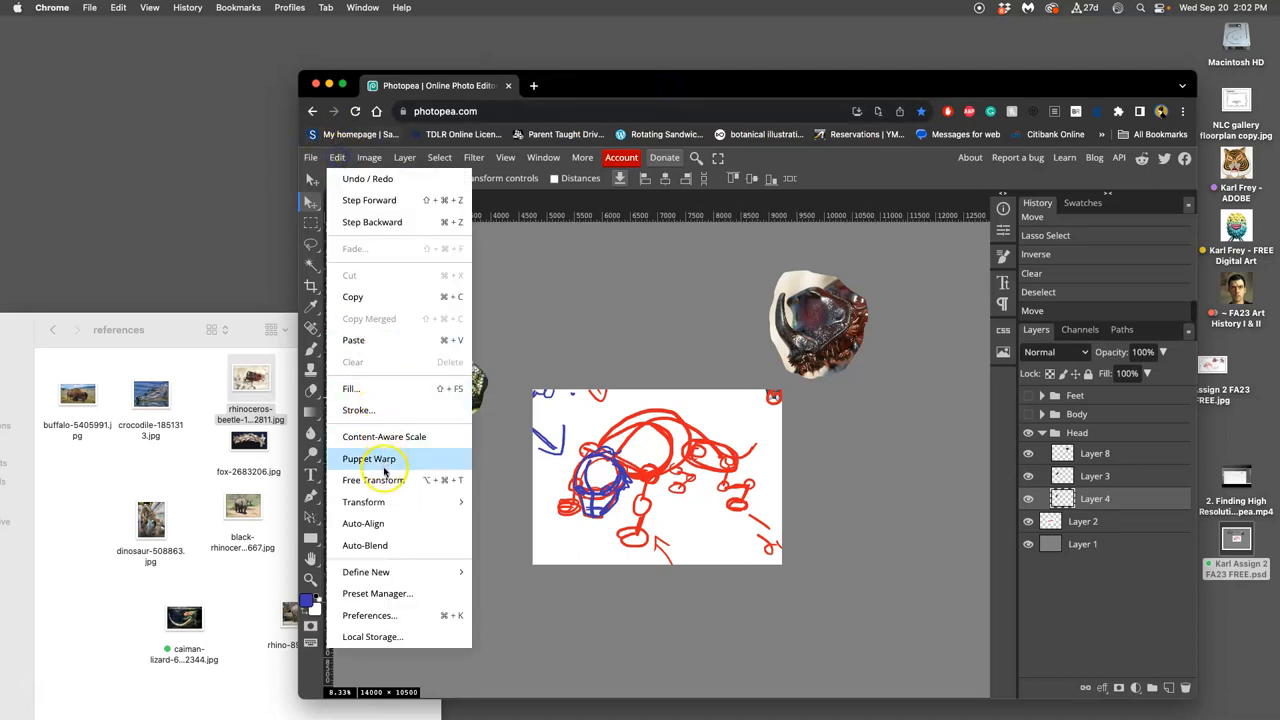
pyautogui.click(371, 480)
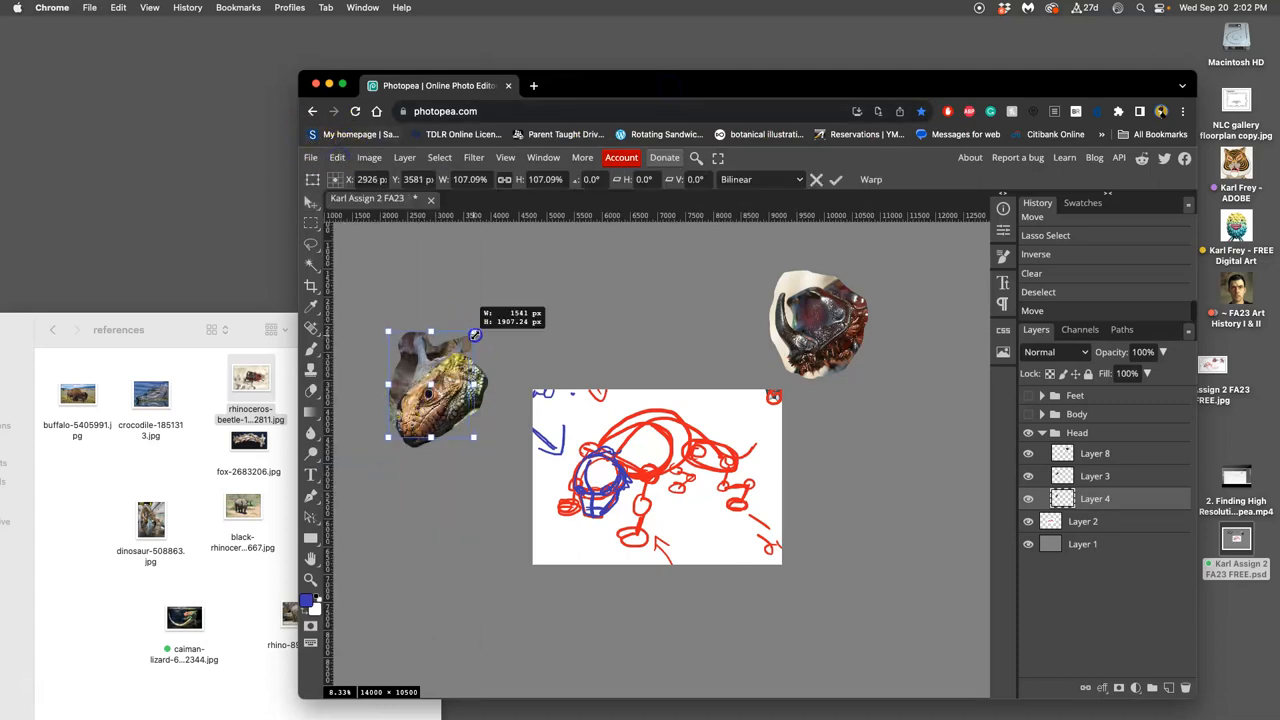
pyautogui.moveTo(475, 335); pyautogui.dragTo(510, 320)
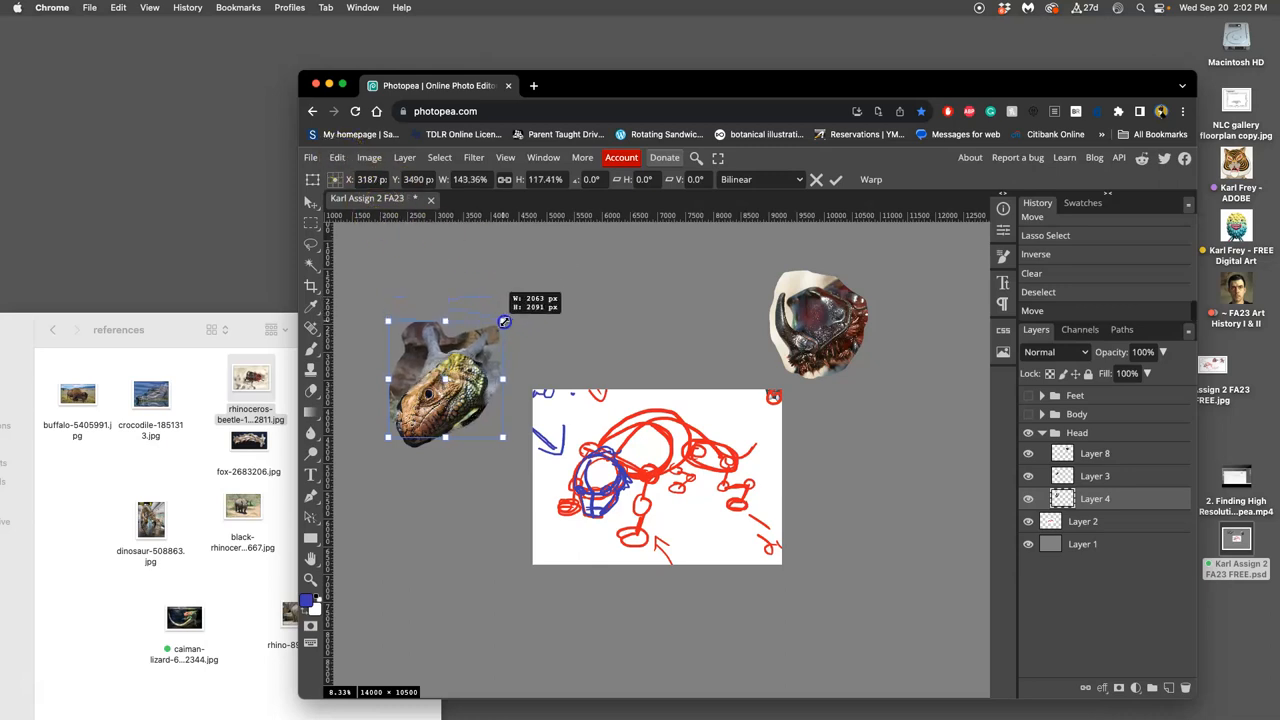
pyautogui.moveTo(504, 321); pyautogui.dragTo(499, 319)
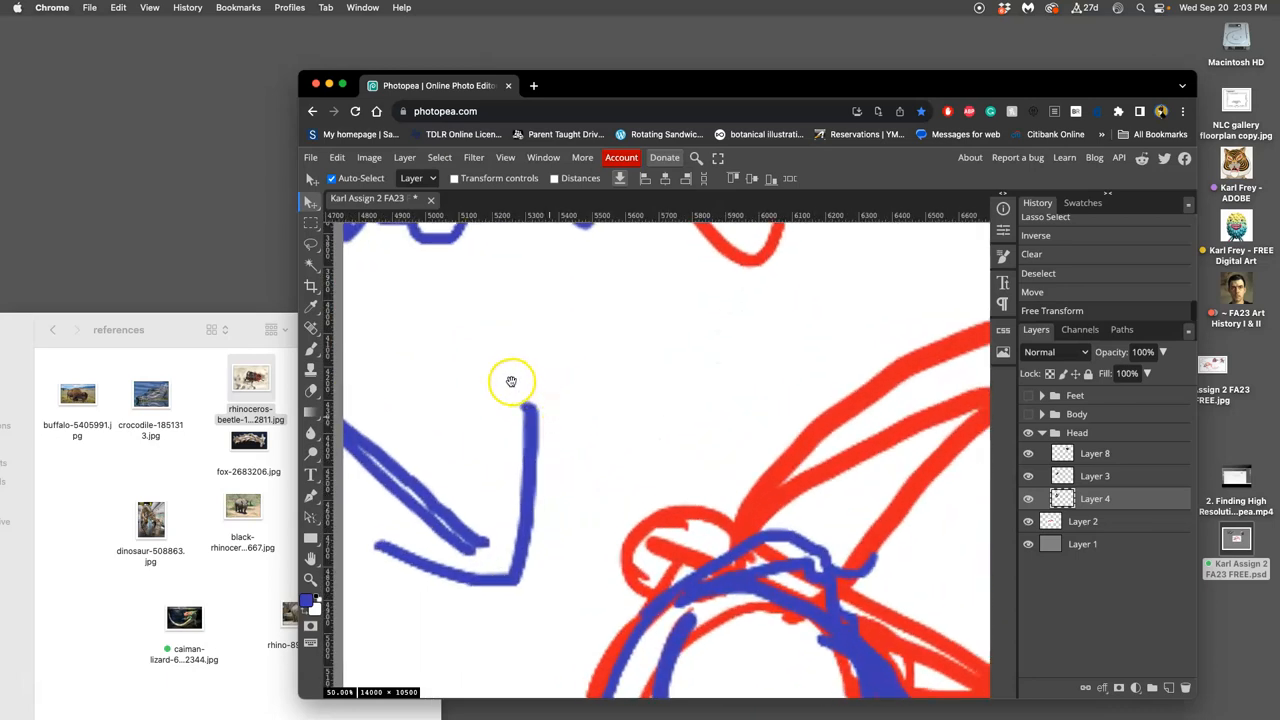
pyautogui.moveTo(511, 381); pyautogui.dragTo(826, 461)
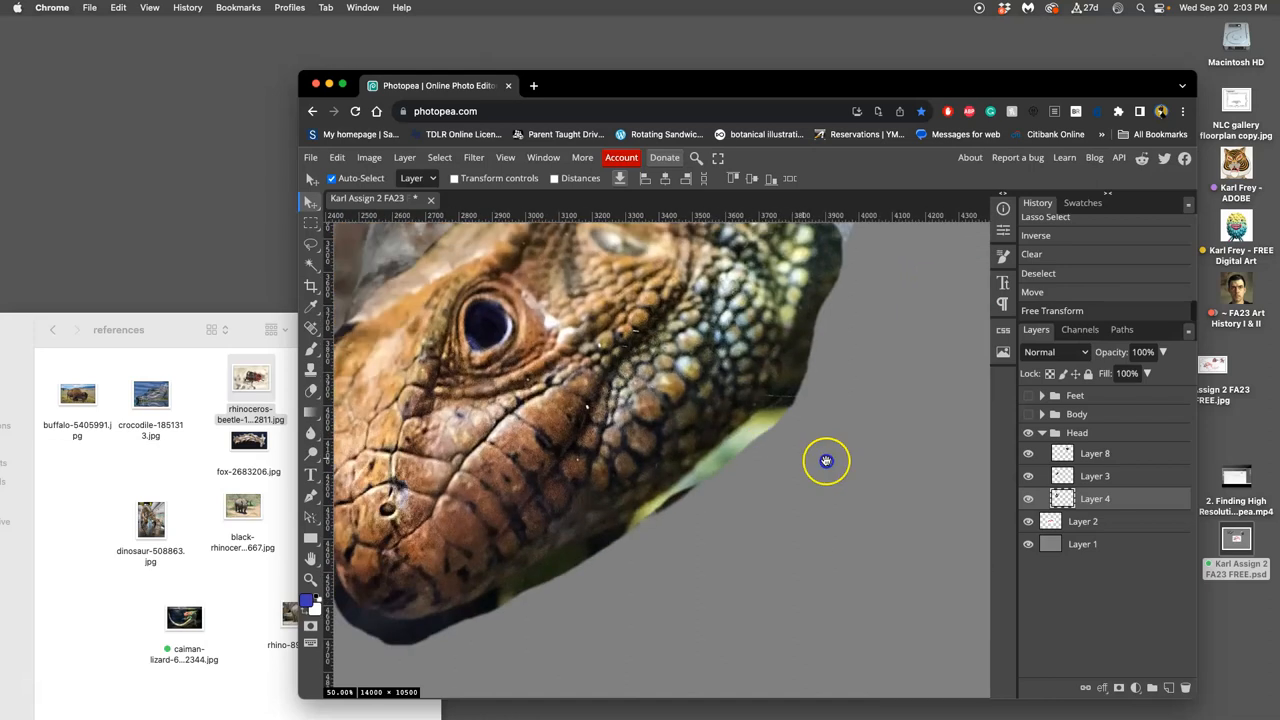
pyautogui.moveTo(826, 461); pyautogui.dragTo(658, 554)
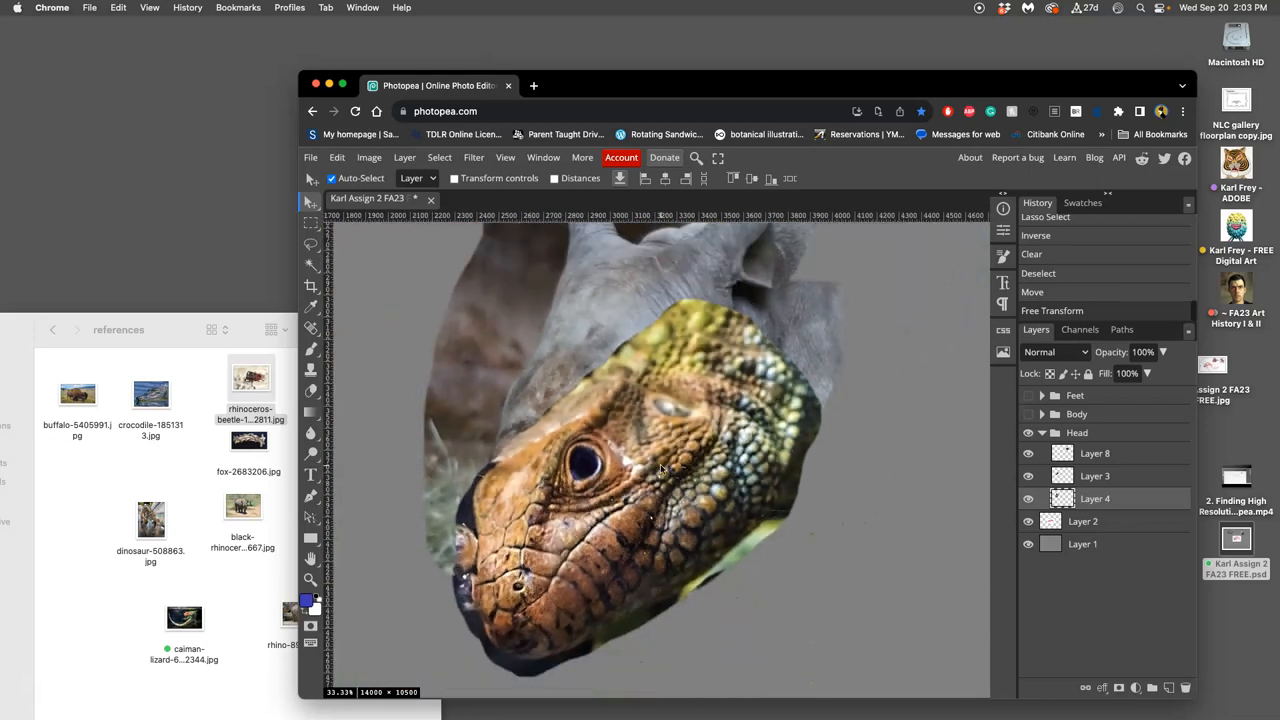
pyautogui.click(1028, 475)
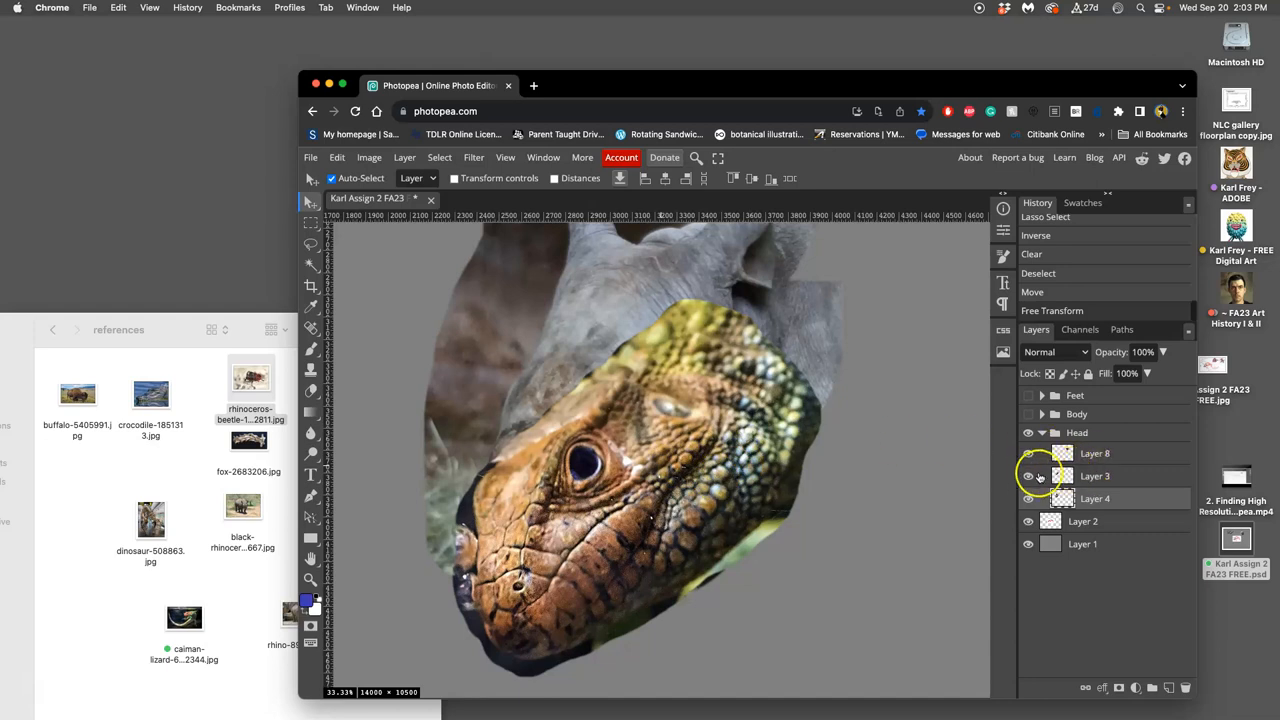